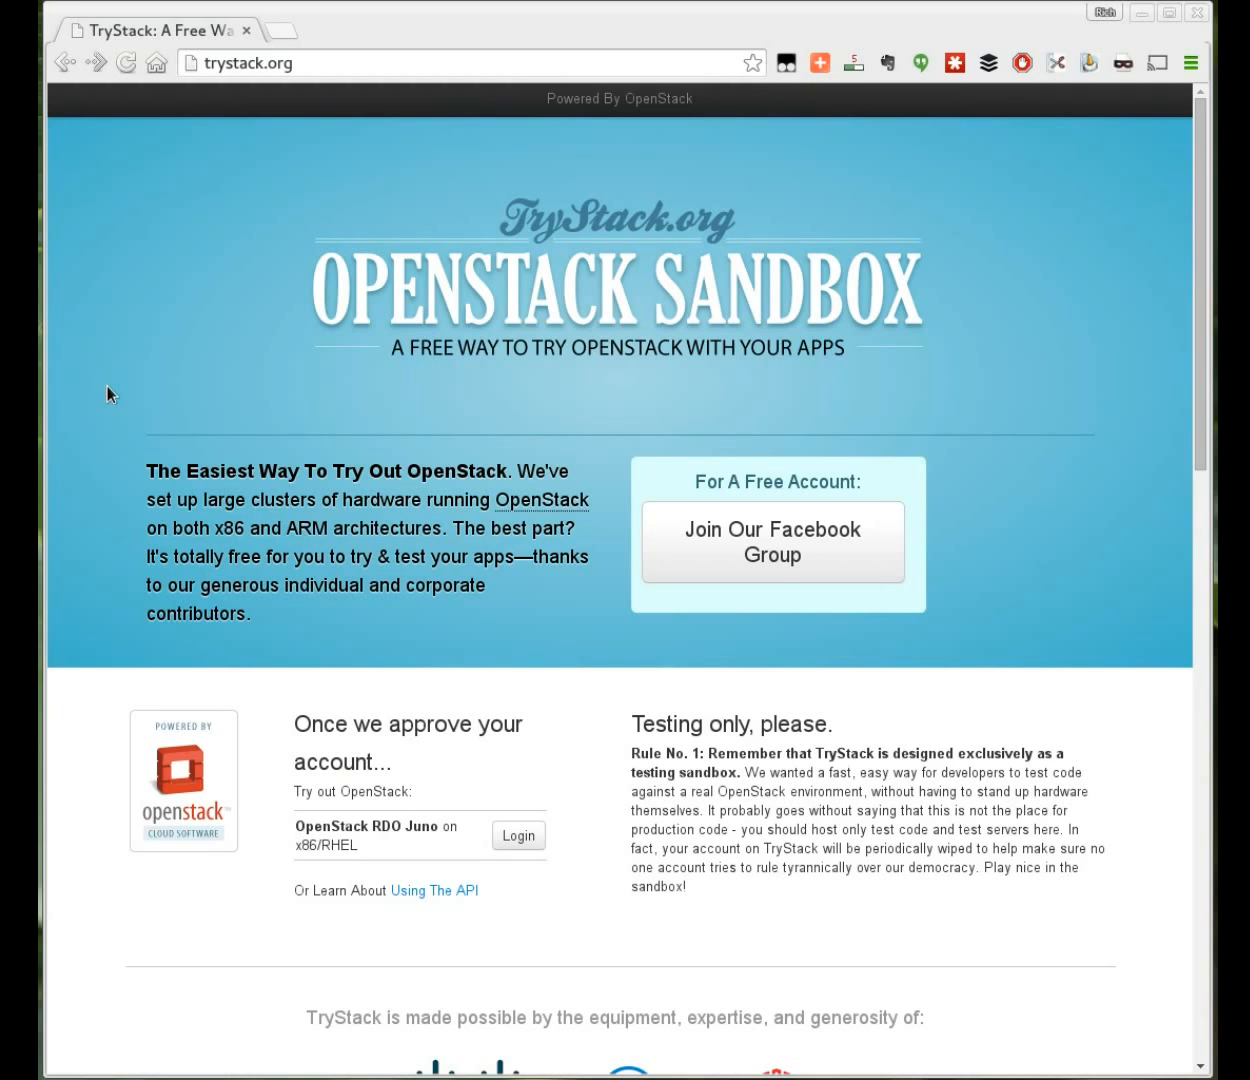
{"action": "mouse_move", "coordinate": [469, 562]}
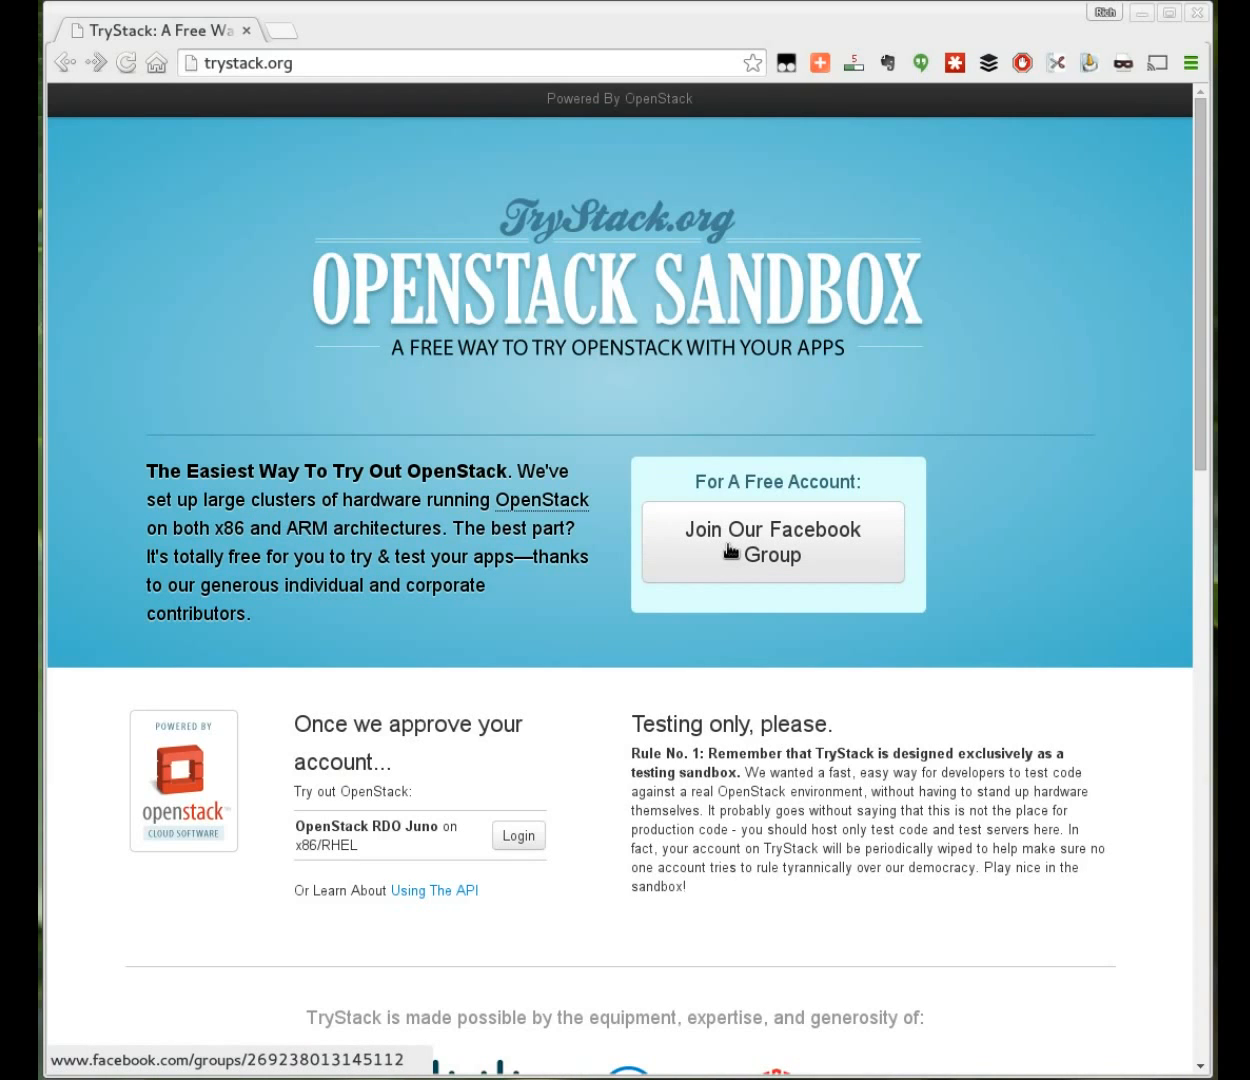
{"action": "mouse_move", "coordinate": [730, 550]}
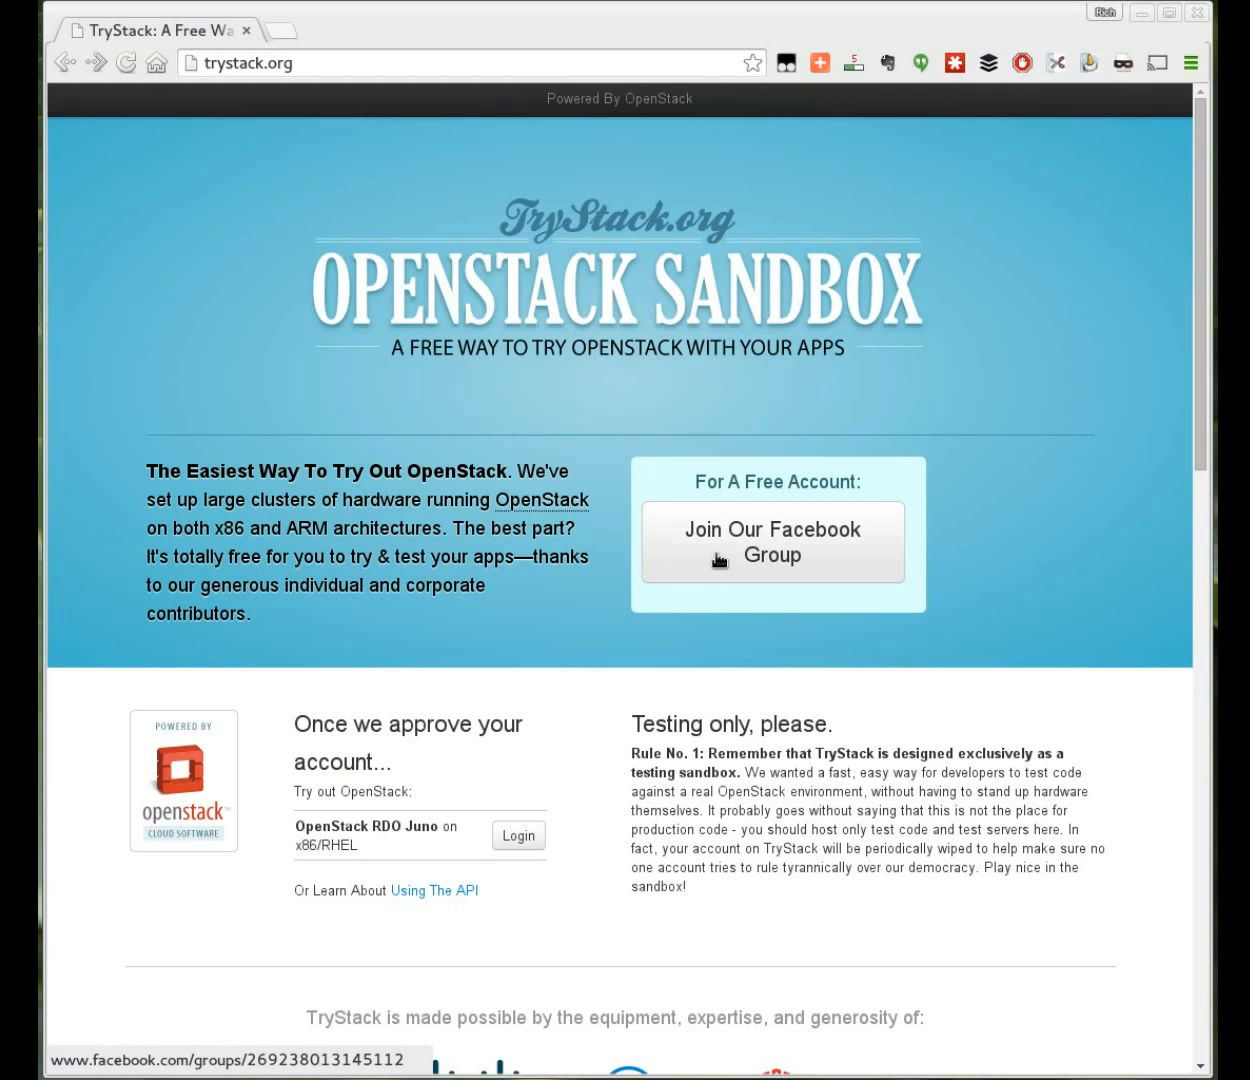
{"action": "mouse_move", "coordinate": [519, 805]}
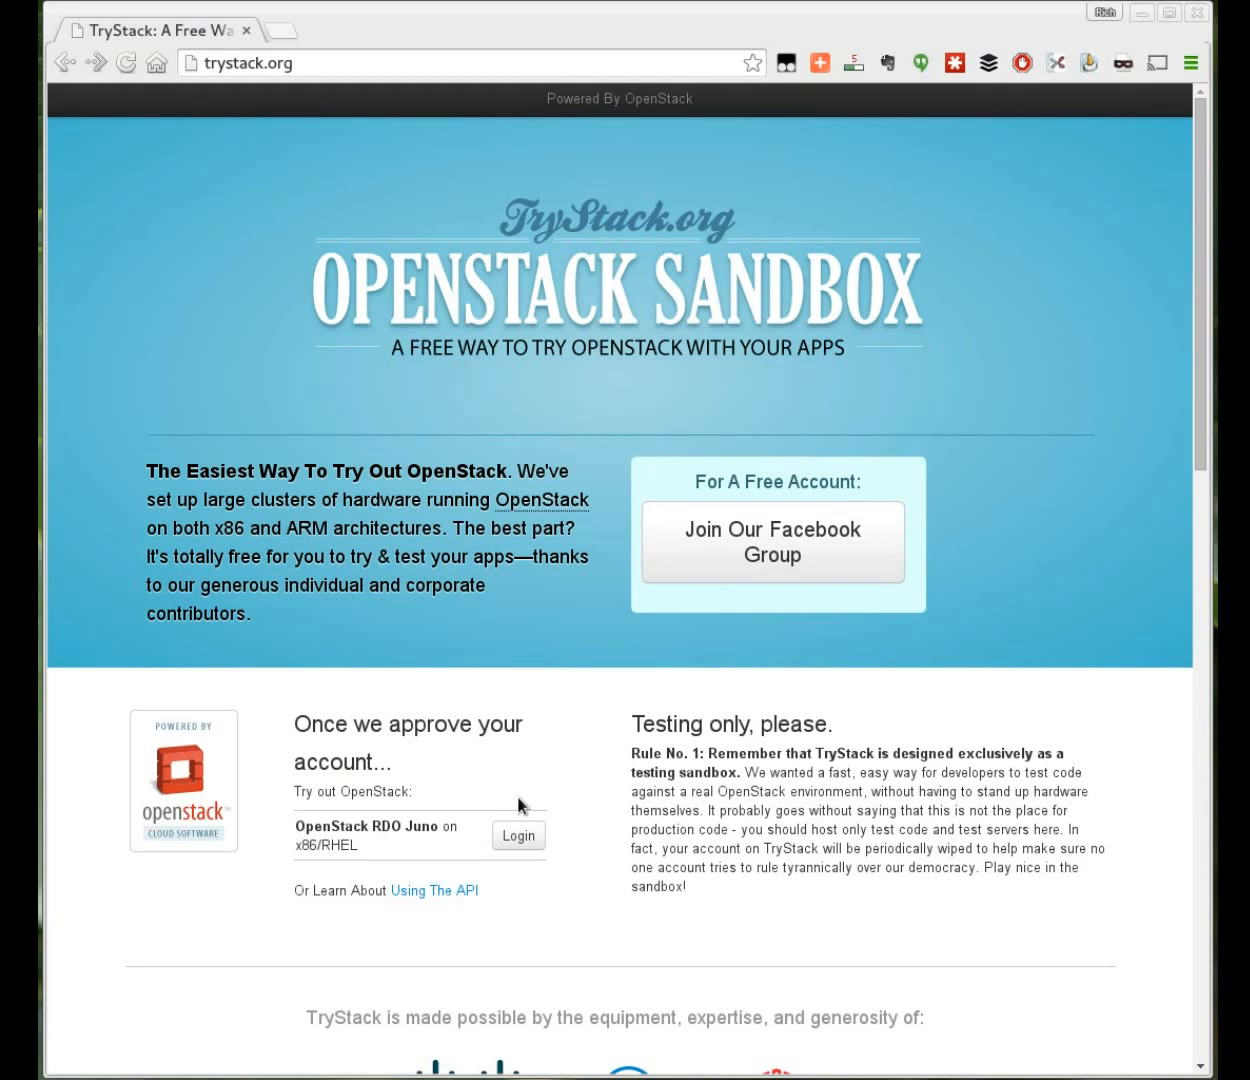
Sign in to the OpenStack RDO Juno dashboard on TryStack using Facebook
{"action": "left_click", "coordinate": [518, 835]}
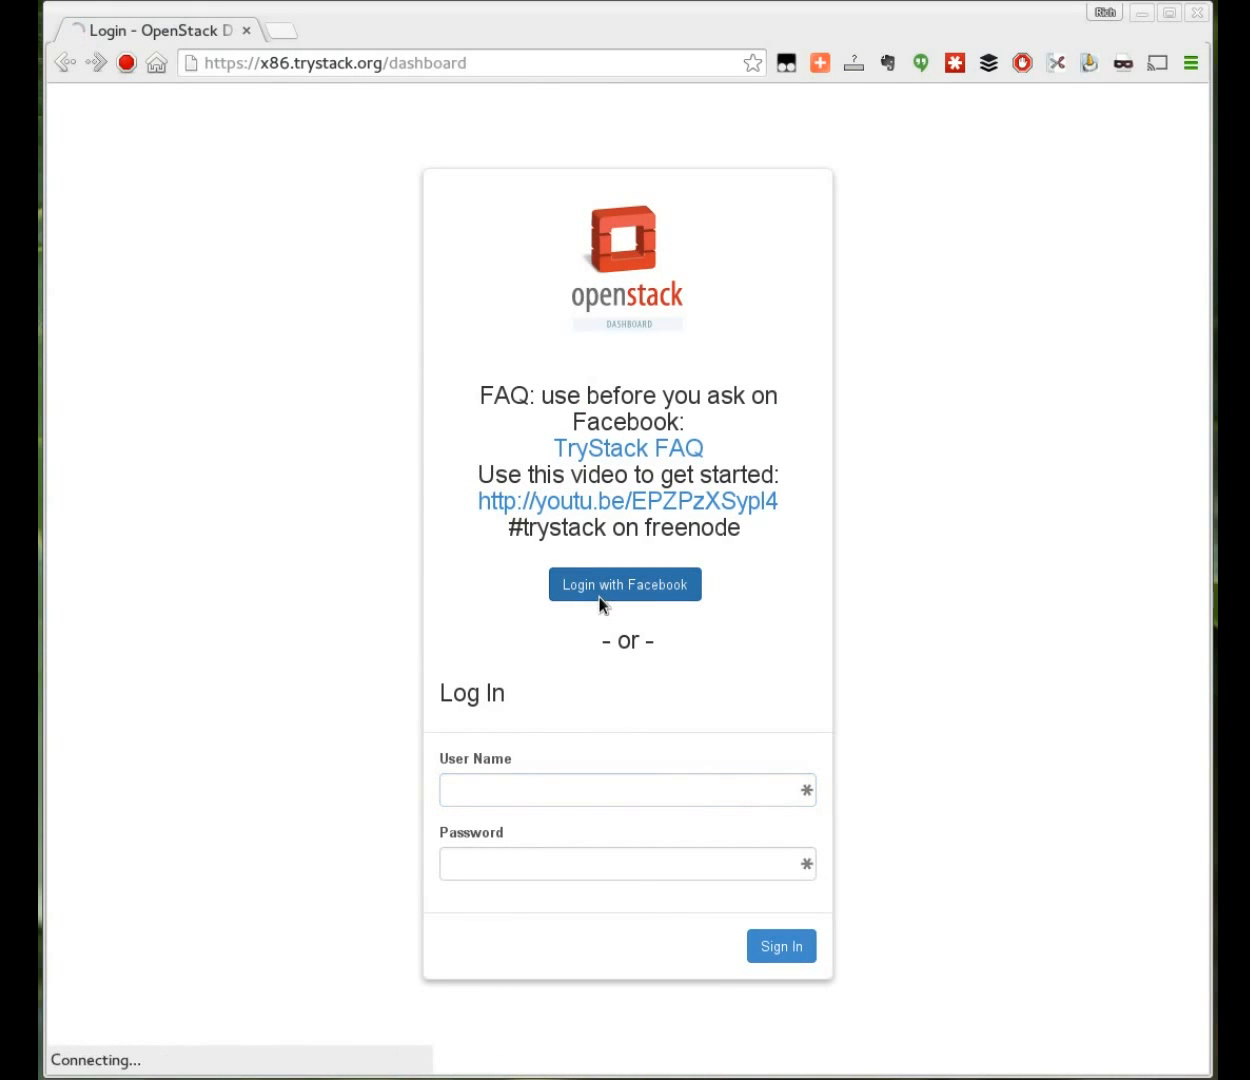
{"action": "left_click", "coordinate": [625, 584]}
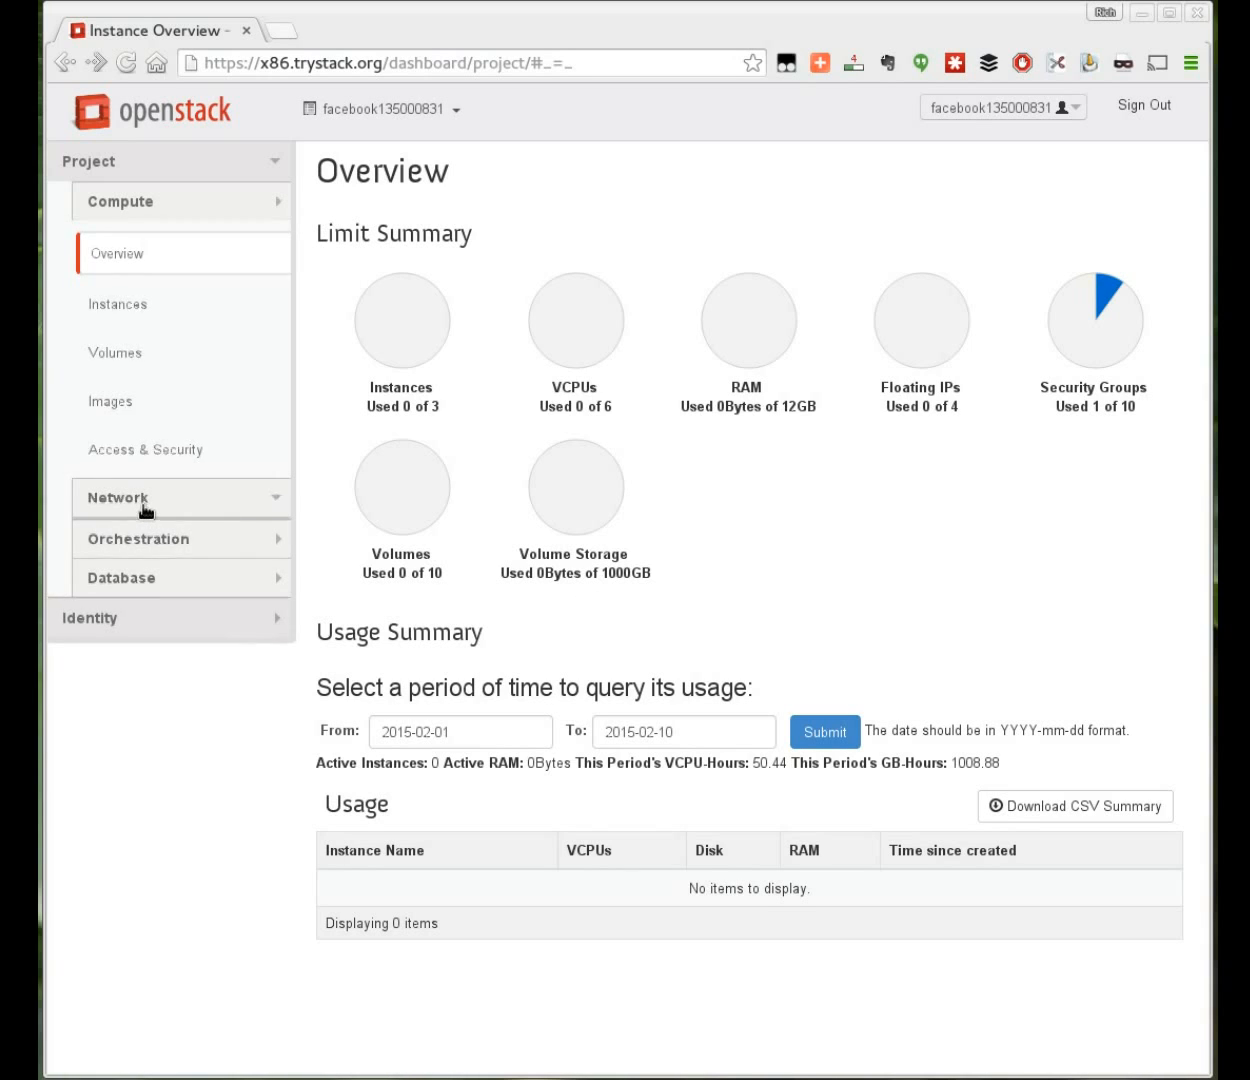
Start a new network from the Networks page and name it 'internal'
{"action": "left_click", "coordinate": [117, 498]}
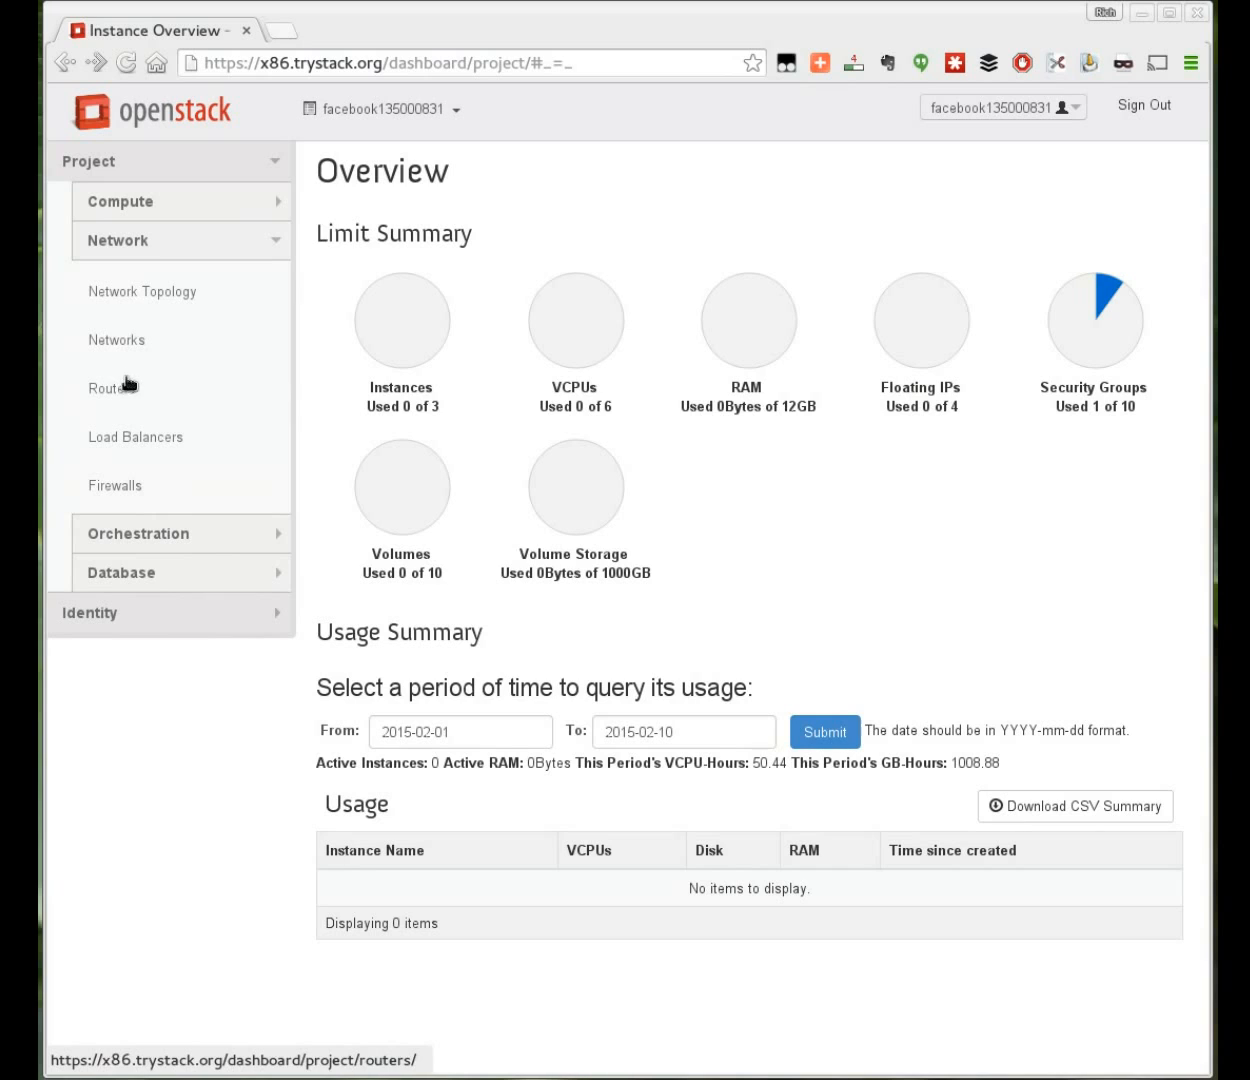
{"action": "left_click", "coordinate": [117, 340]}
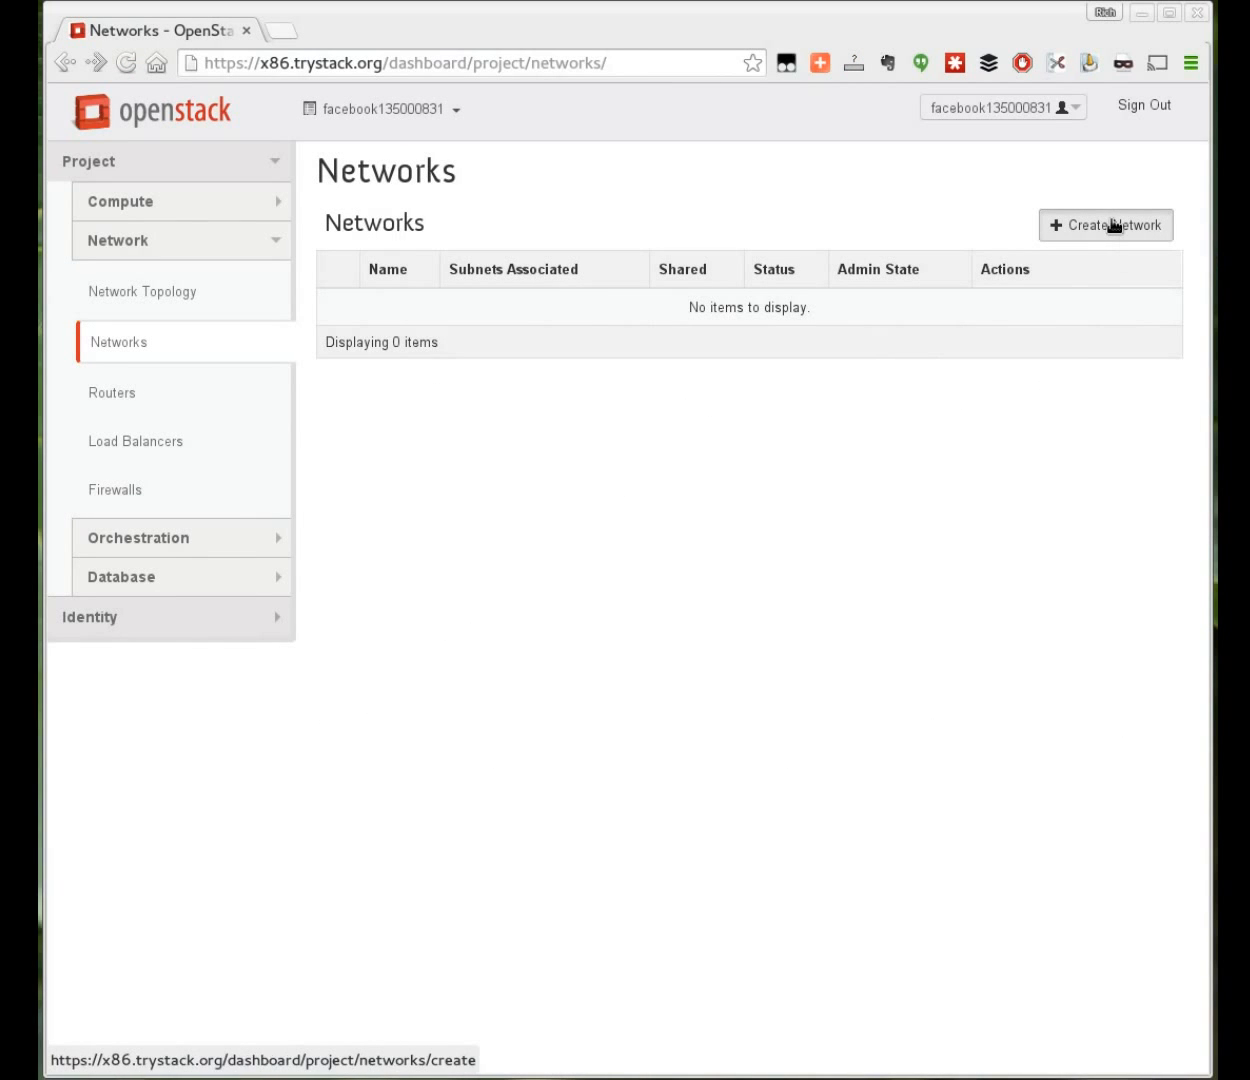
{"action": "left_click", "coordinate": [1106, 225]}
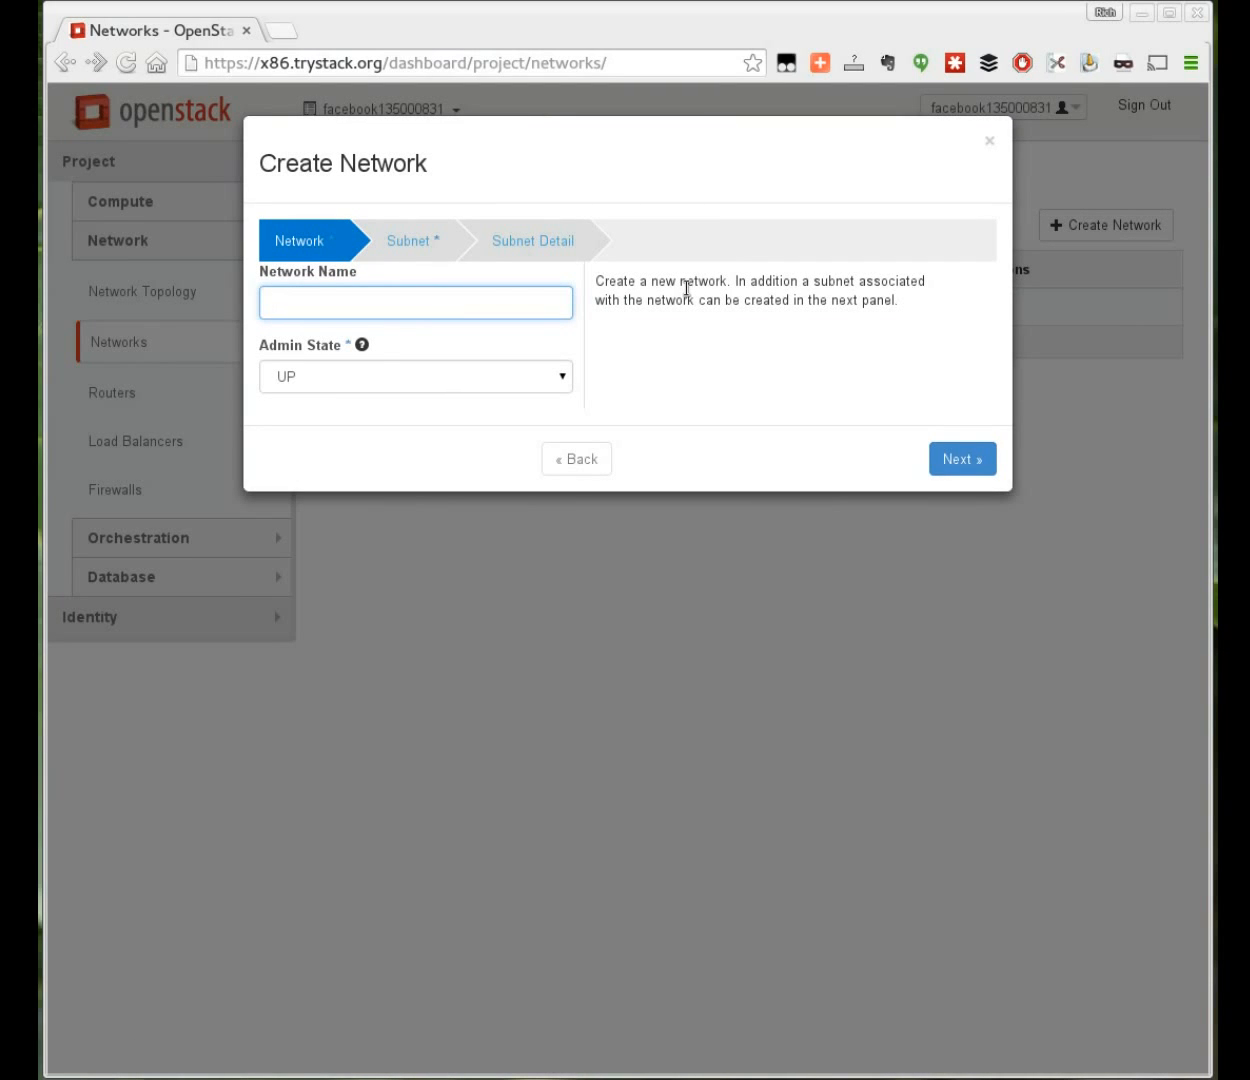
{"action": "type", "text": "internal"}
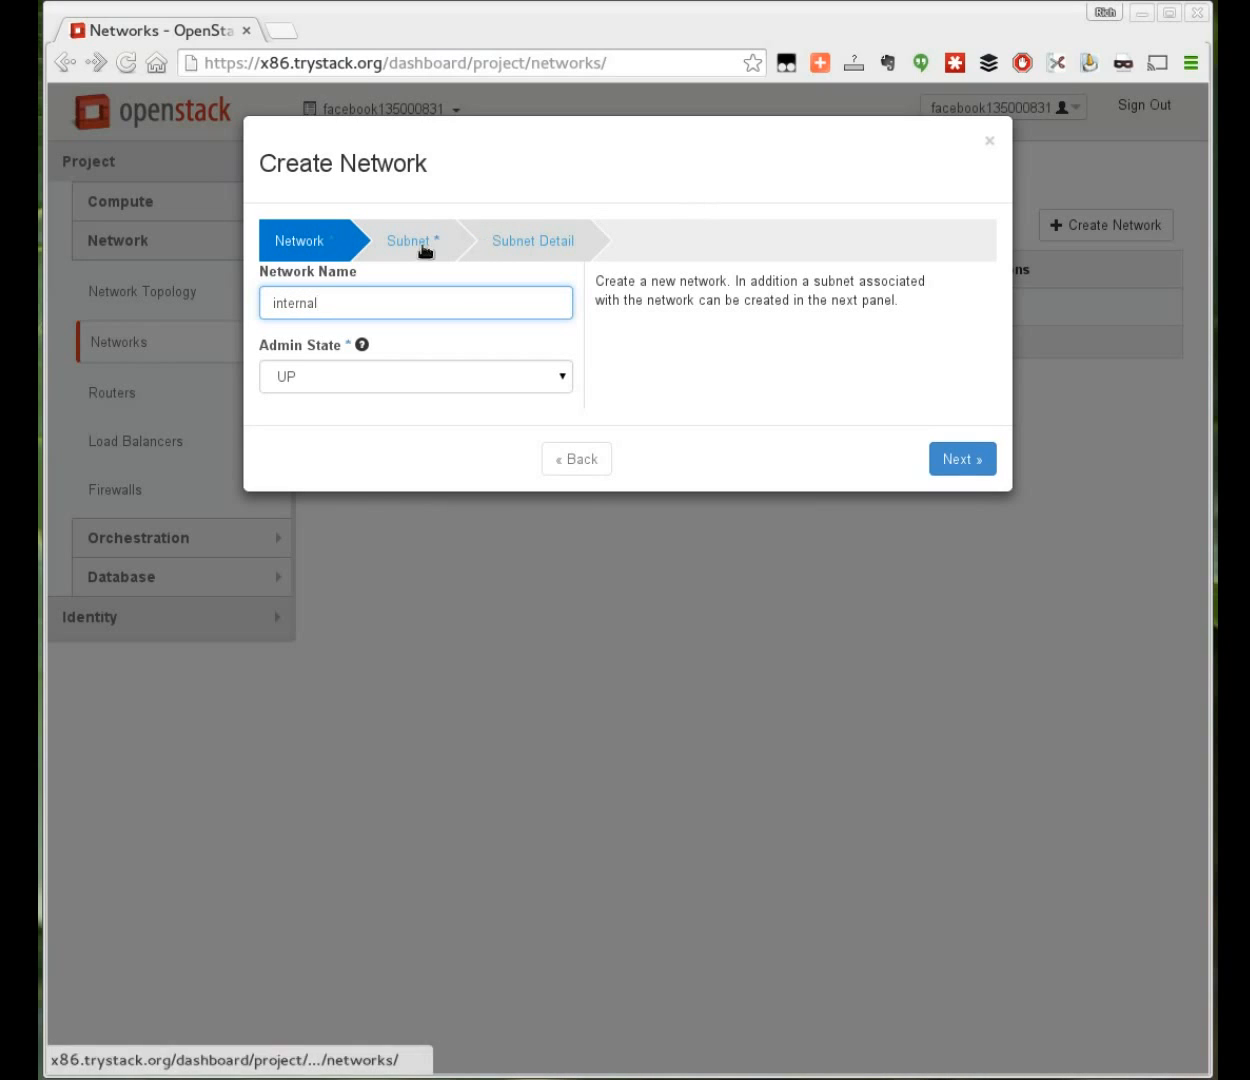
Enter 192.168.37.0/24 as the subnet's network address
{"action": "left_click", "coordinate": [962, 458]}
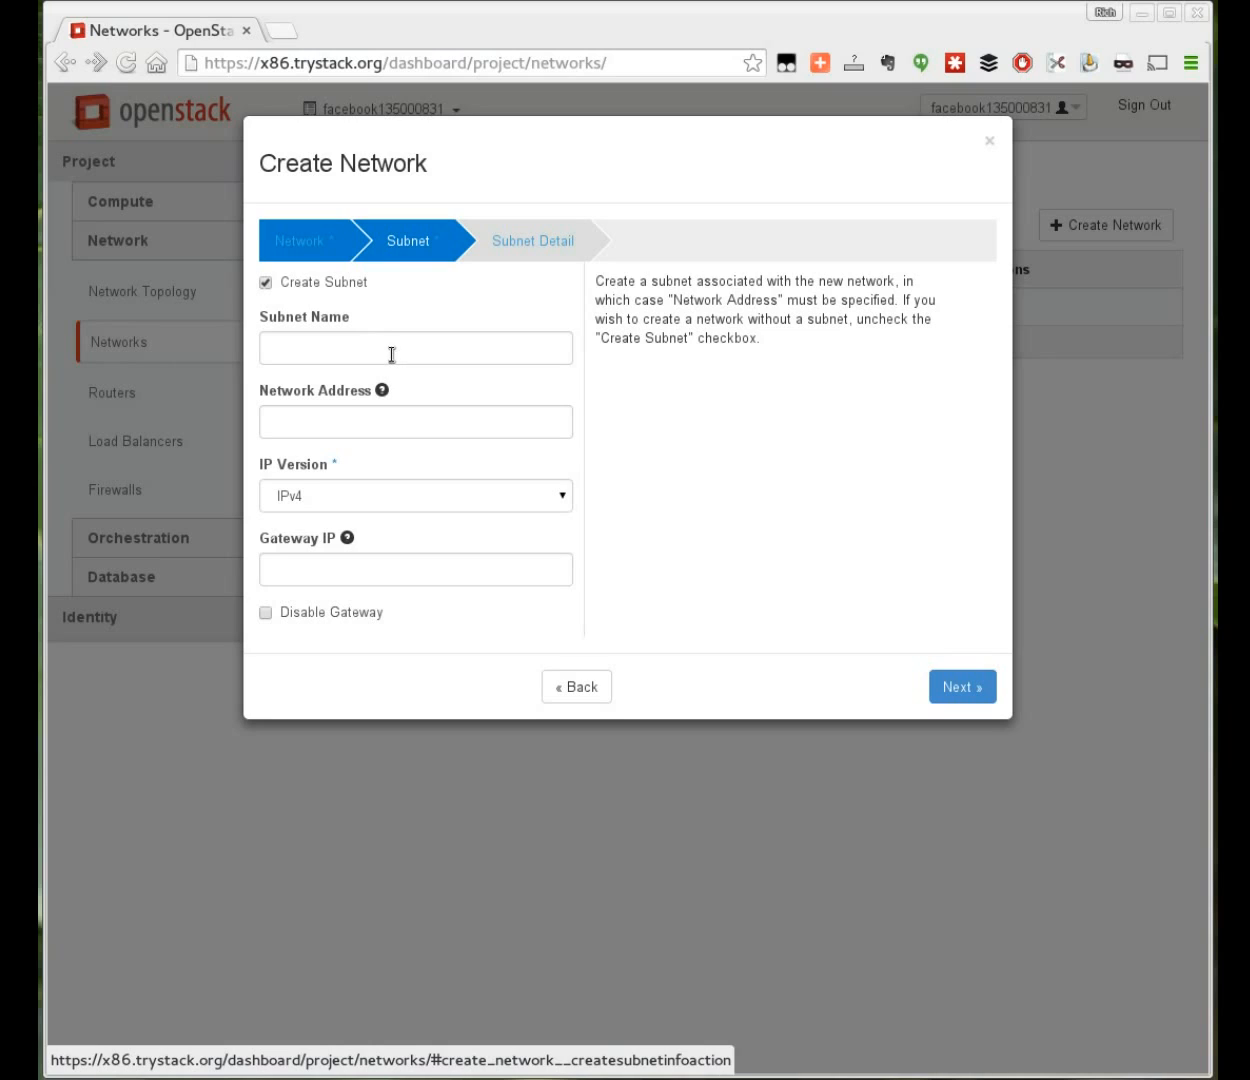
{"action": "left_click", "coordinate": [415, 421]}
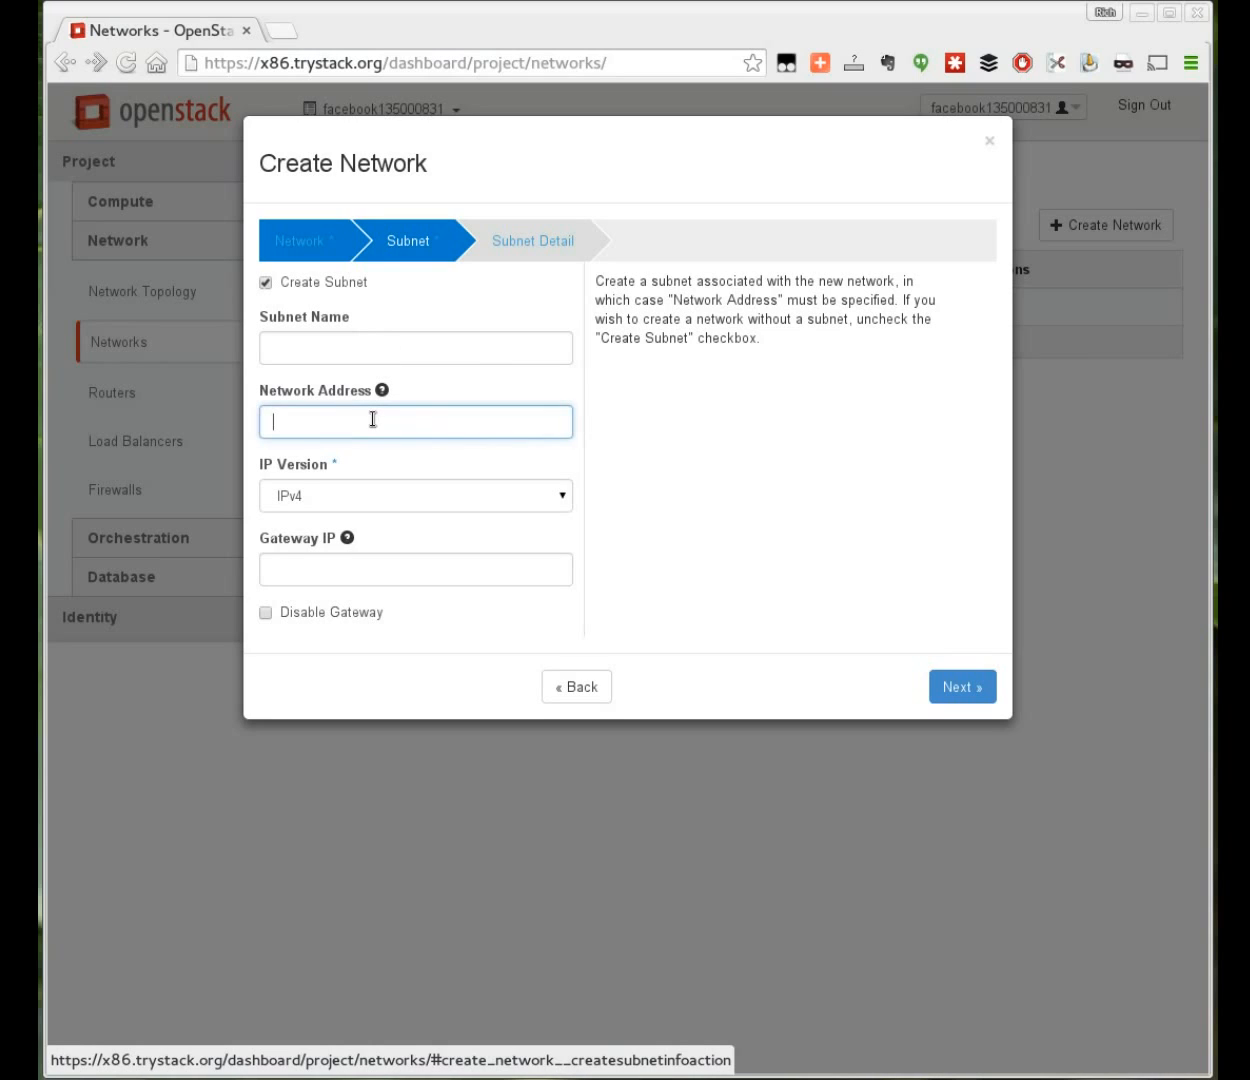
{"action": "type", "text": "192.168.37.0/"}
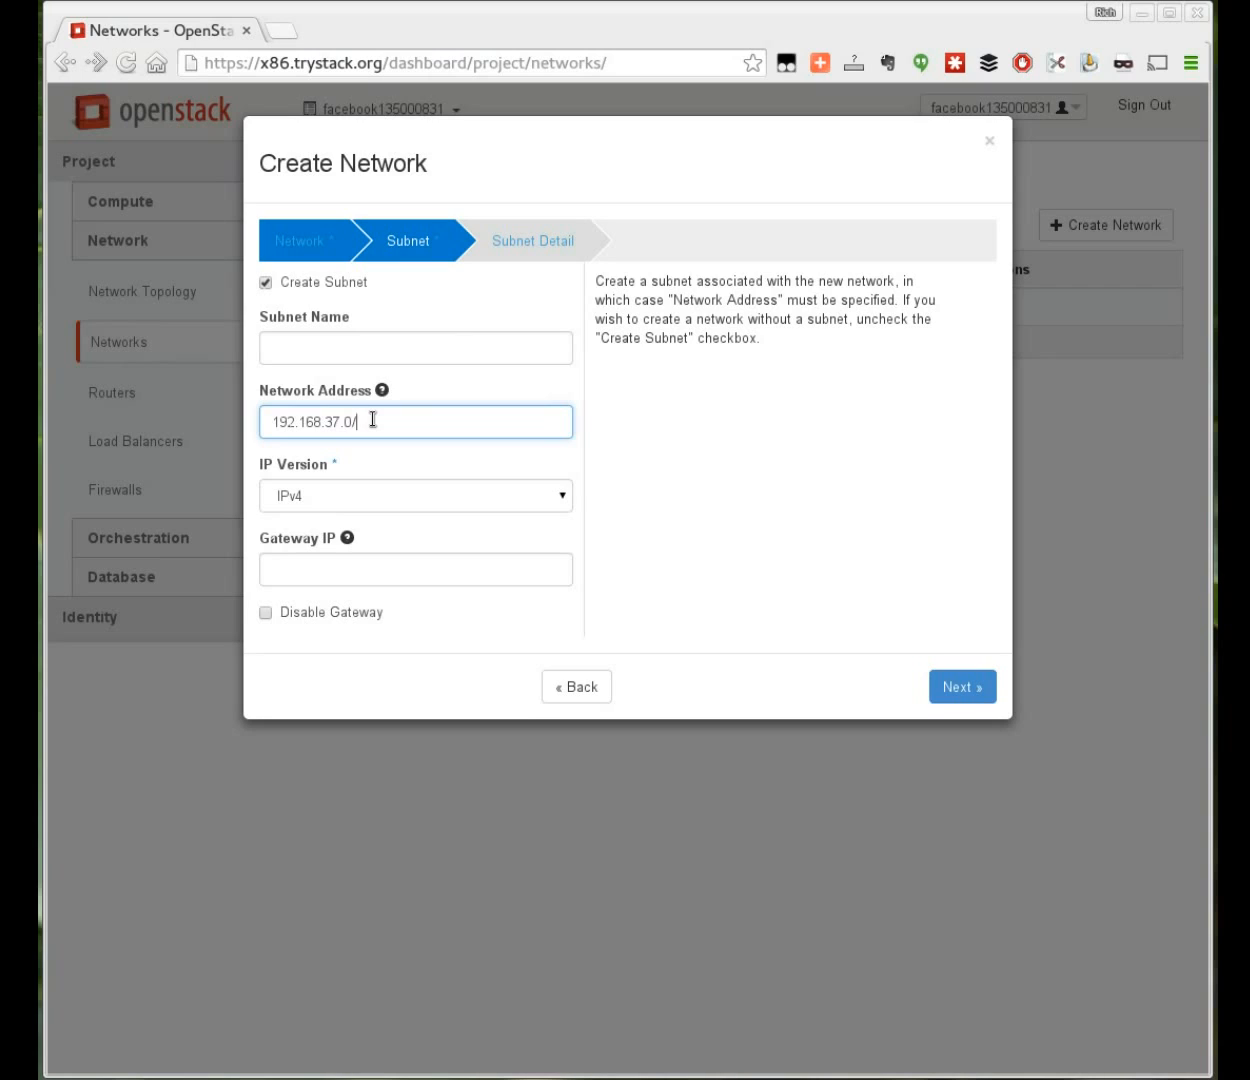
{"action": "type", "text": "24"}
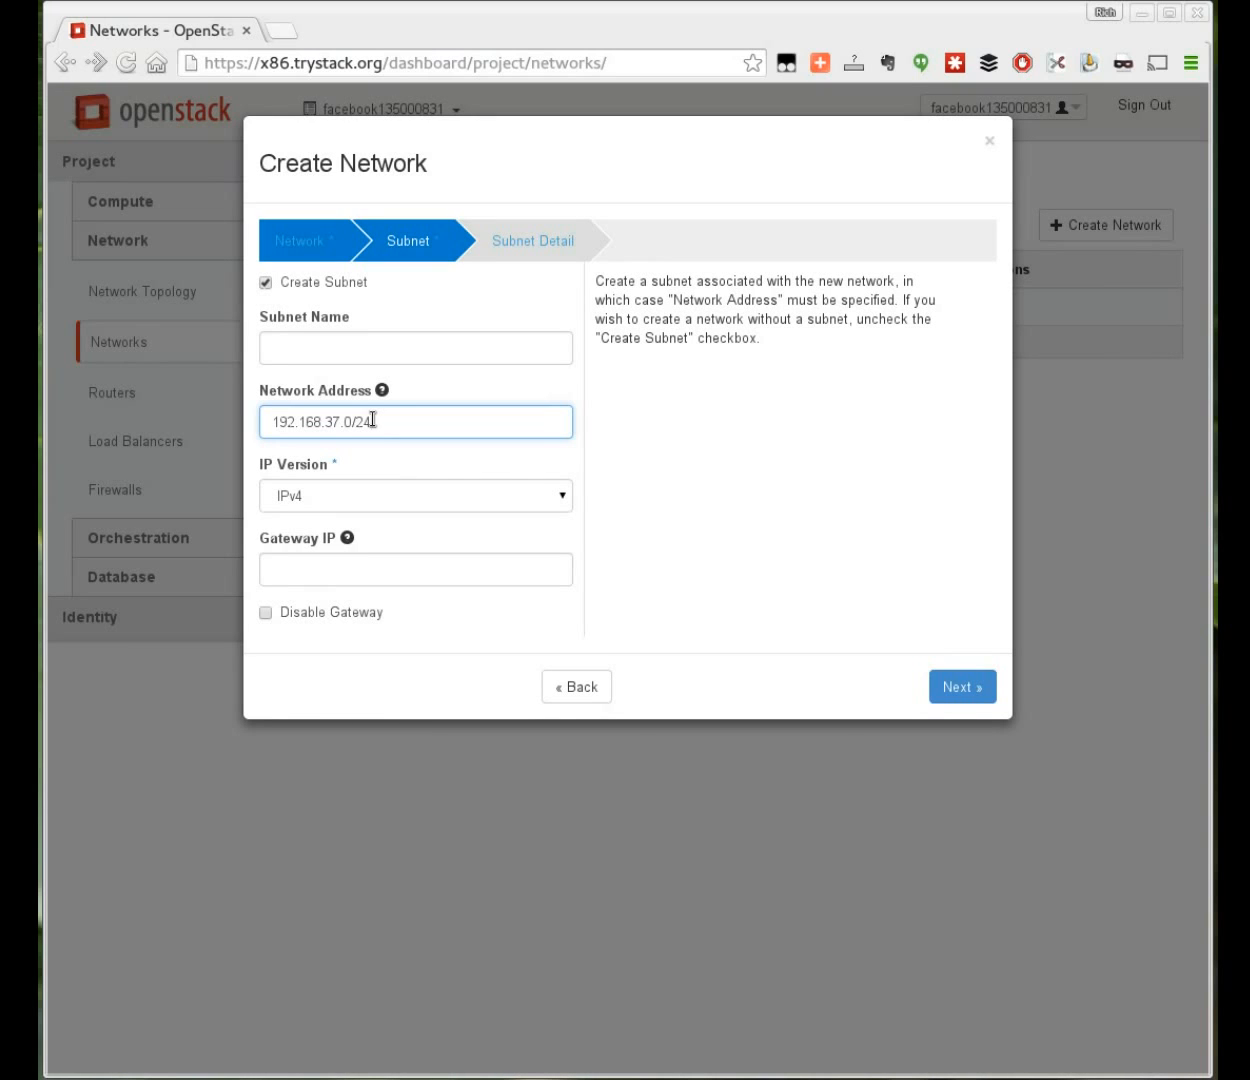
Add DNS name server 8.8.8.8 to the subnet details and create the network
{"action": "left_click", "coordinate": [962, 687]}
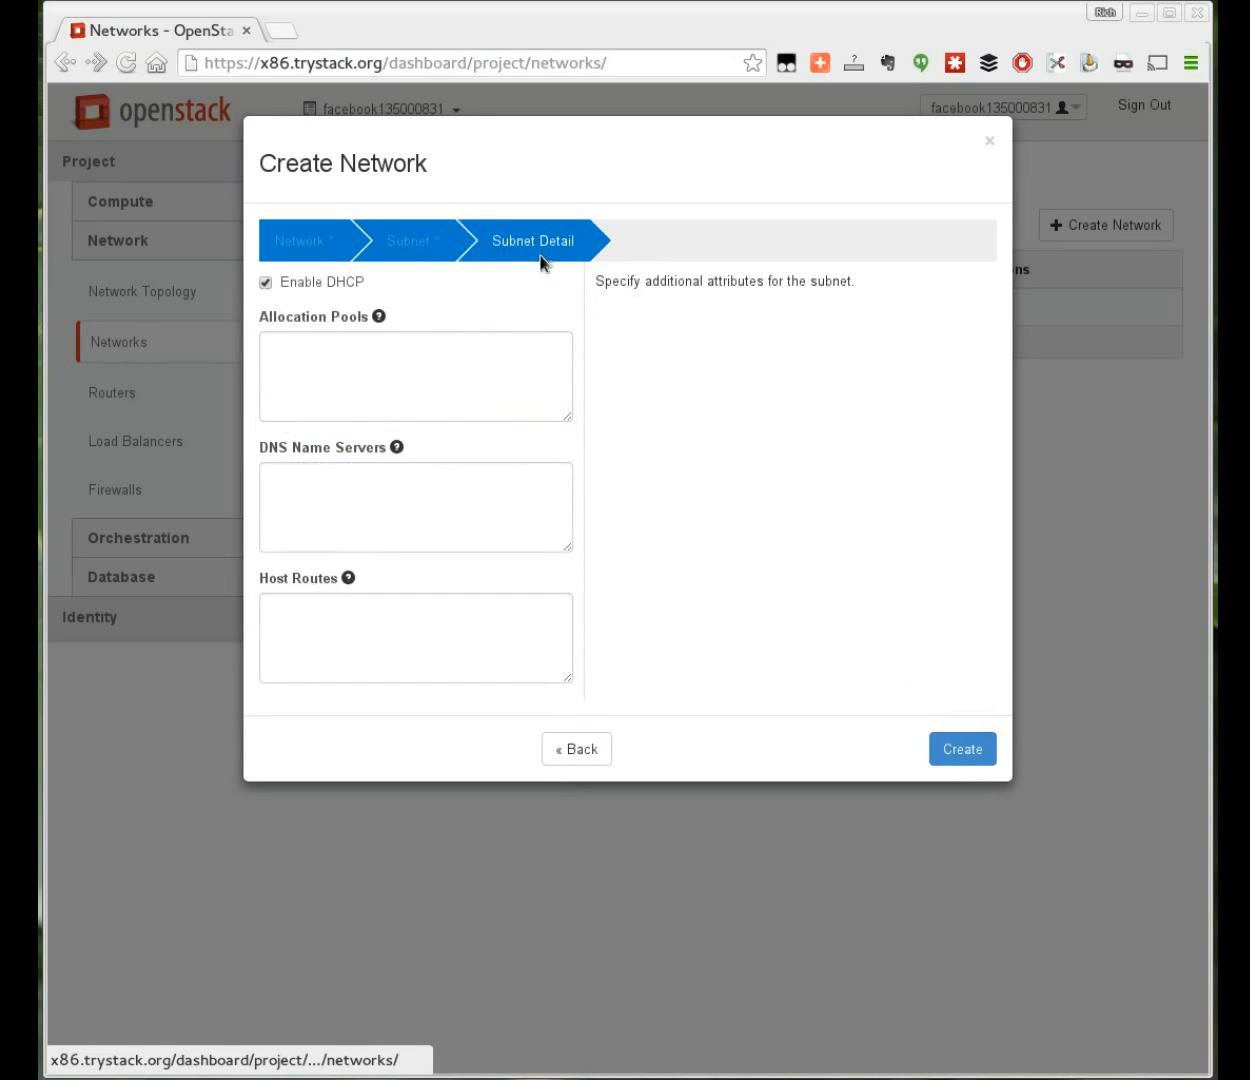
{"action": "left_click", "coordinate": [416, 506]}
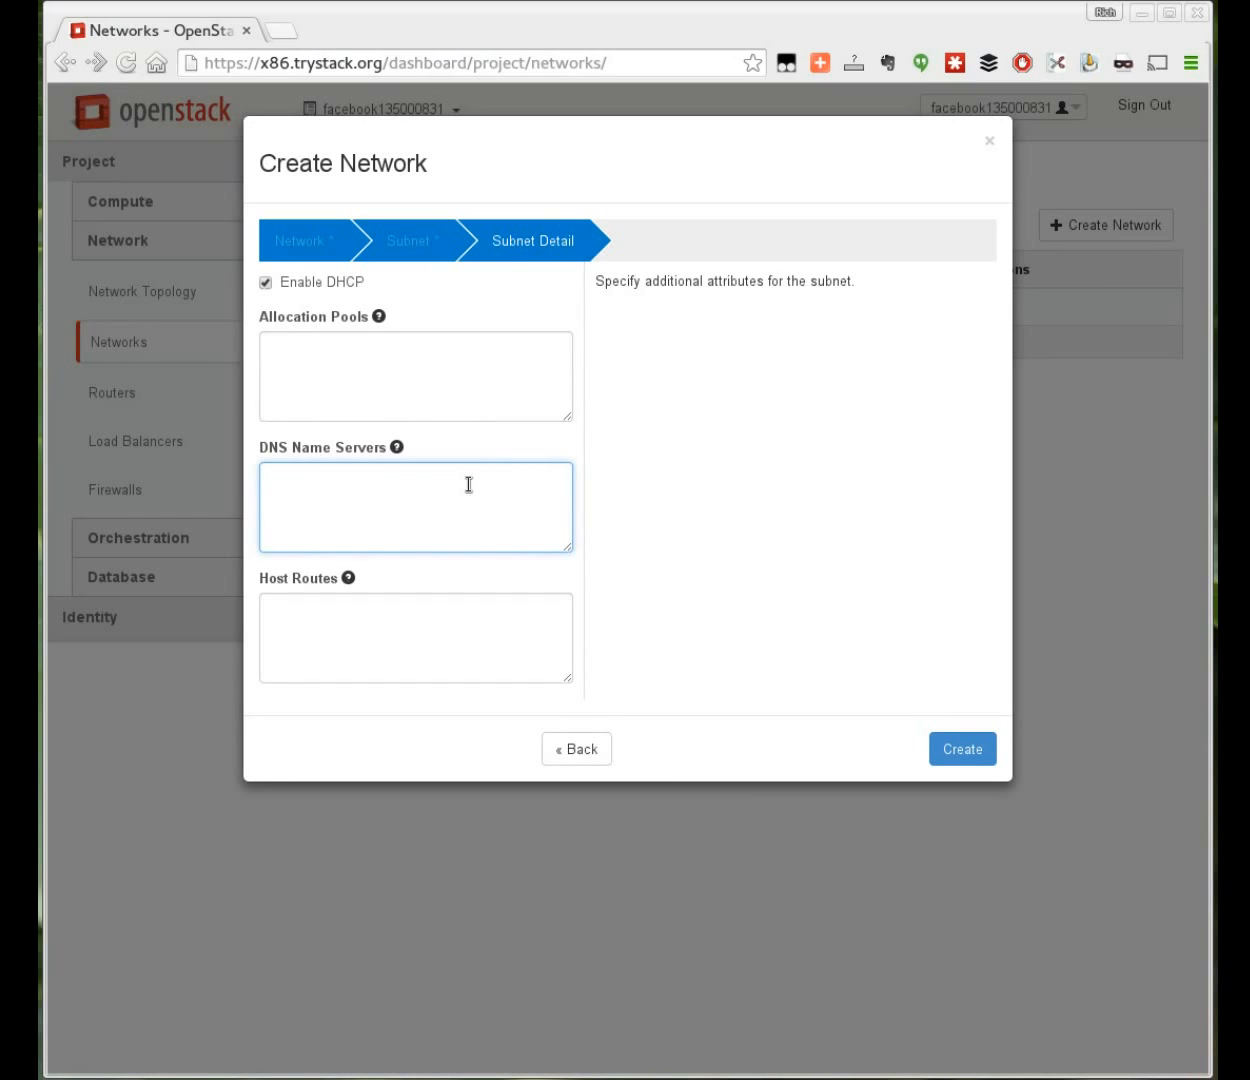
{"action": "left_click", "coordinate": [415, 505]}
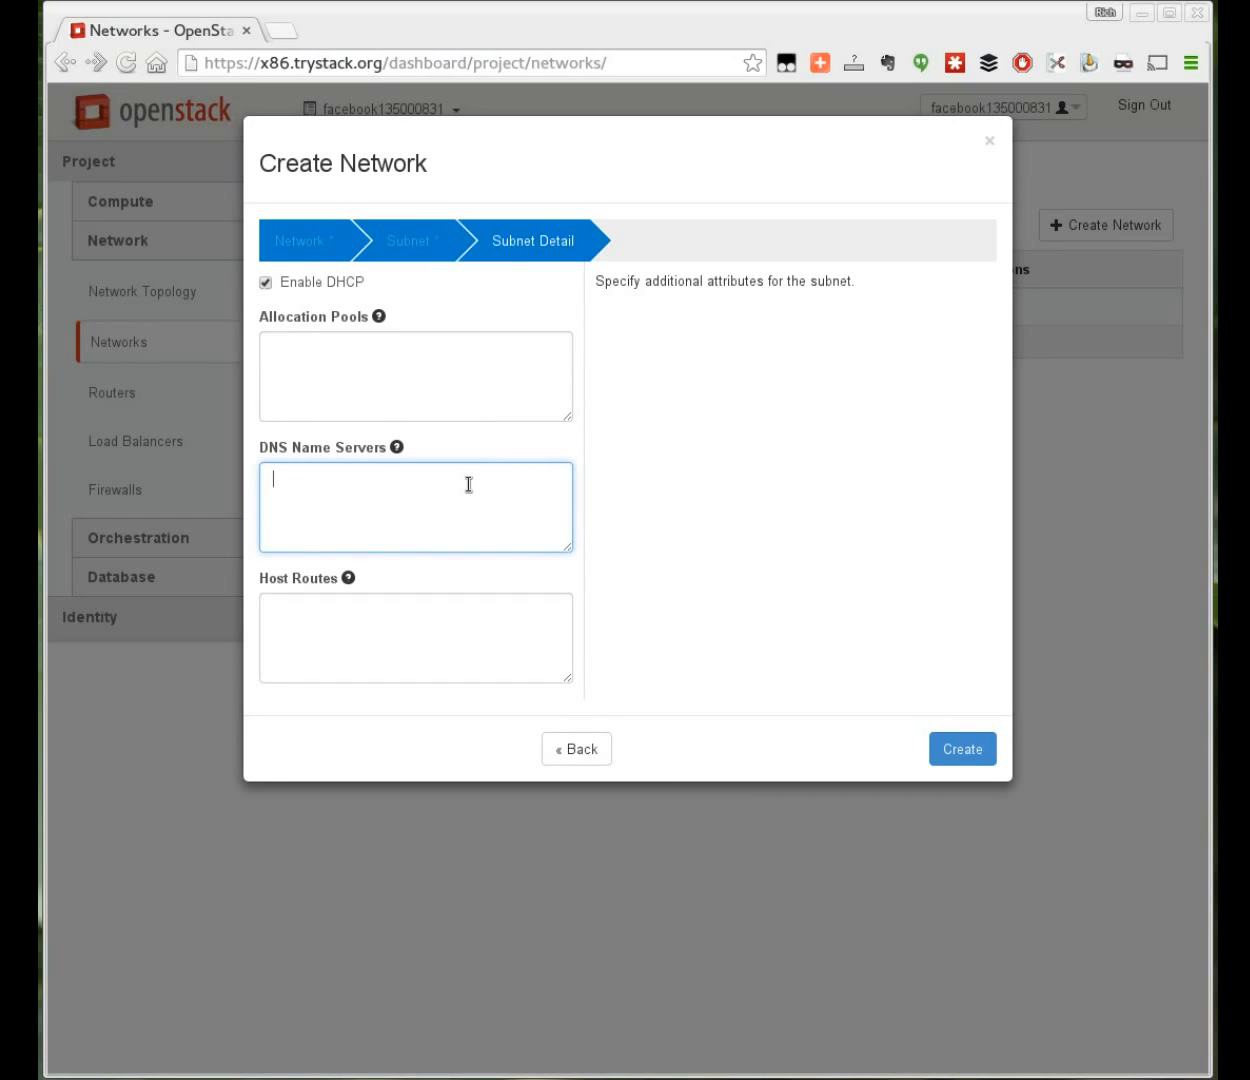
{"action": "type", "text": "8"}
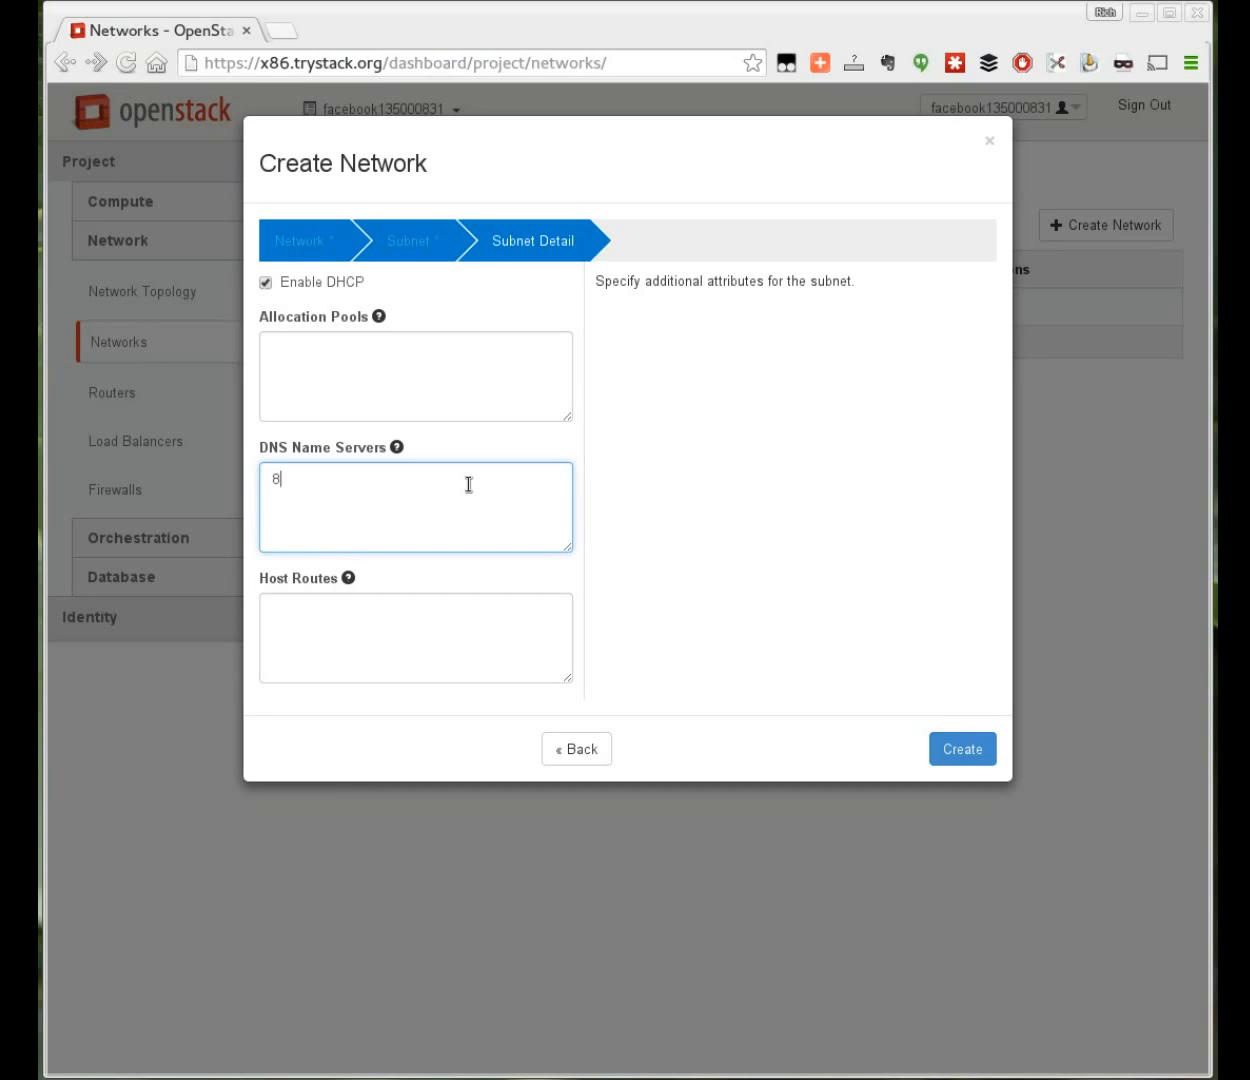
{"action": "type", "text": ".8.8.8"}
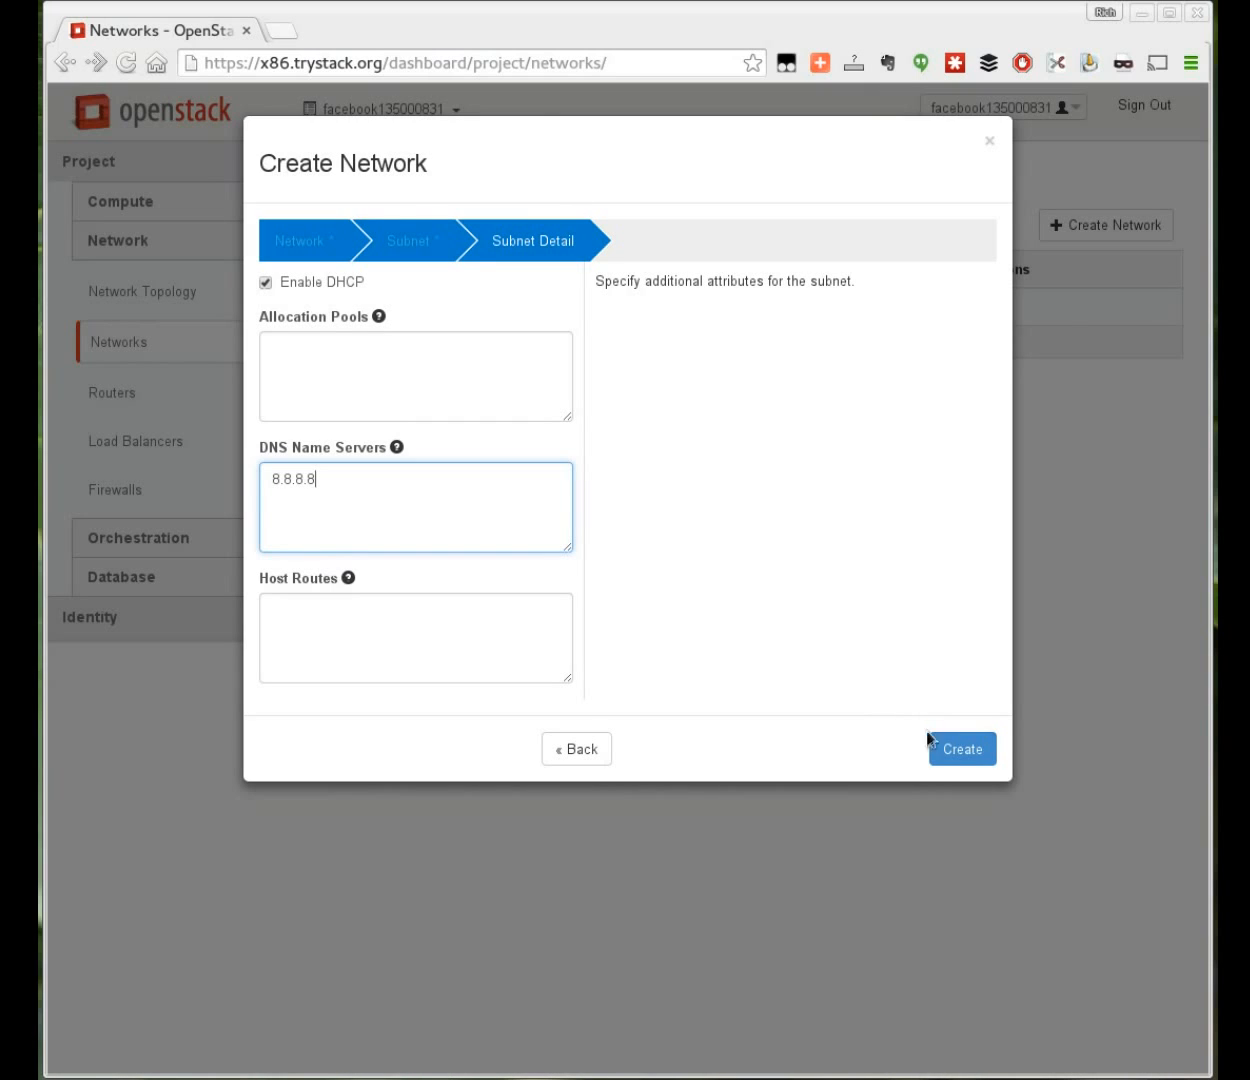
{"action": "left_click", "coordinate": [962, 748]}
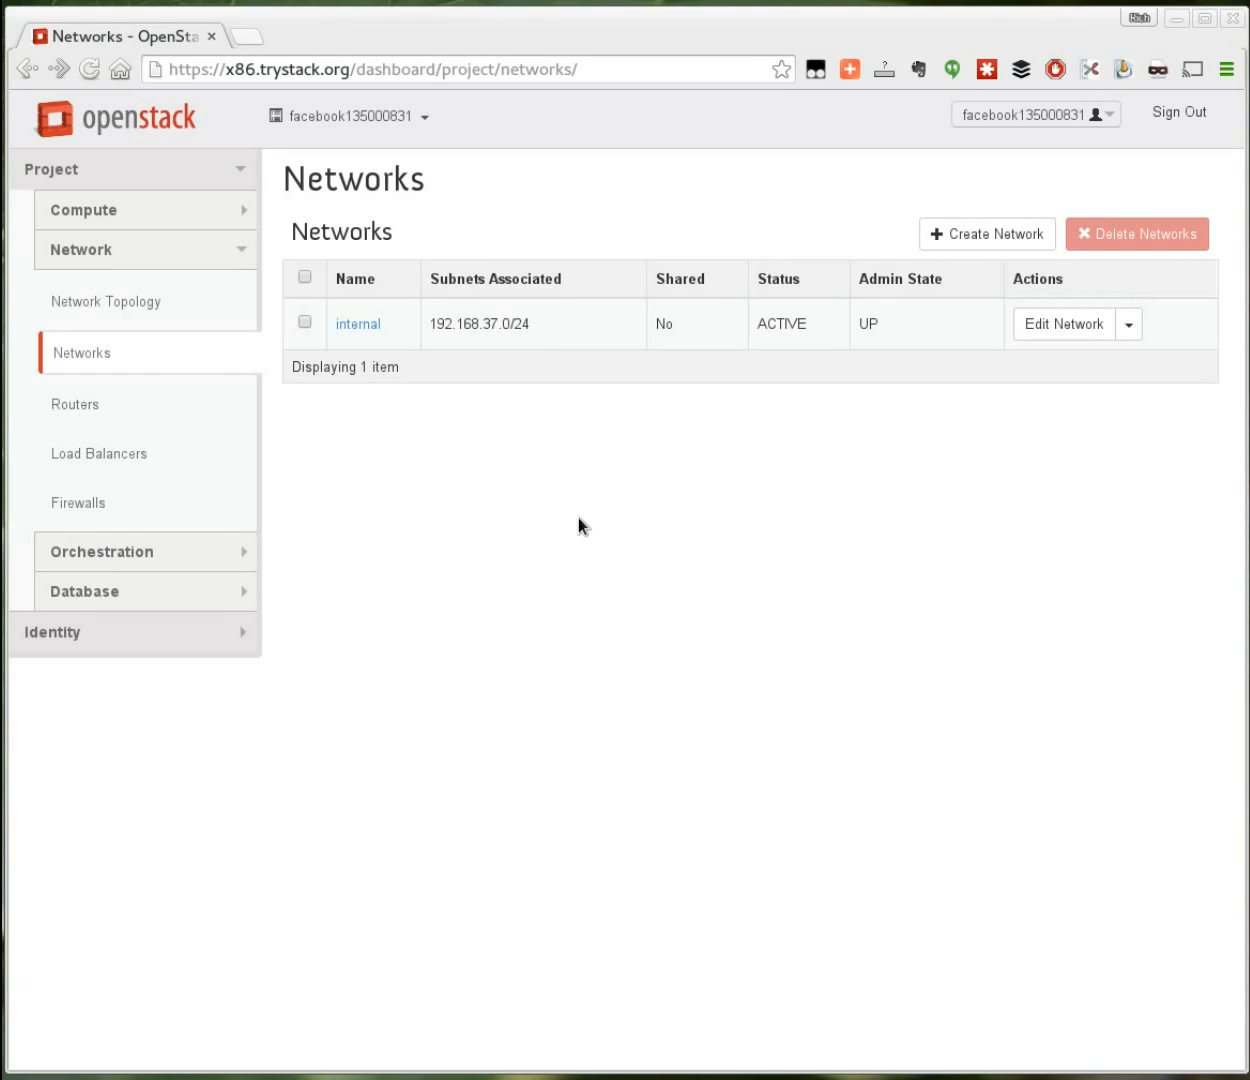
Start launching a new instance from the Compute Instances page
{"action": "left_click", "coordinate": [83, 210]}
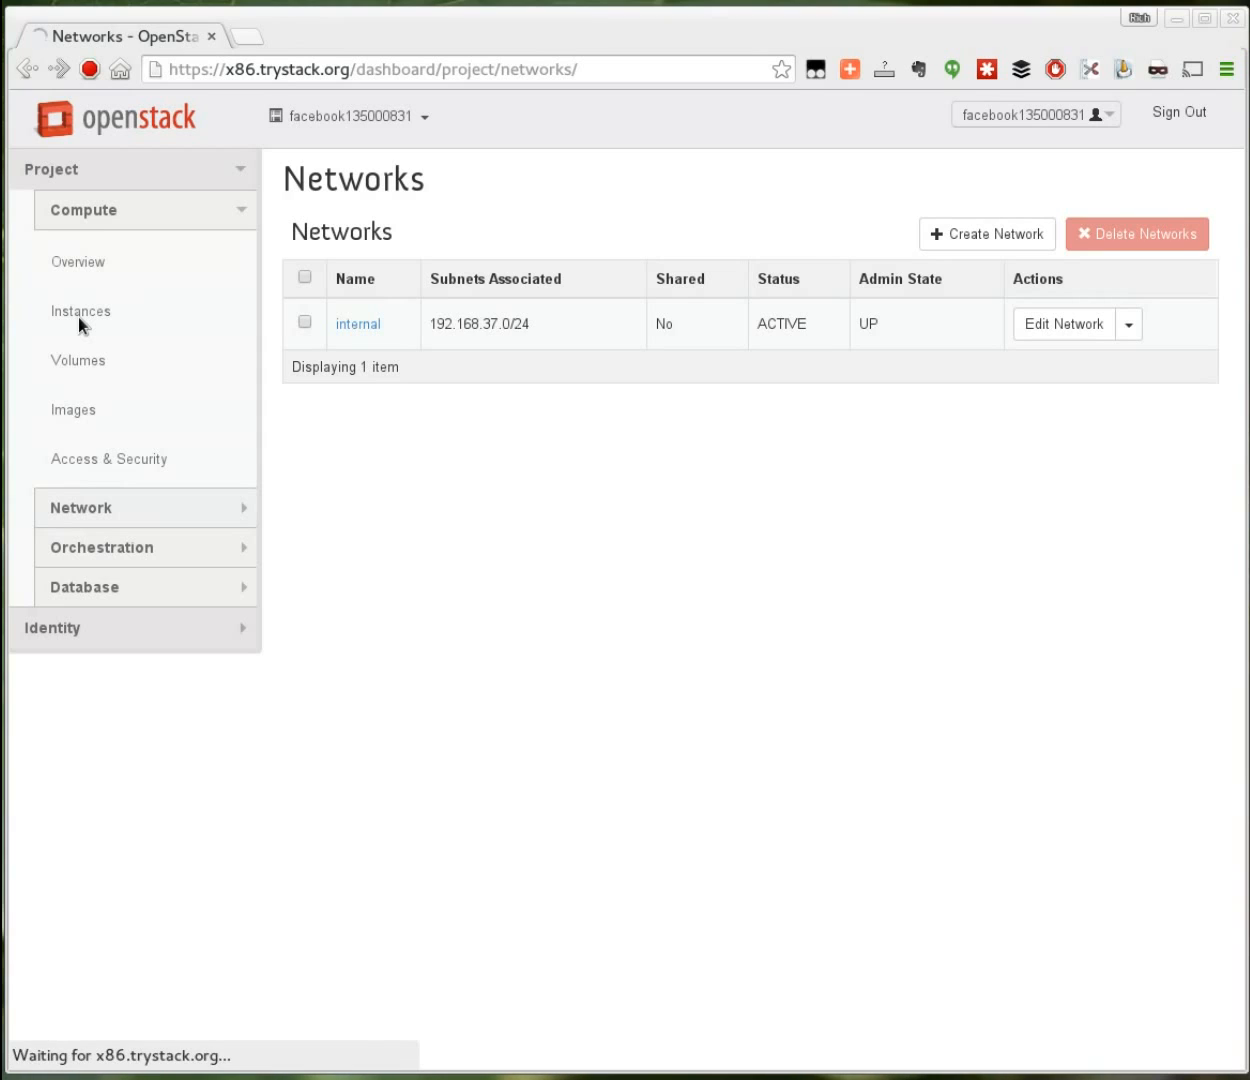
{"action": "left_click", "coordinate": [80, 311]}
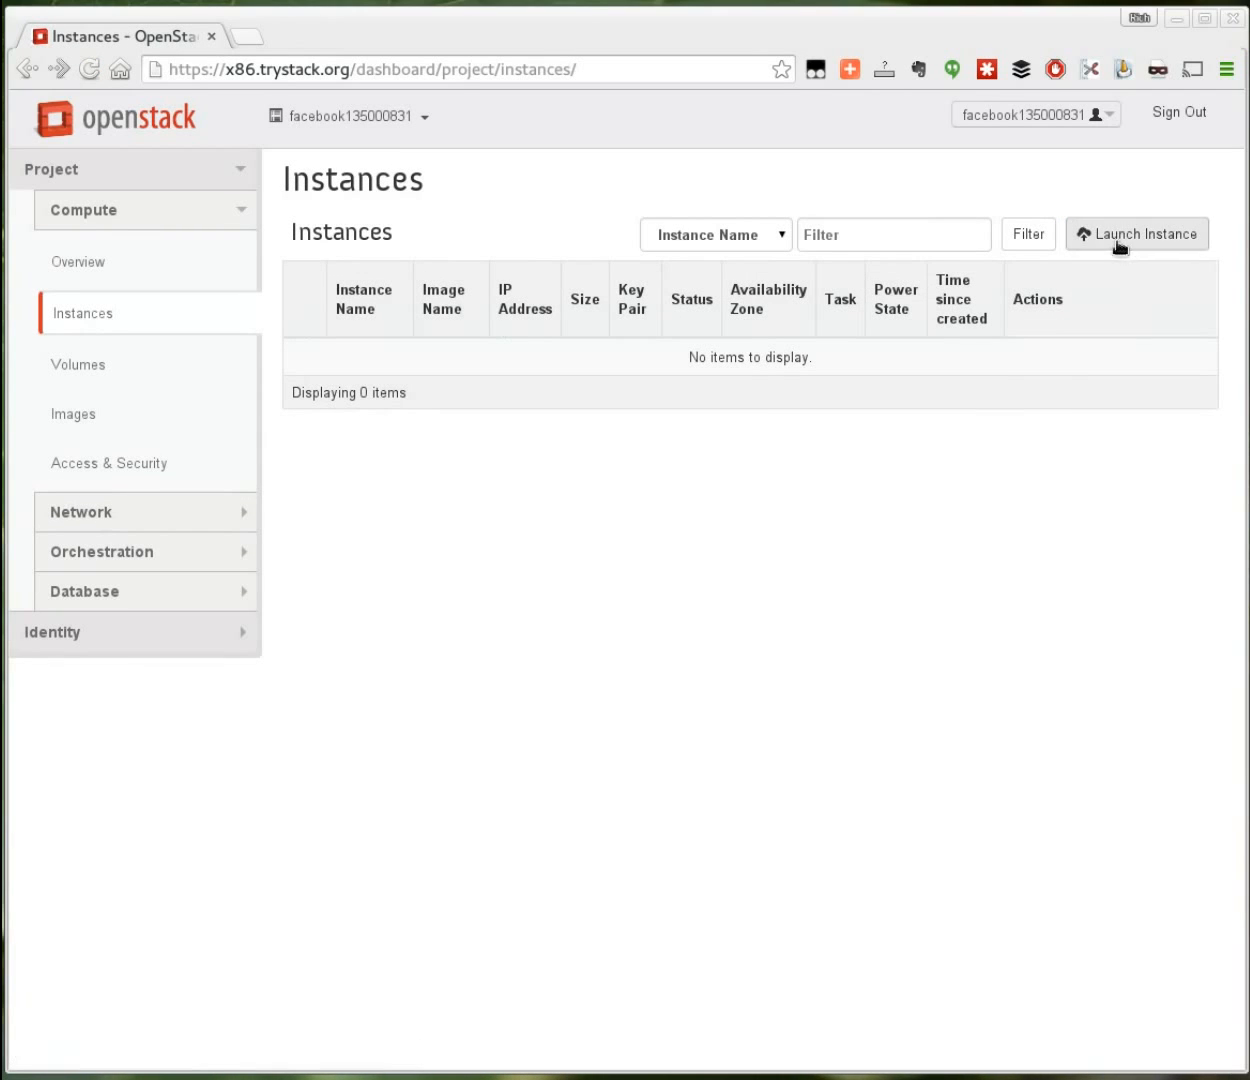
{"action": "mouse_move", "coordinate": [1122, 246]}
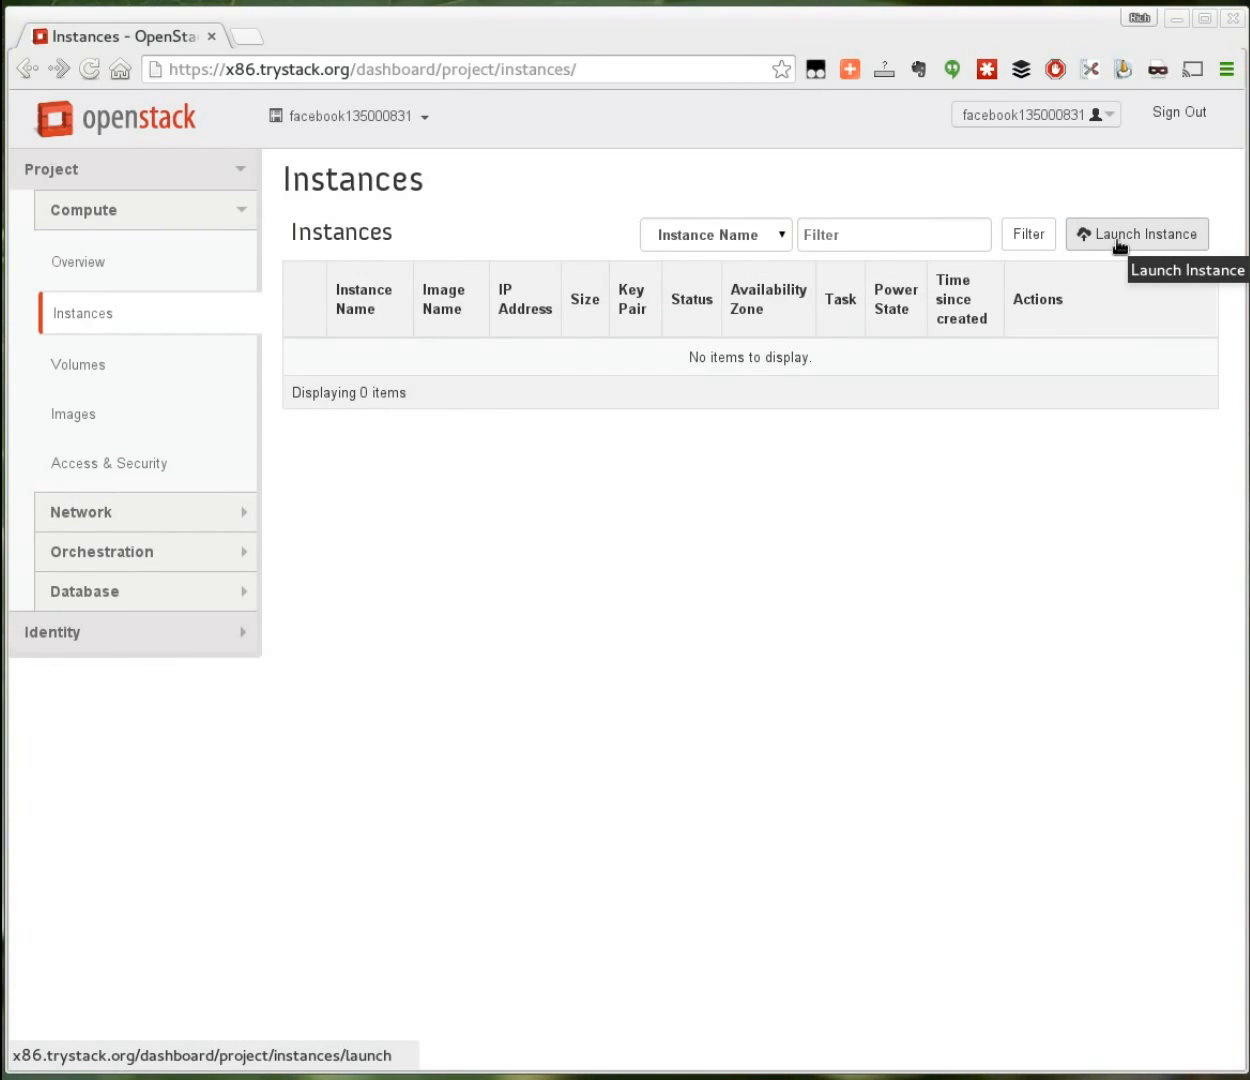
{"action": "left_click", "coordinate": [1136, 234]}
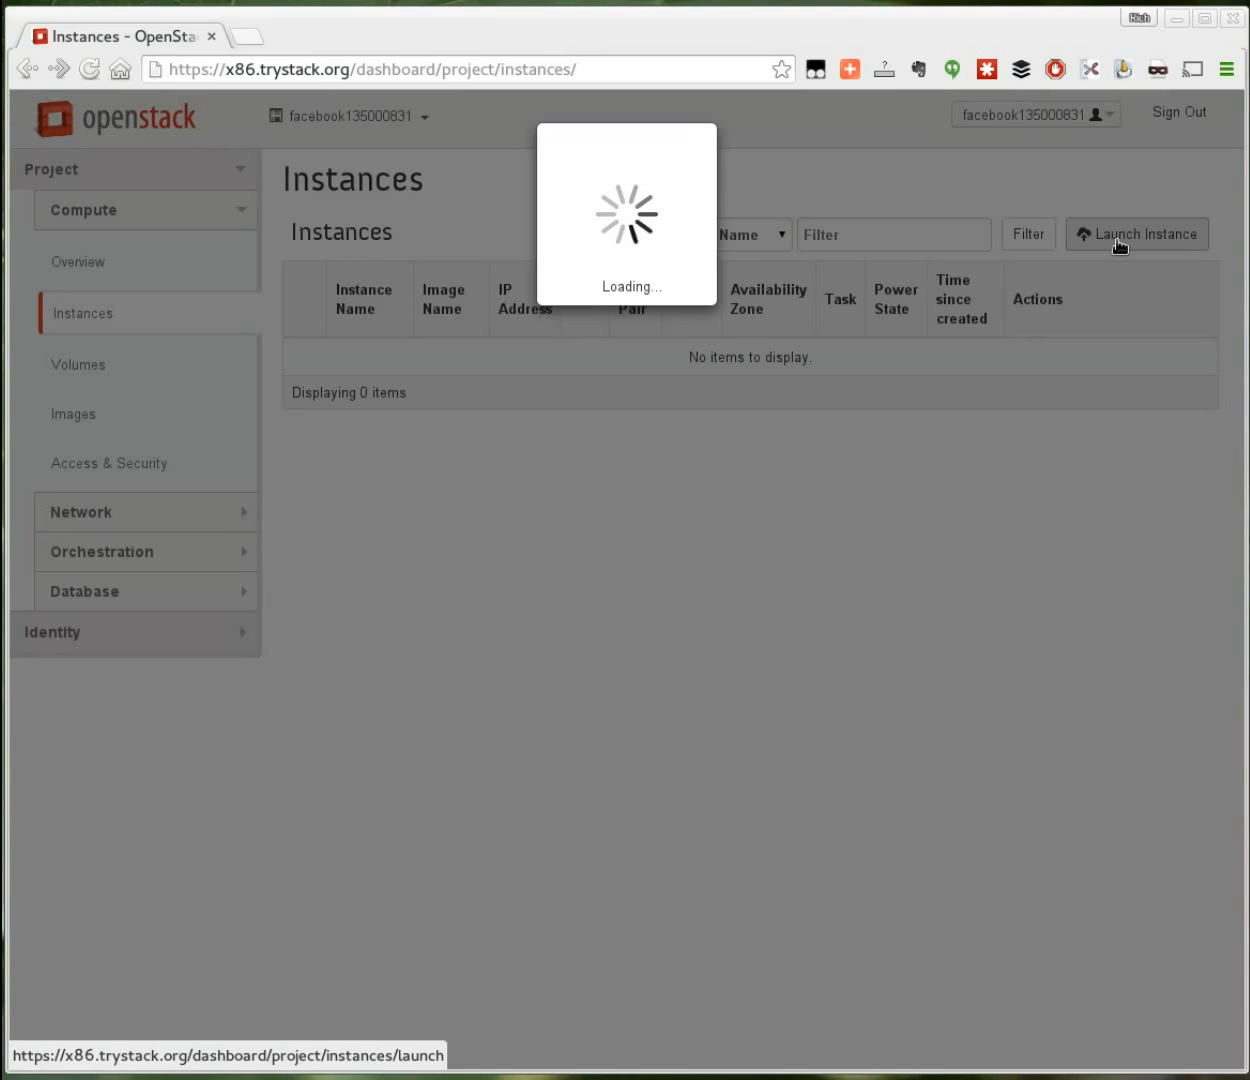
{"action": "left_click", "coordinate": [1136, 234]}
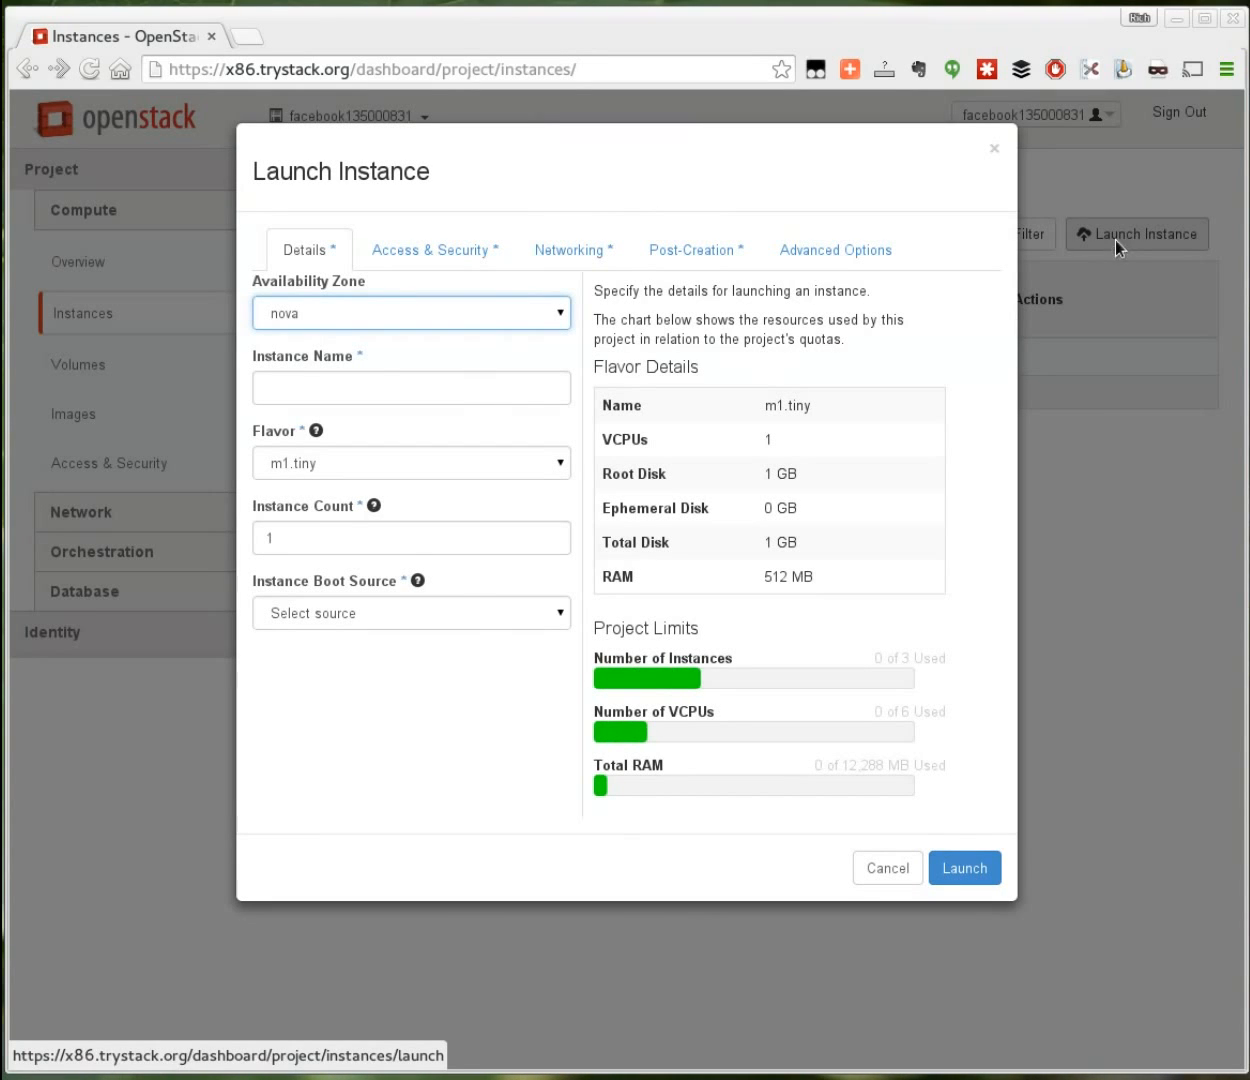
Name the instance cent7_01, choose flavor m1.small, and boot from the CentOS 7 x86_64 image
{"action": "left_click", "coordinate": [410, 388]}
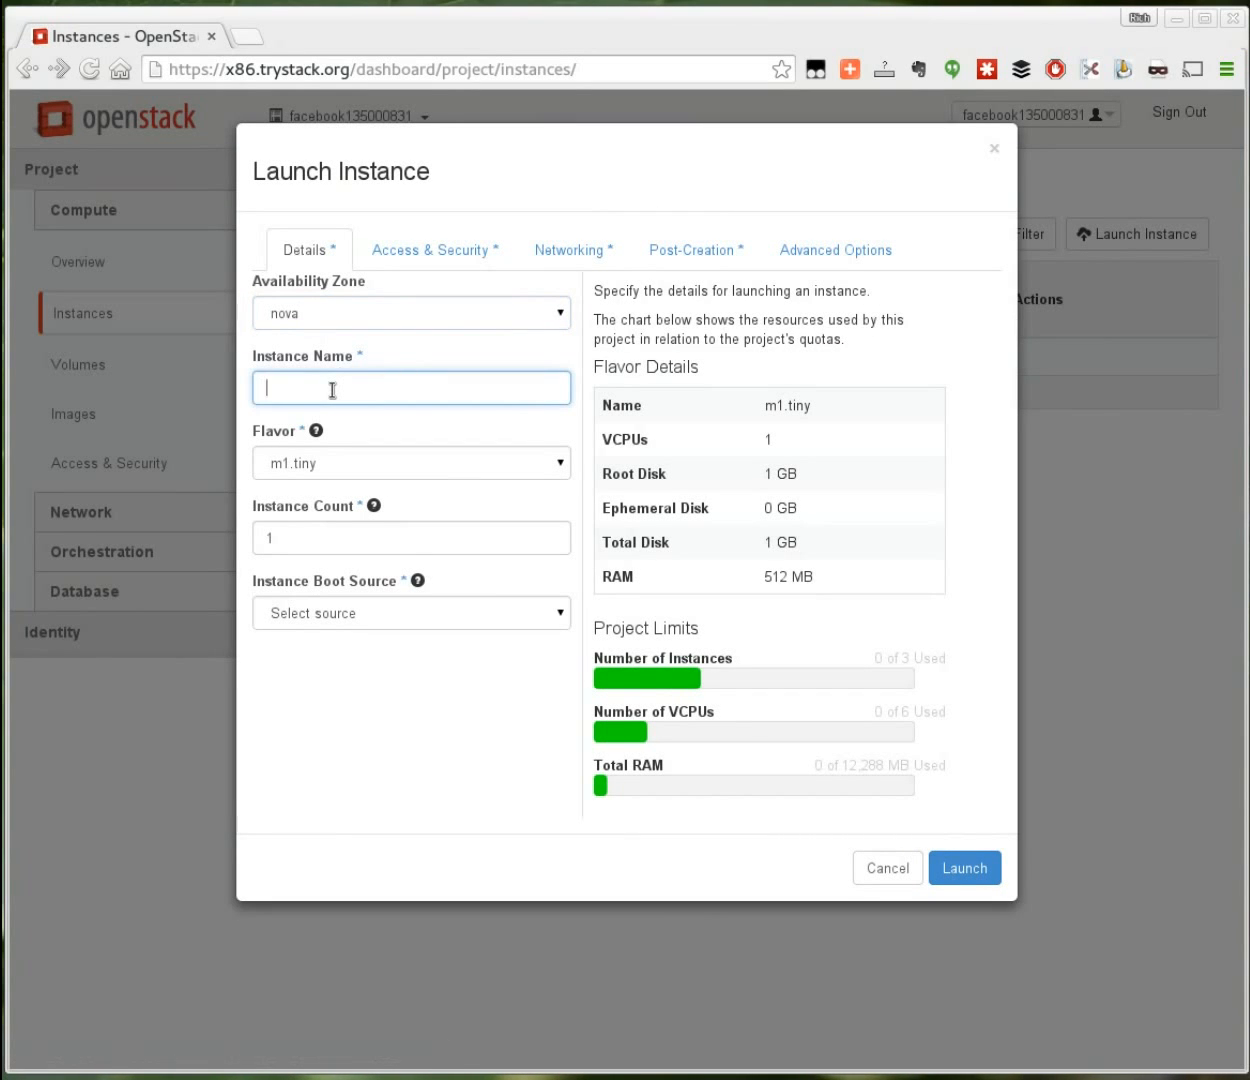
{"action": "type", "text": "c"}
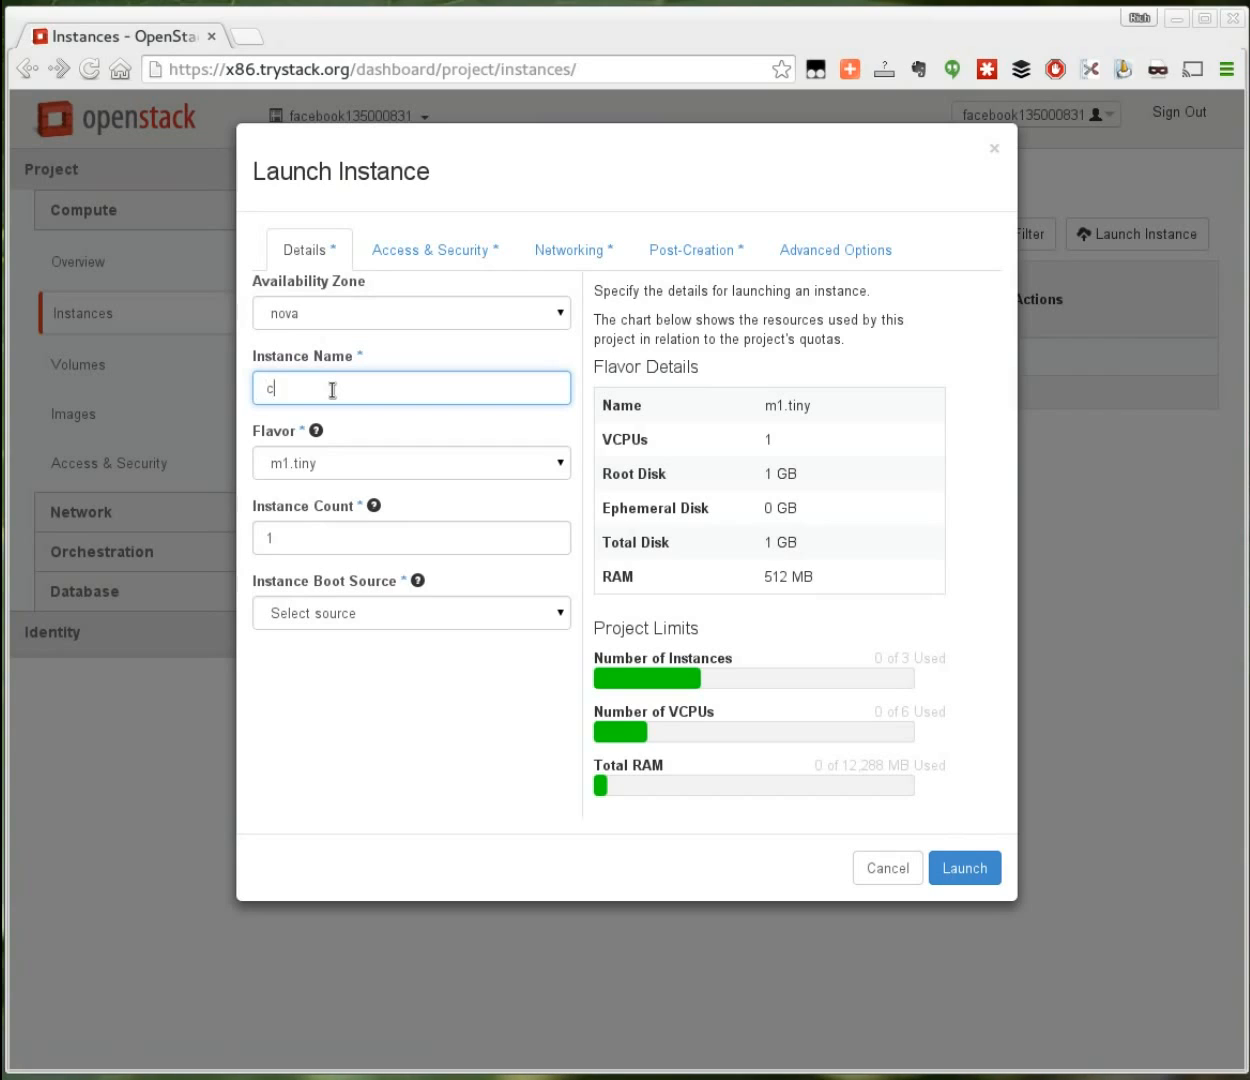
{"action": "type", "text": "ent7_01"}
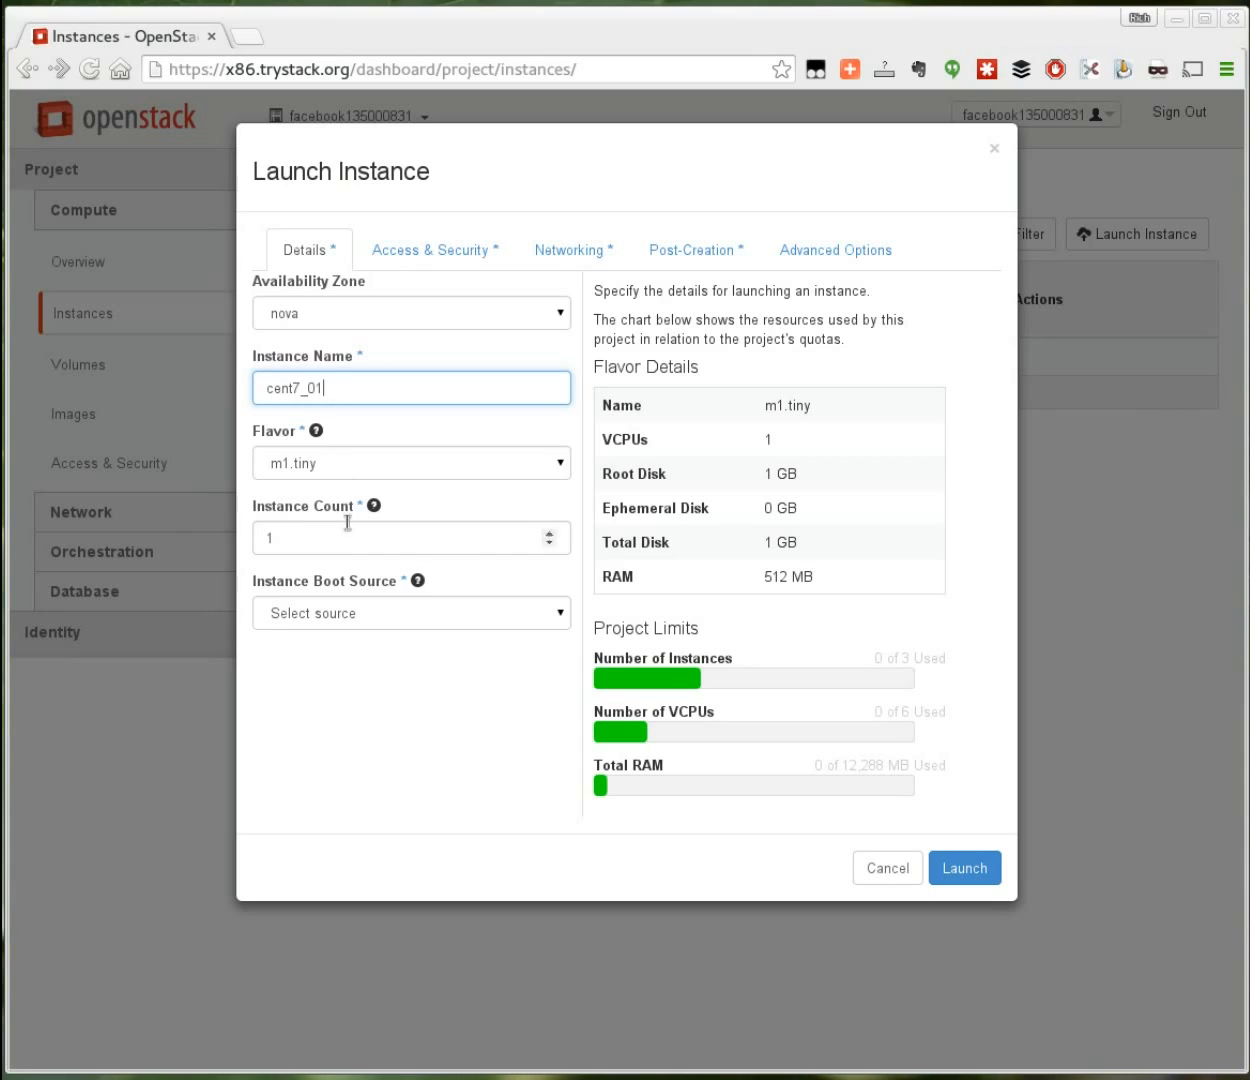
{"action": "left_click", "coordinate": [410, 463]}
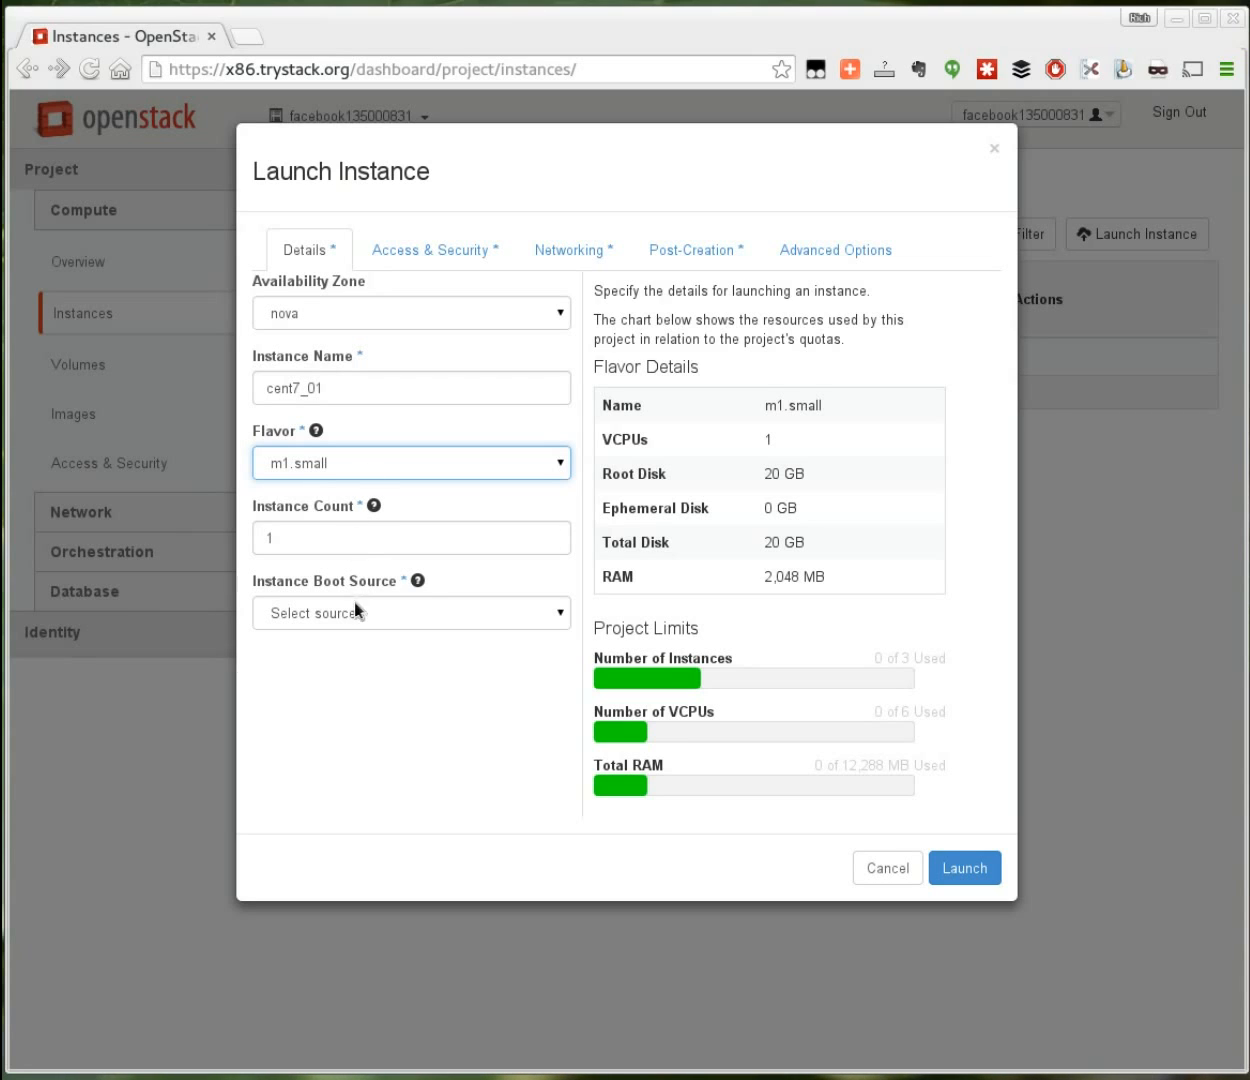
{"action": "left_click", "coordinate": [410, 613]}
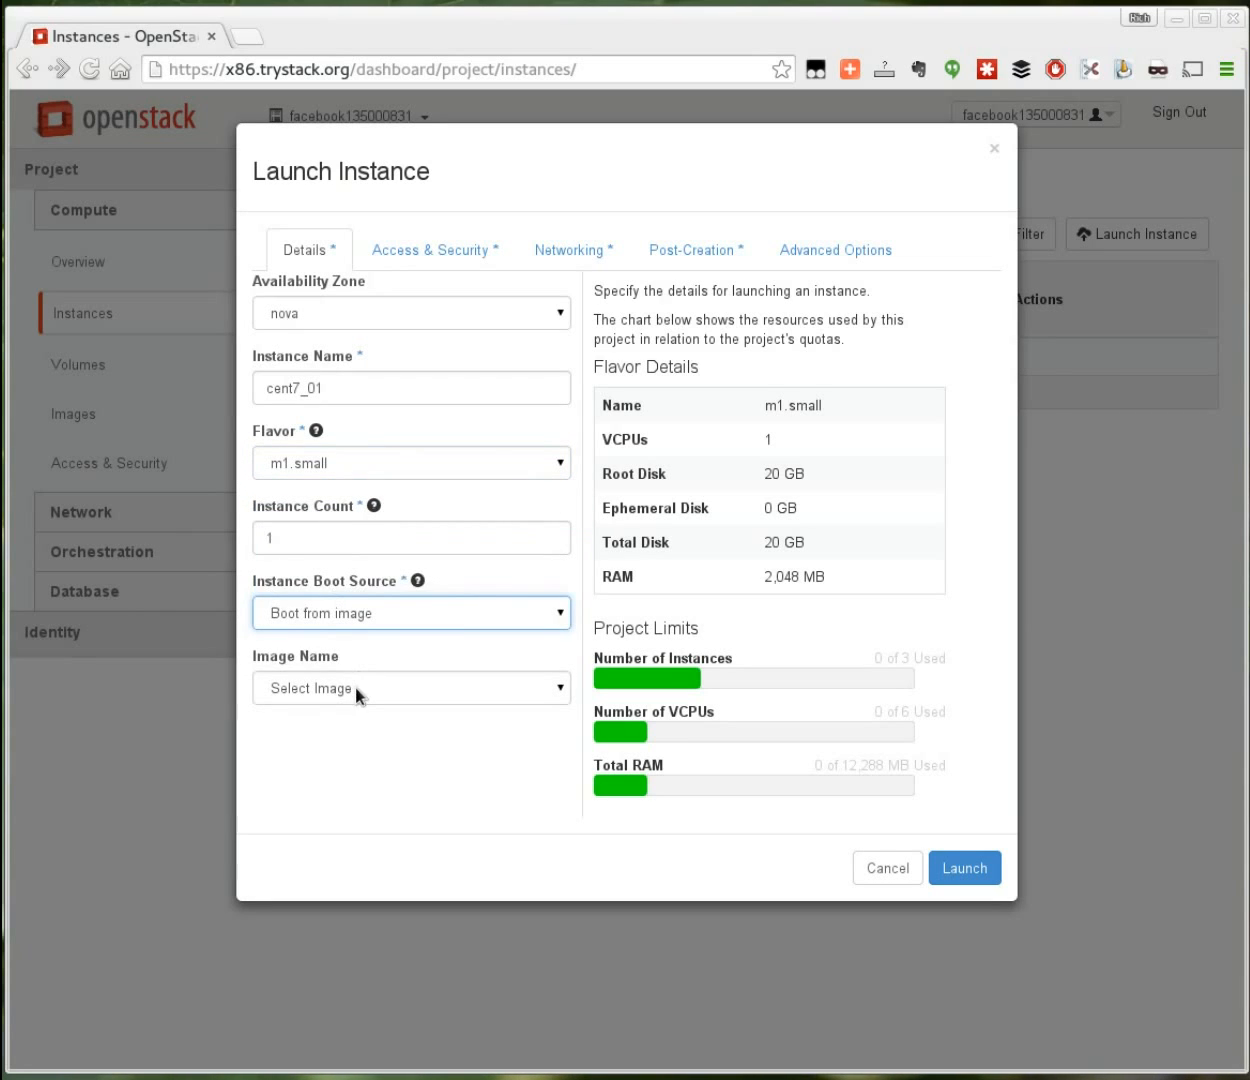
{"action": "left_click", "coordinate": [410, 688]}
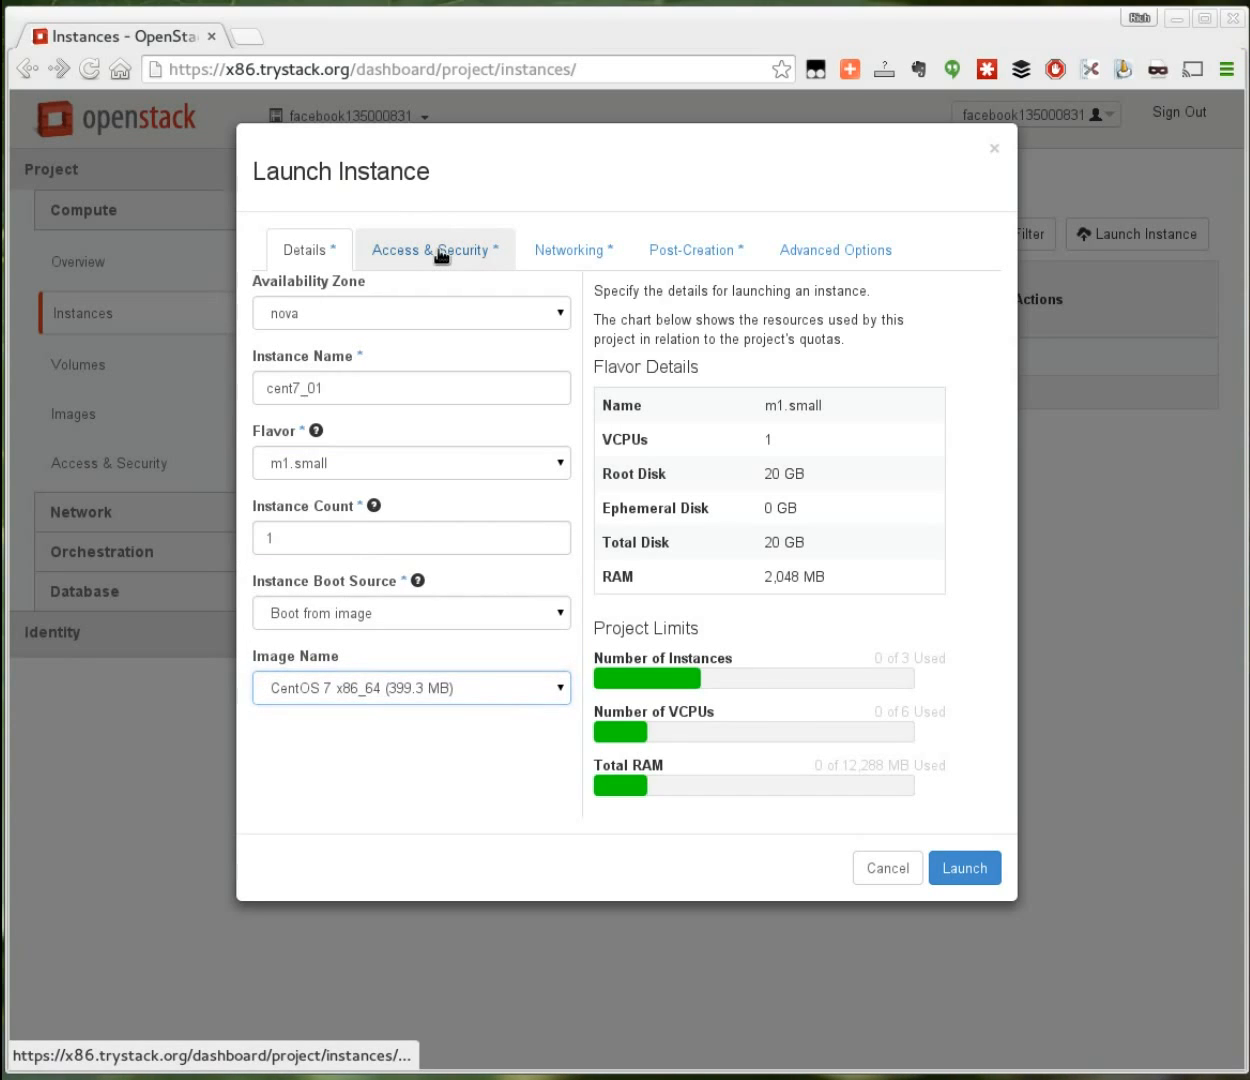
On Access & Security, begin importing a key pair named rbowen
{"action": "left_click", "coordinate": [434, 250]}
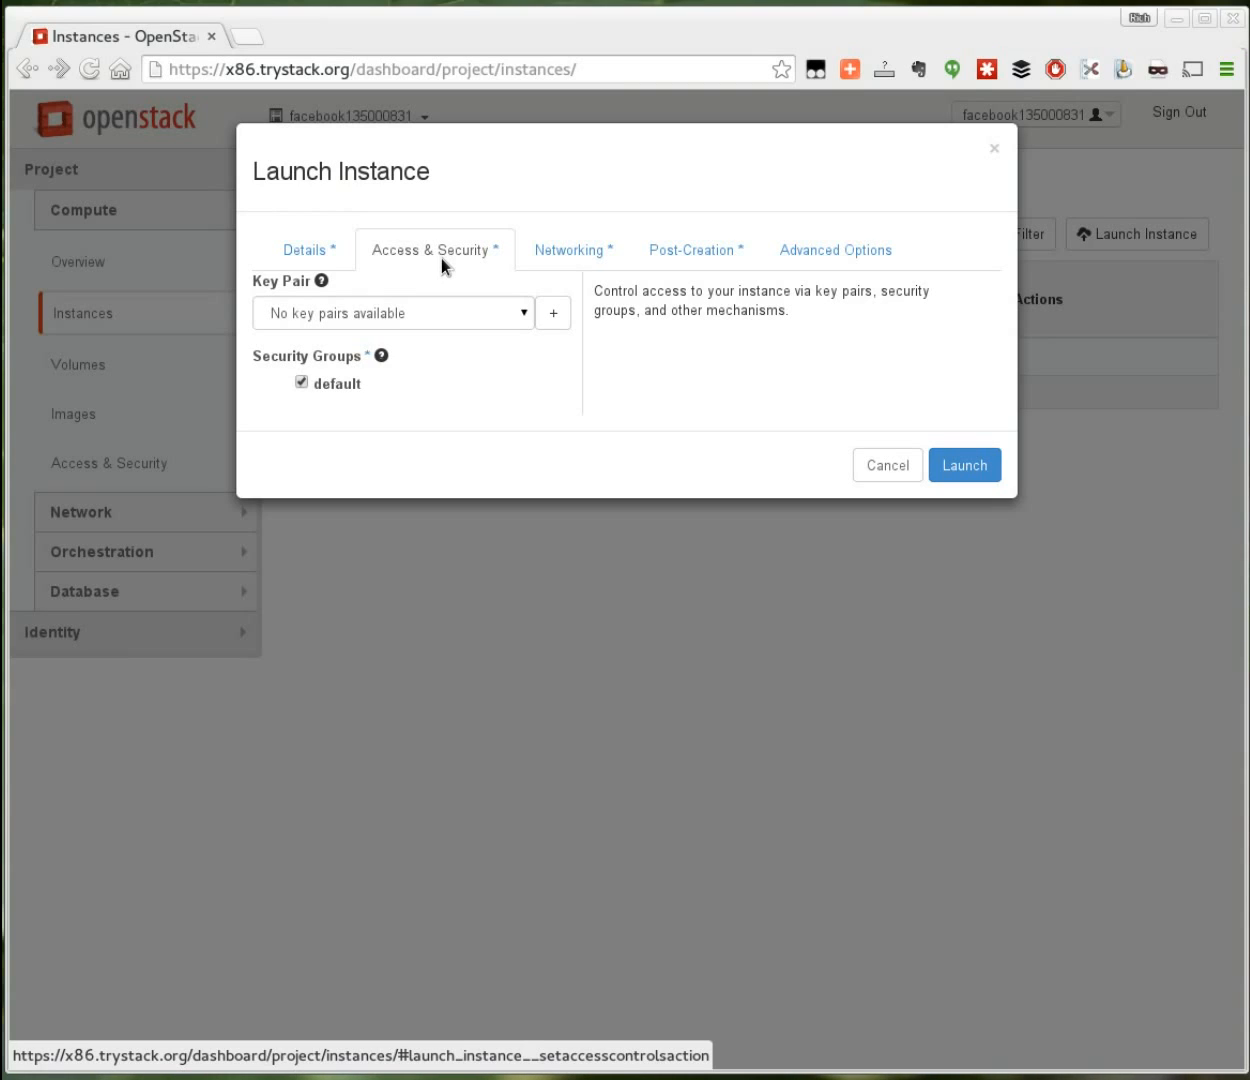
{"action": "mouse_move", "coordinate": [518, 334]}
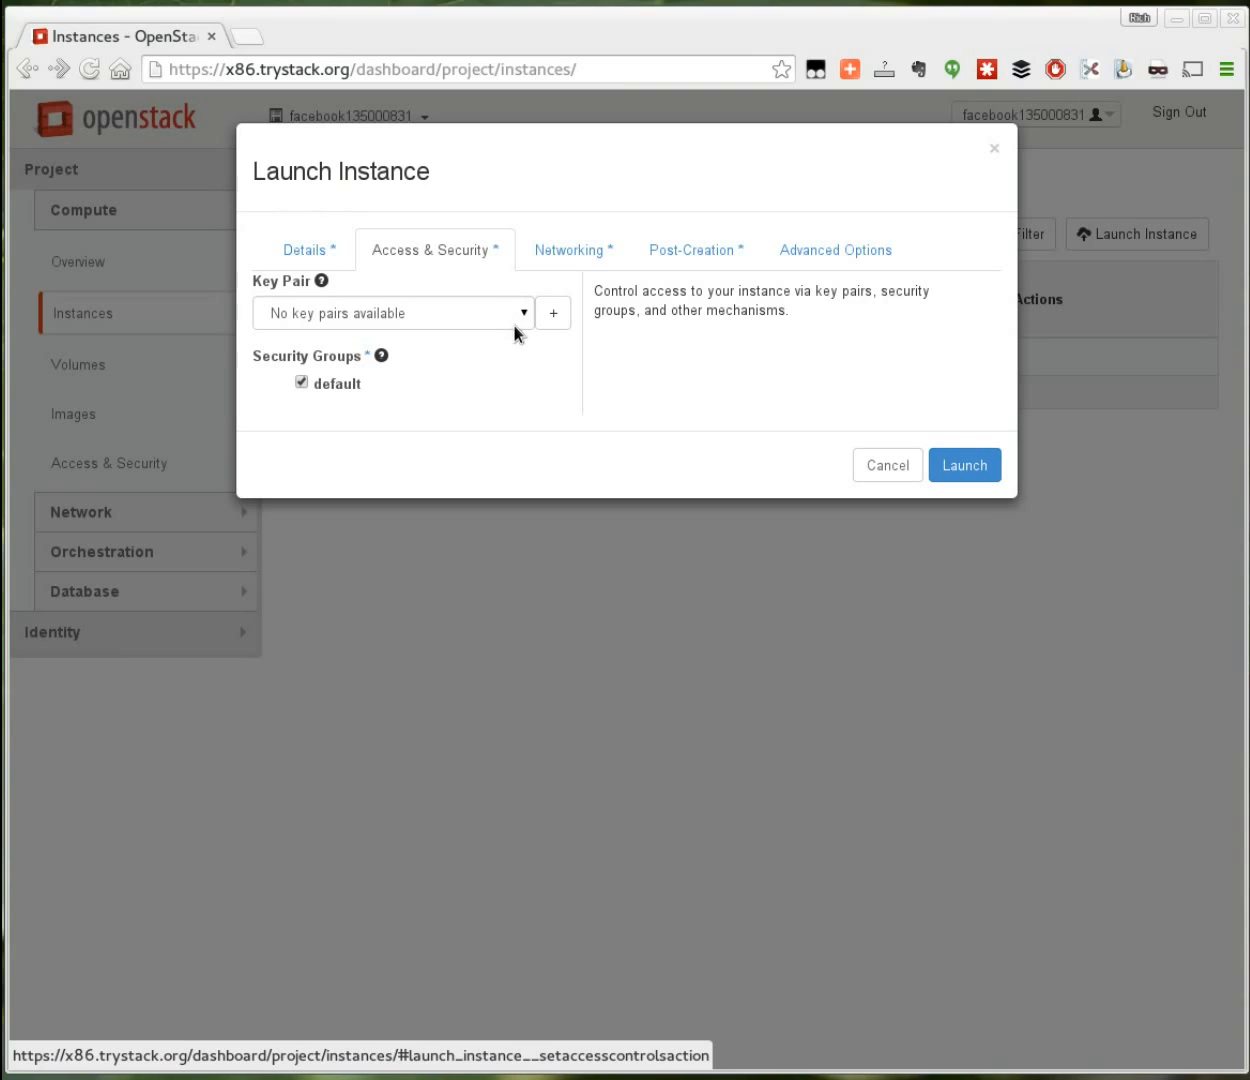
{"action": "mouse_move", "coordinate": [533, 318]}
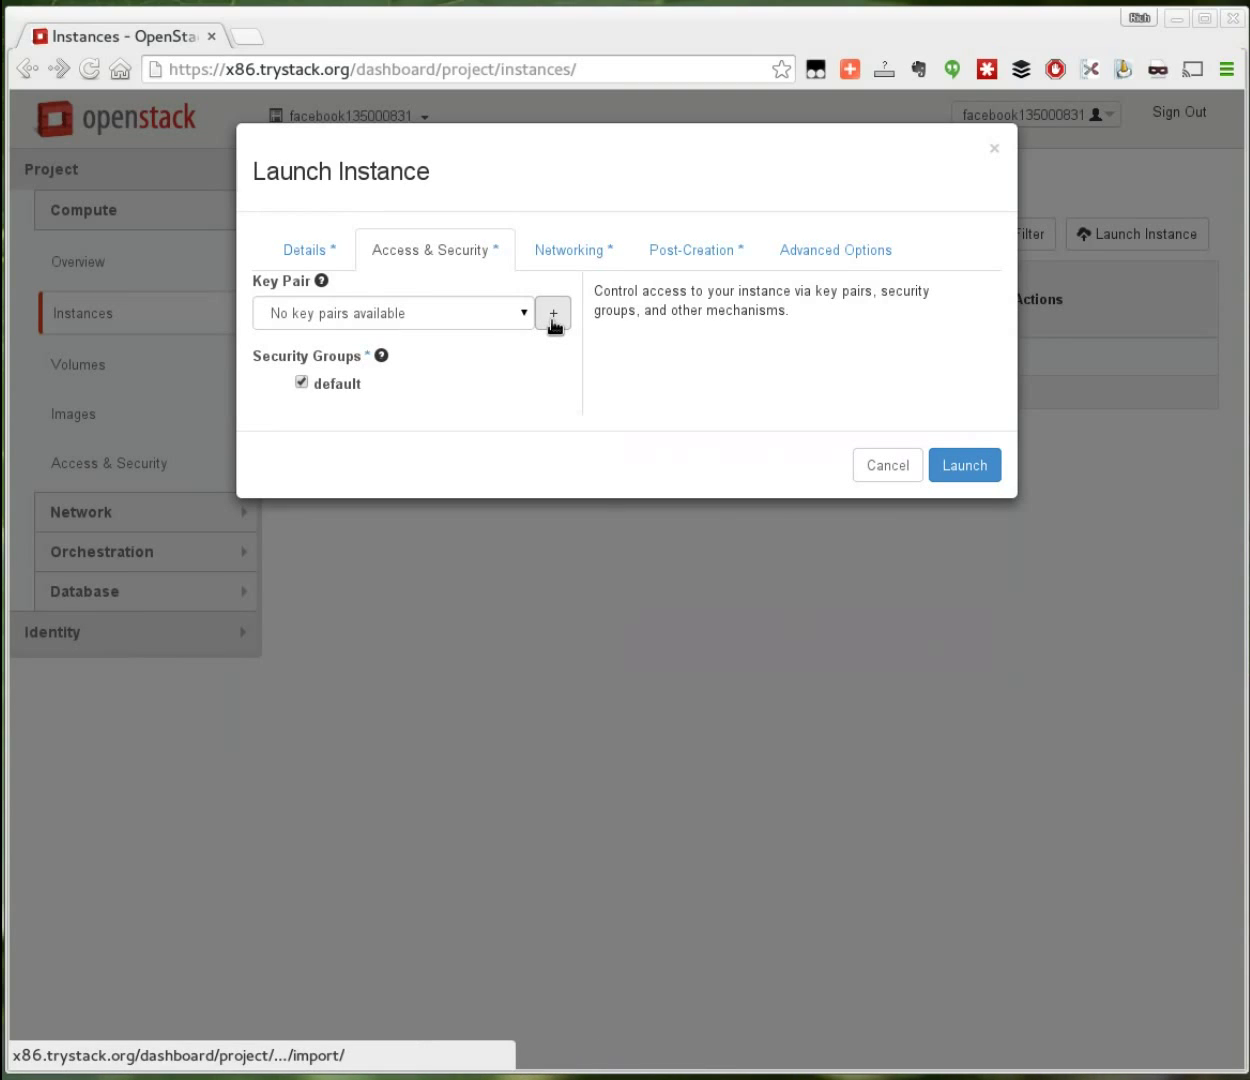
{"action": "mouse_move", "coordinate": [553, 313]}
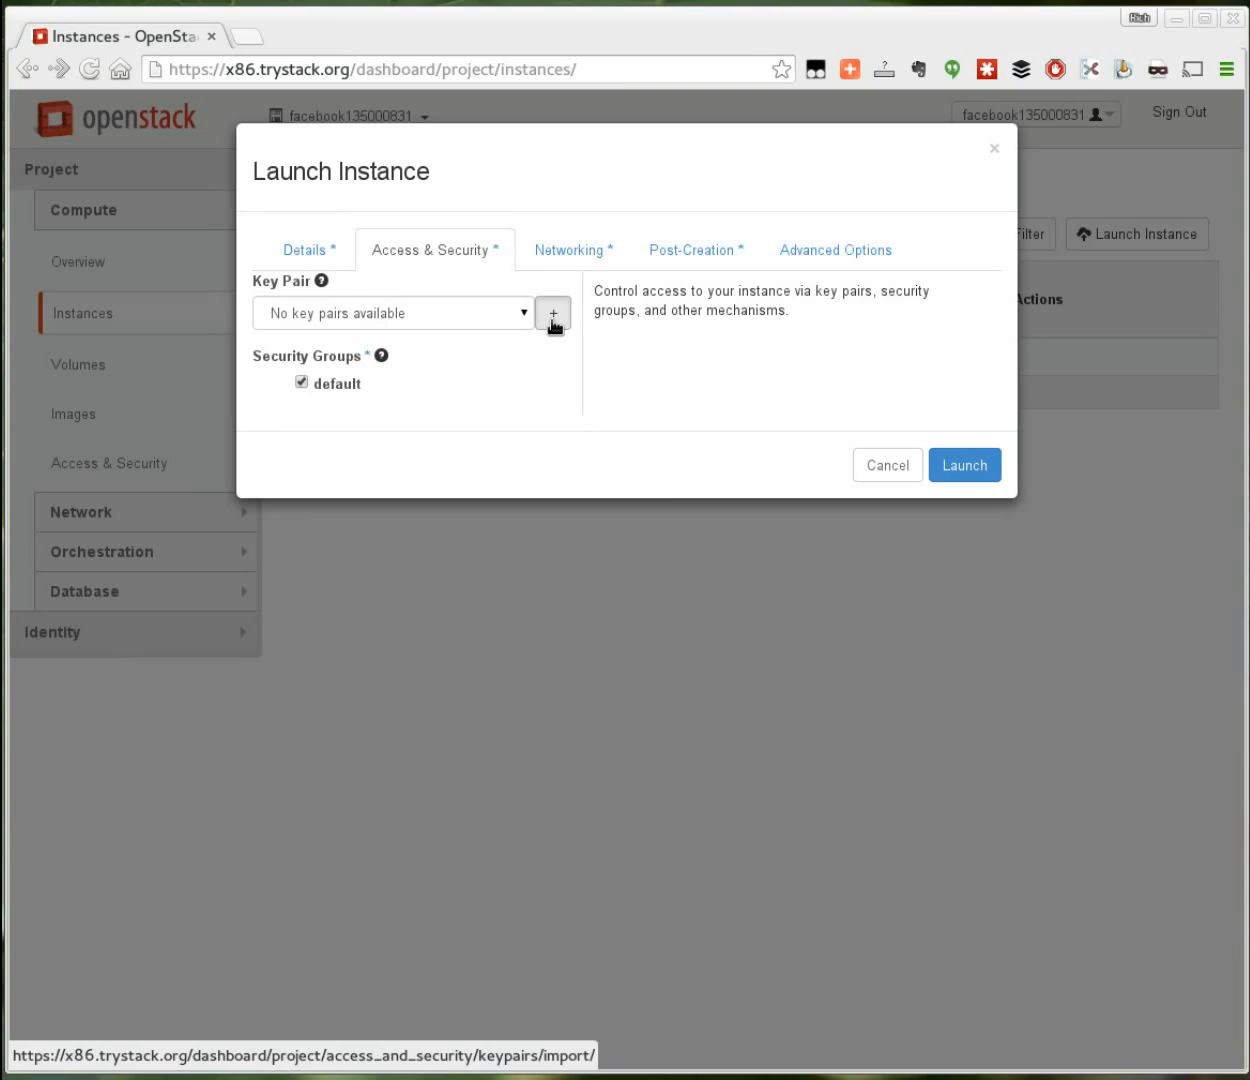
{"action": "left_click", "coordinate": [553, 313]}
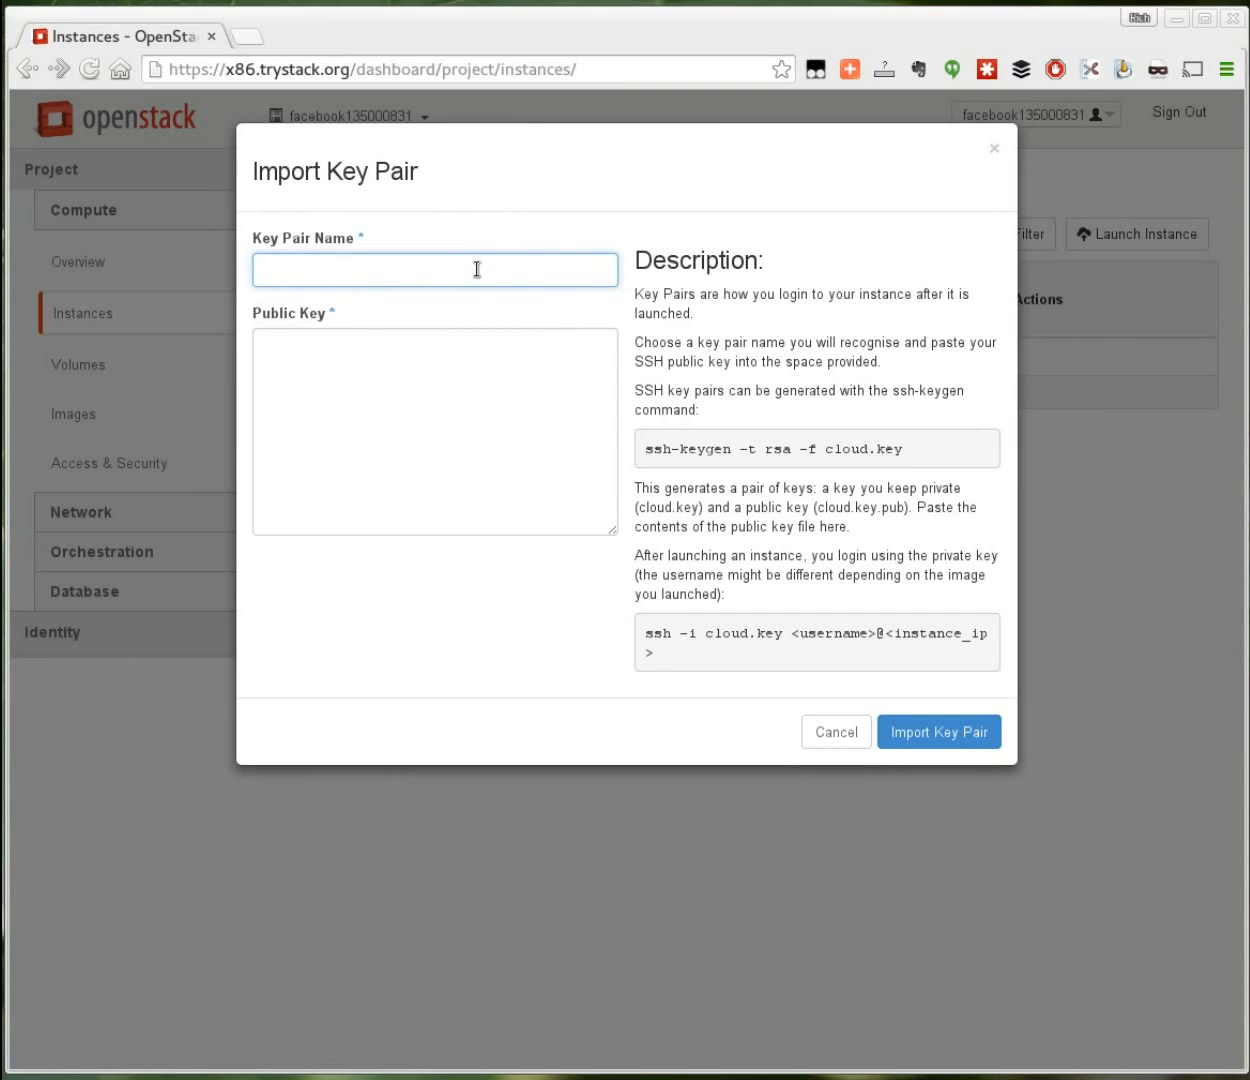
{"action": "type", "text": "rbowen"}
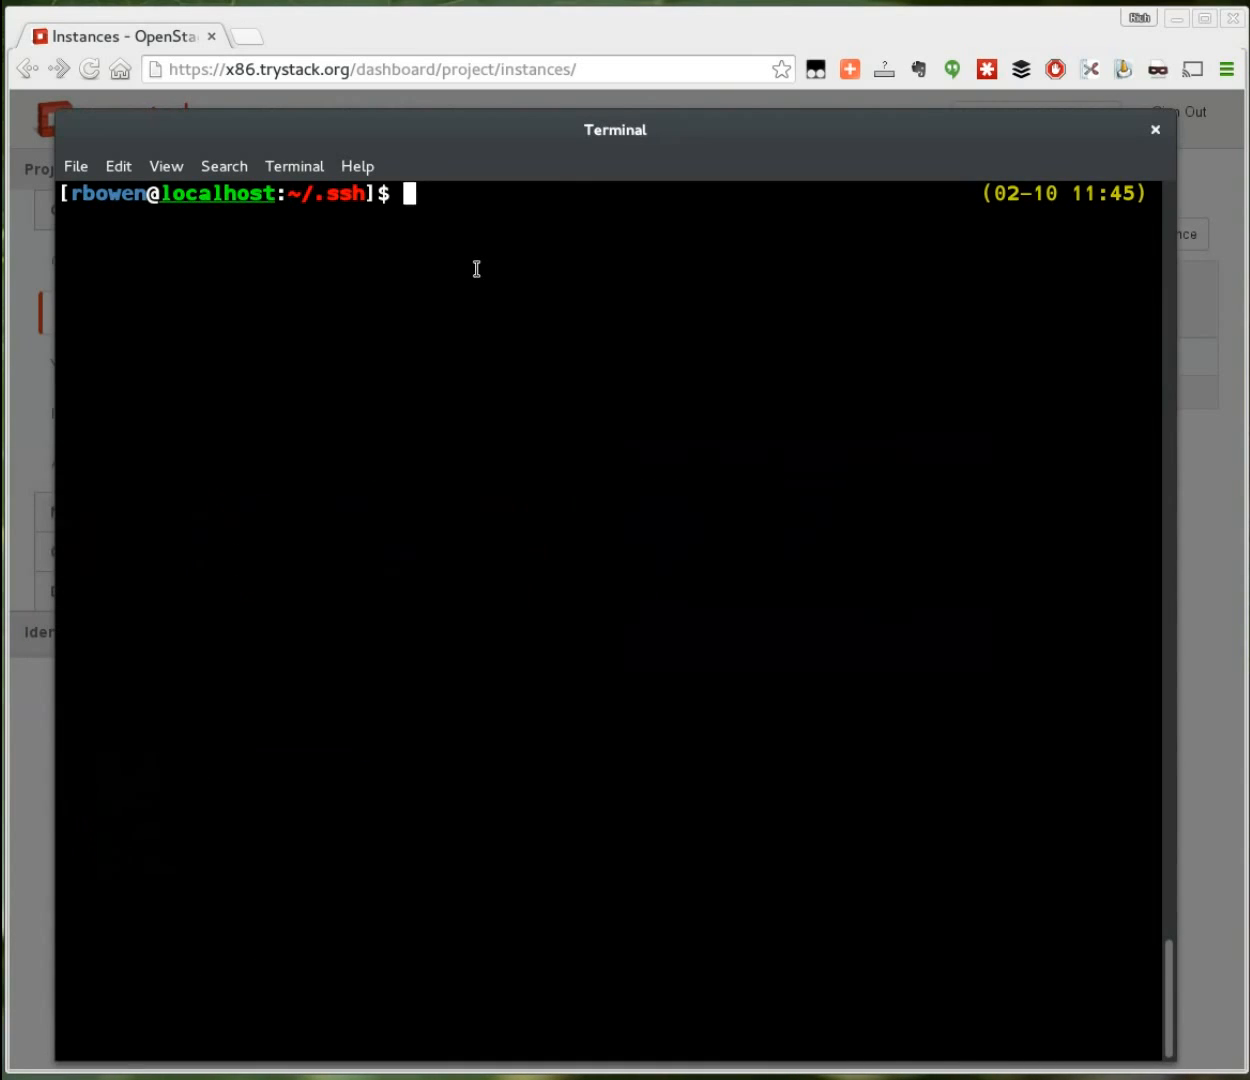
Print the public key with cat id_rsa.pub in ~/.ssh
{"action": "type", "text": "cat"}
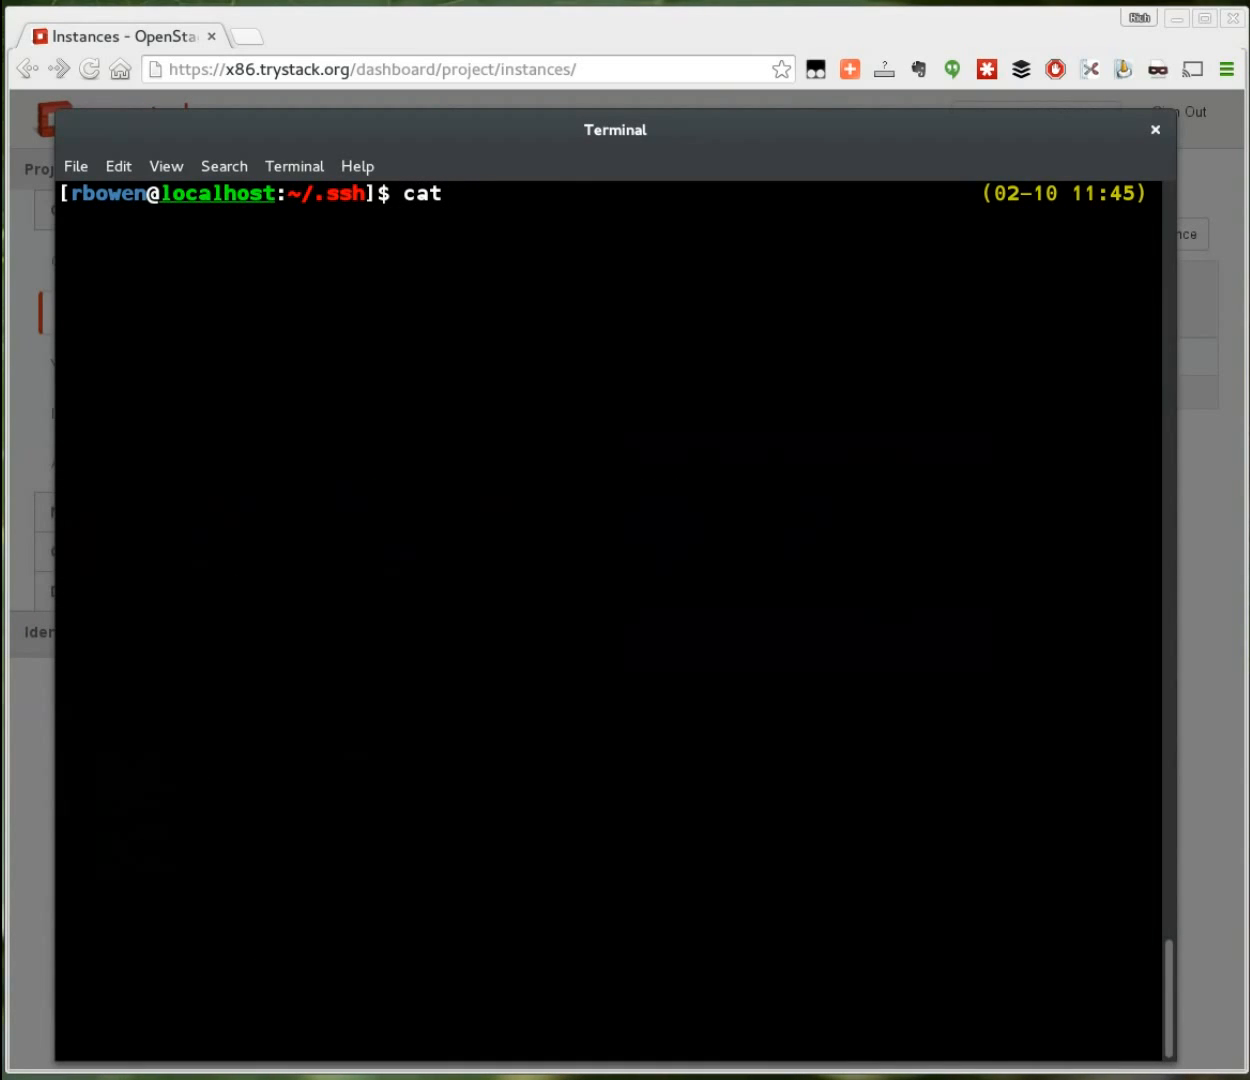
{"action": "type", "text": "id_rsa"}
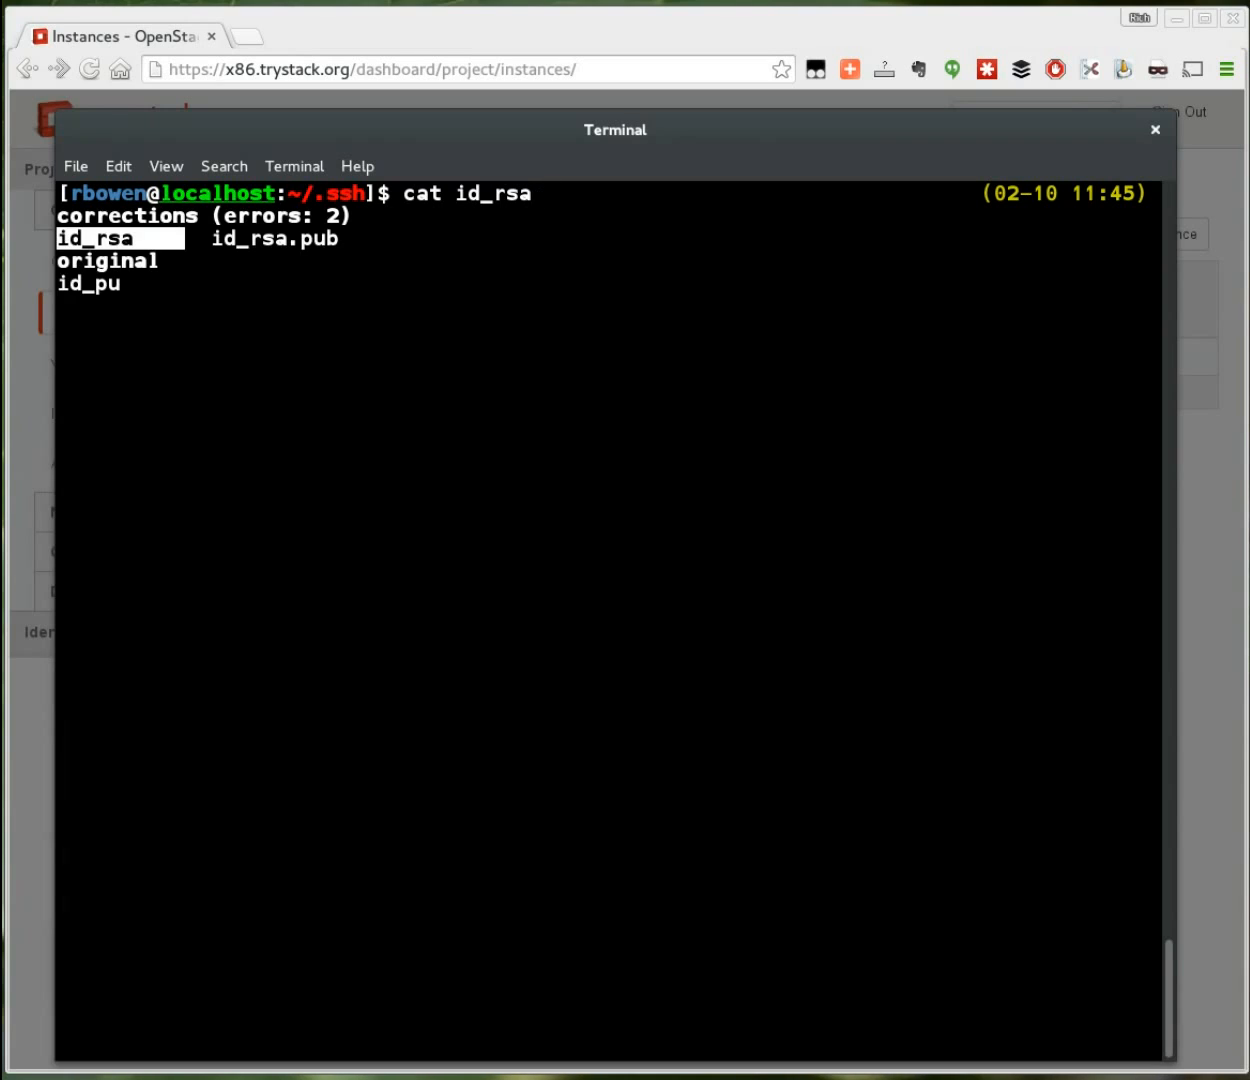
{"action": "type", "text": ".pub"}
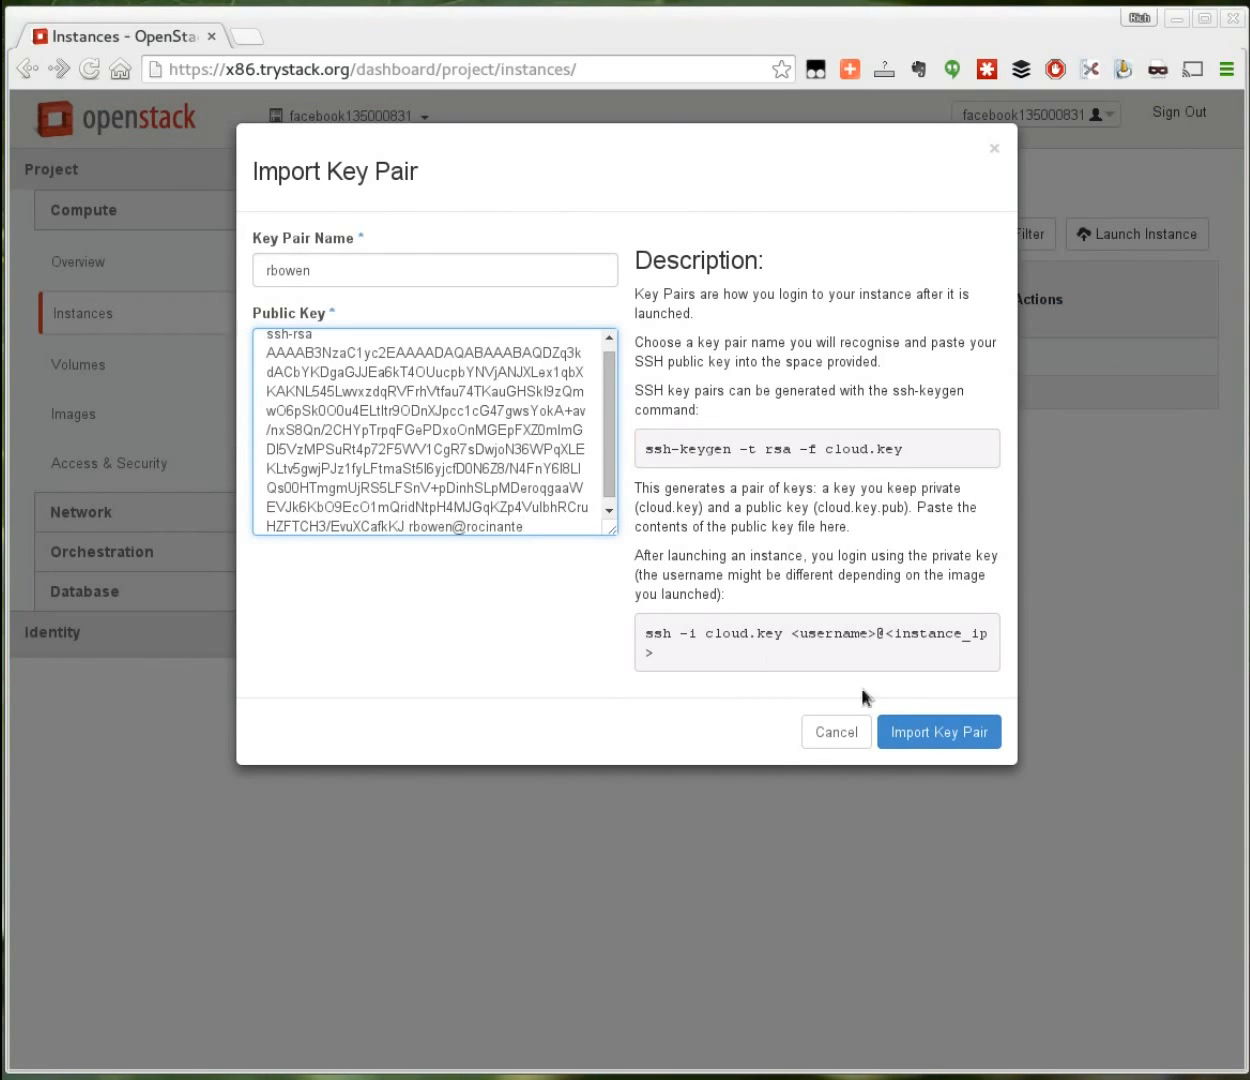
Import the pasted rbowen public key and select it for the instance
{"action": "left_click", "coordinate": [938, 731]}
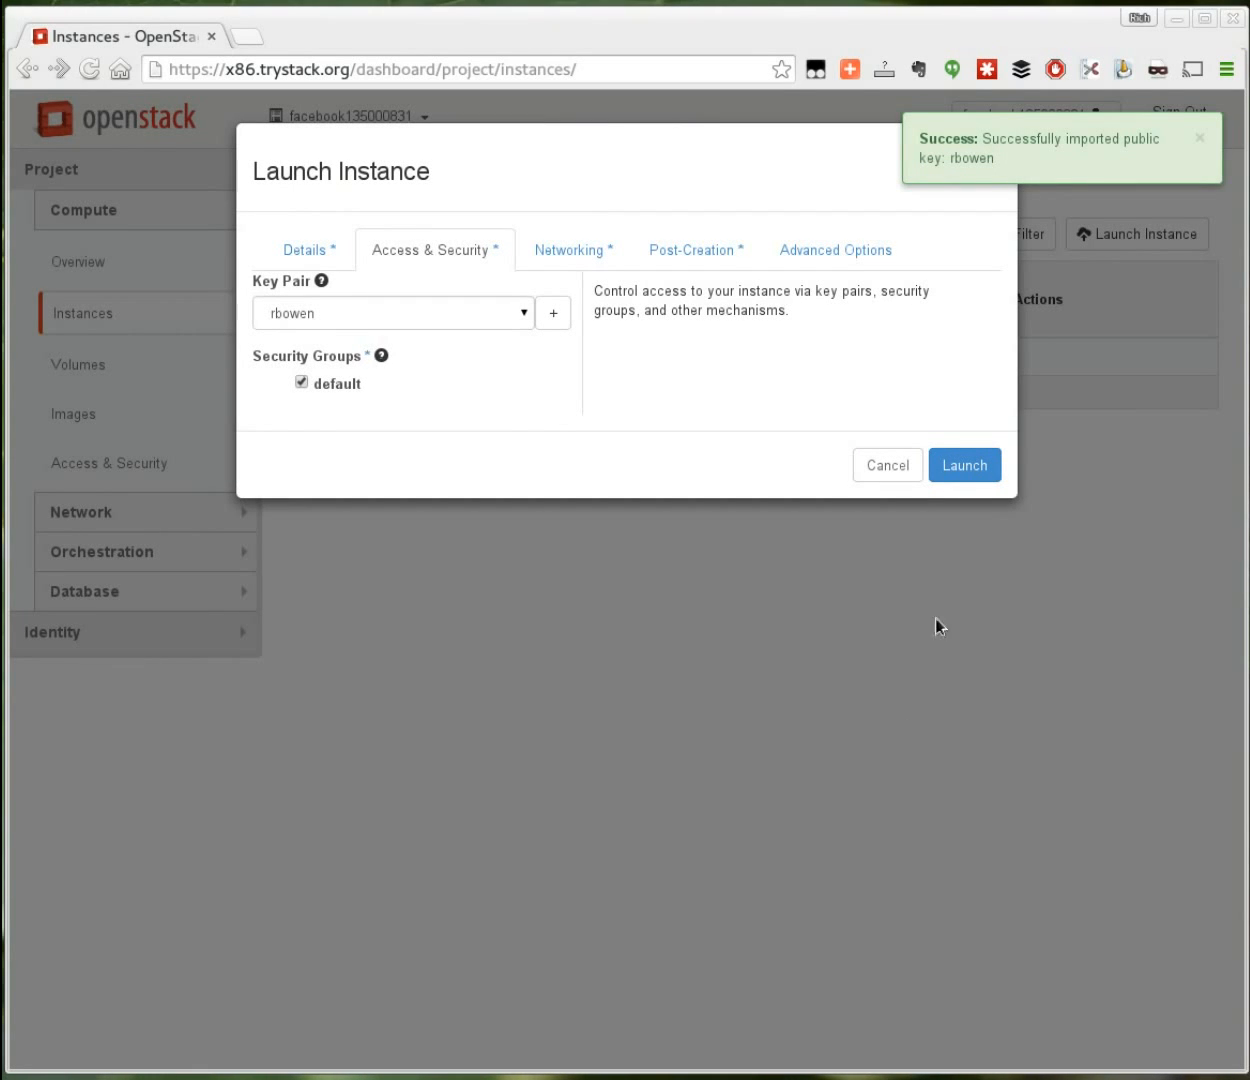
{"action": "left_click", "coordinate": [568, 250]}
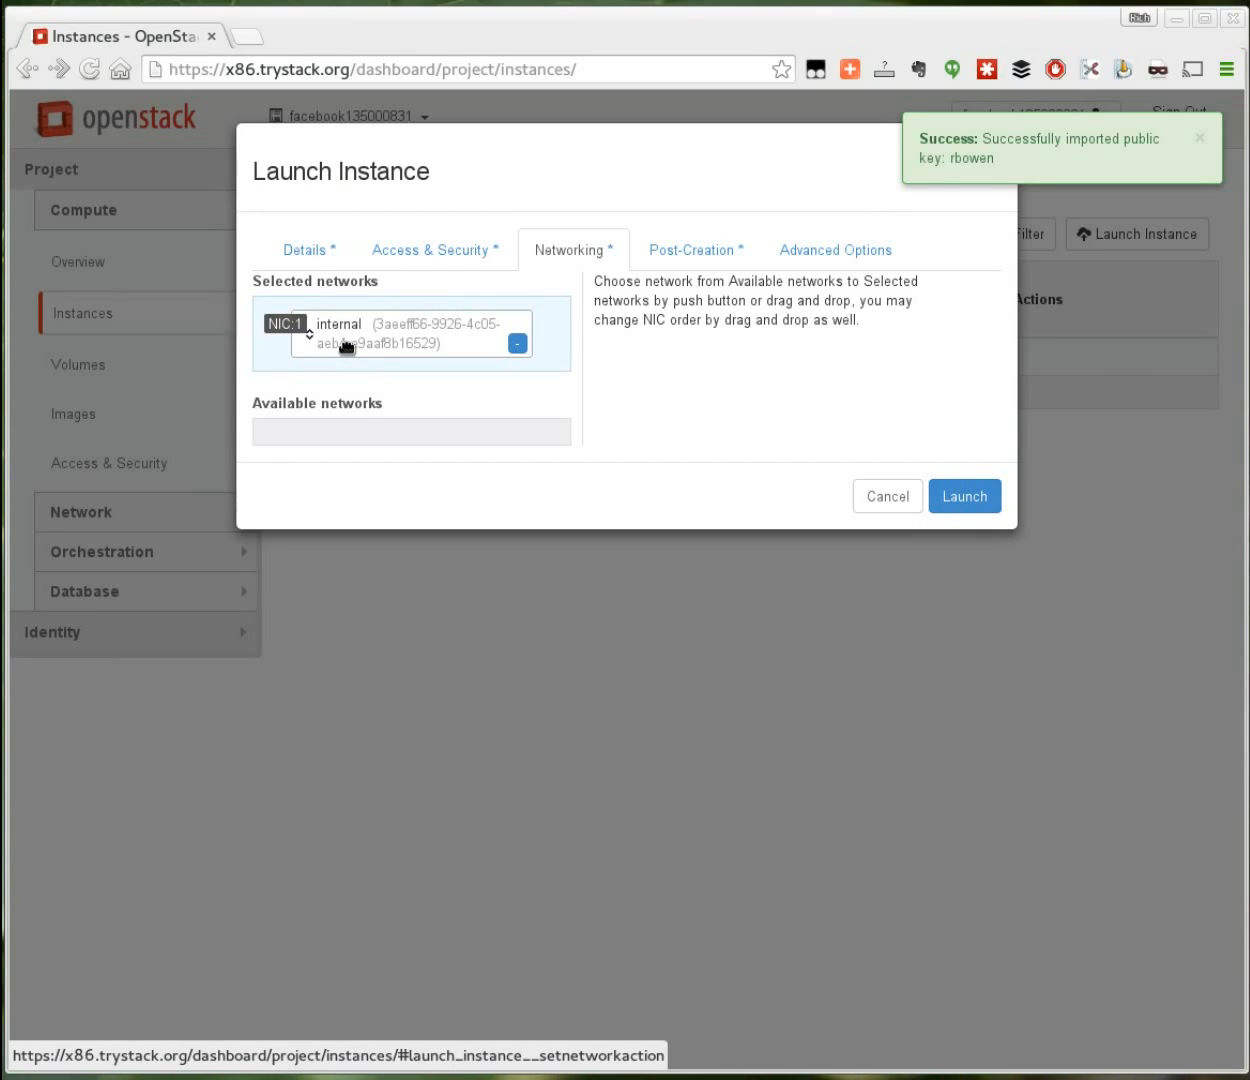
{"action": "mouse_move", "coordinate": [476, 374]}
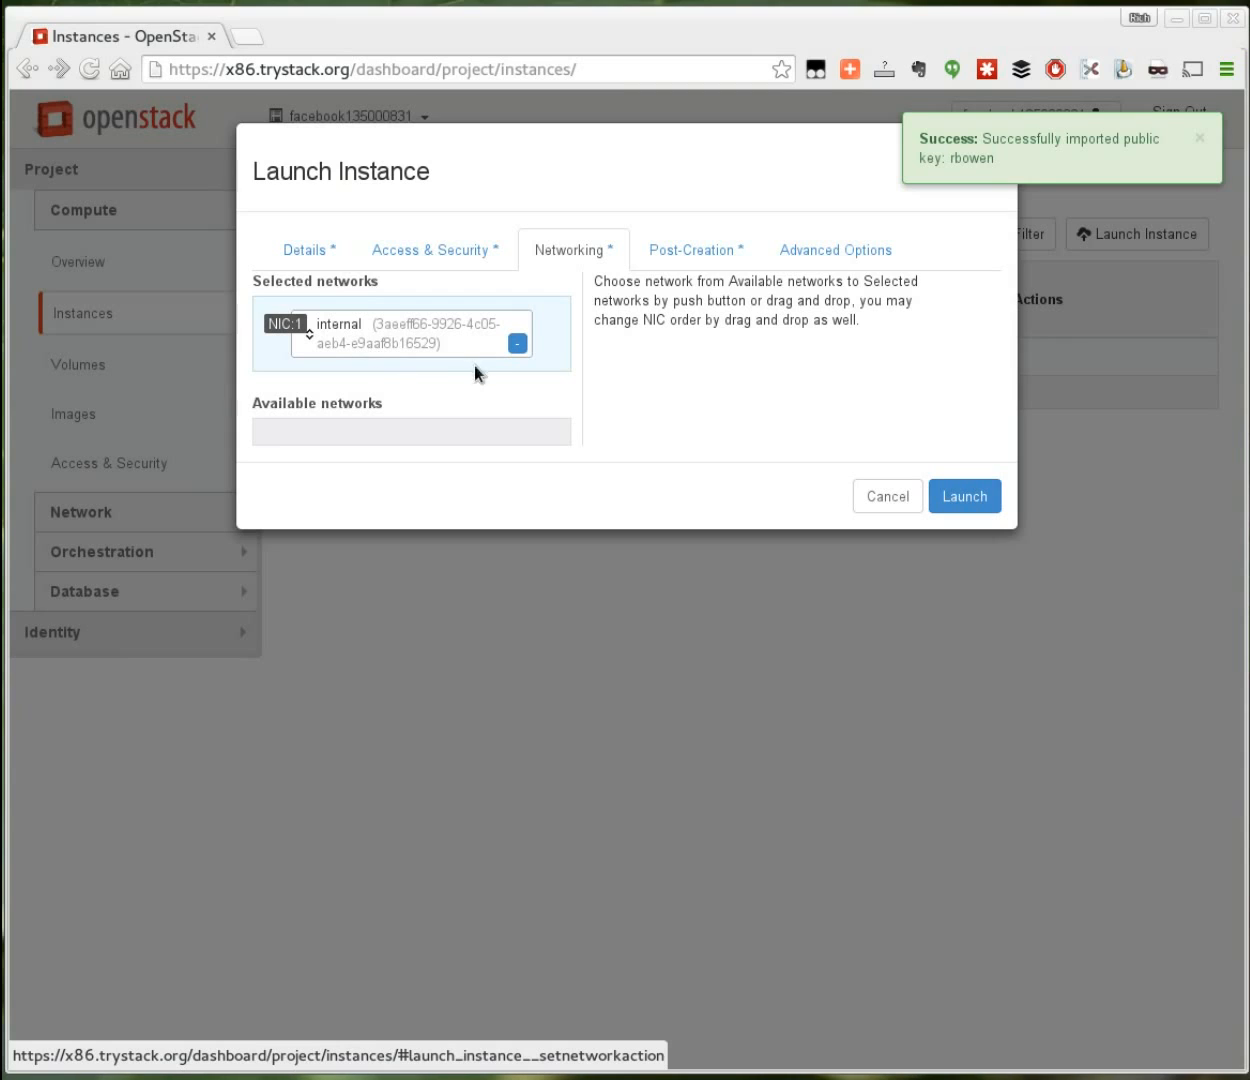
Launch cent7_01 with network internal as NIC:1
{"action": "left_click", "coordinate": [964, 496]}
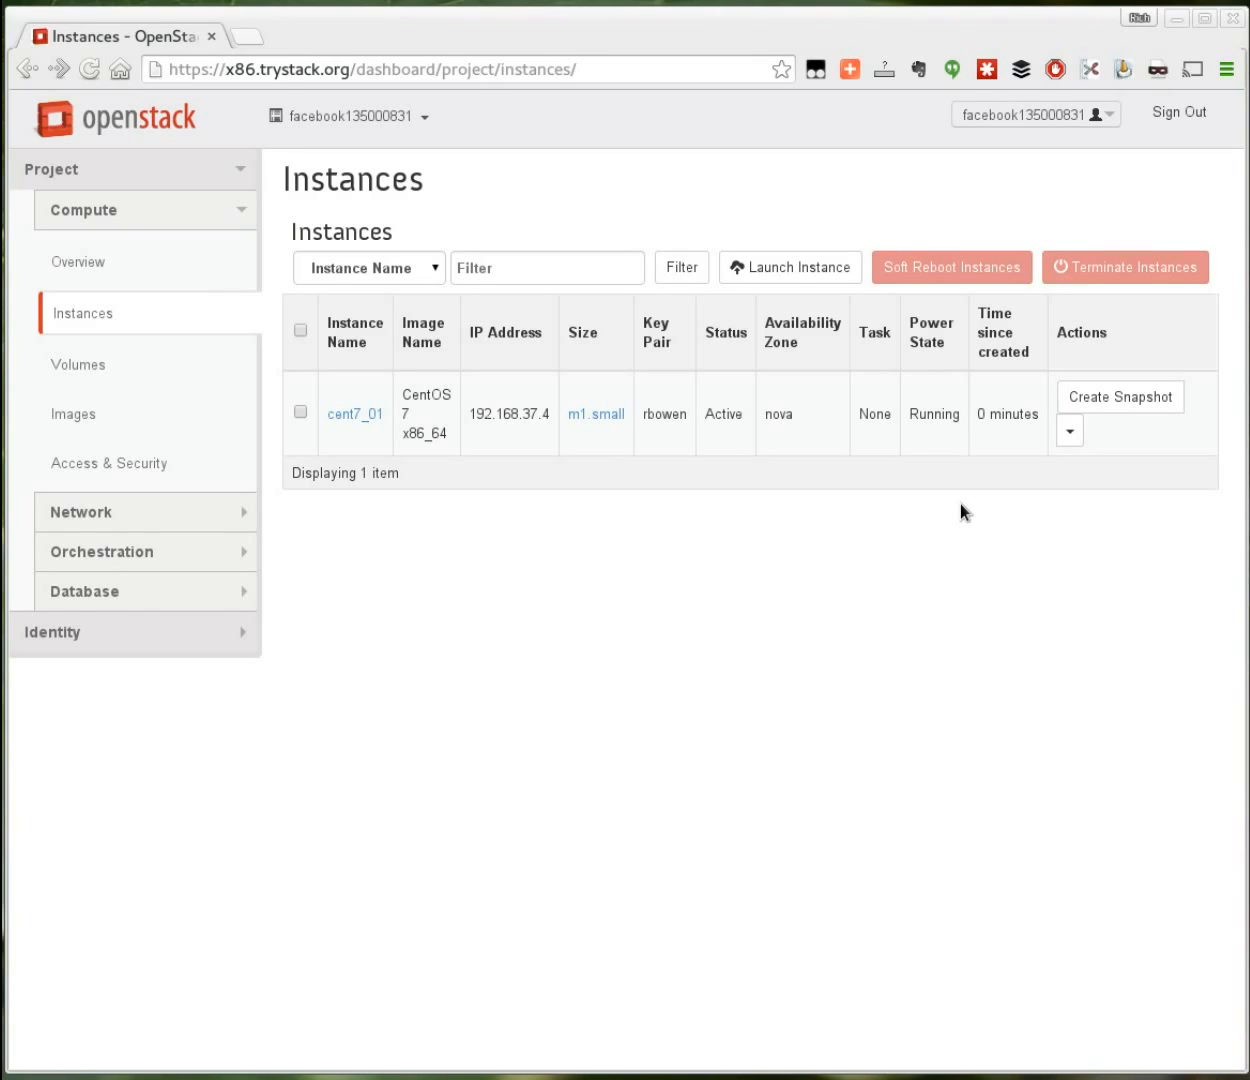
{"action": "mouse_move", "coordinate": [961, 557]}
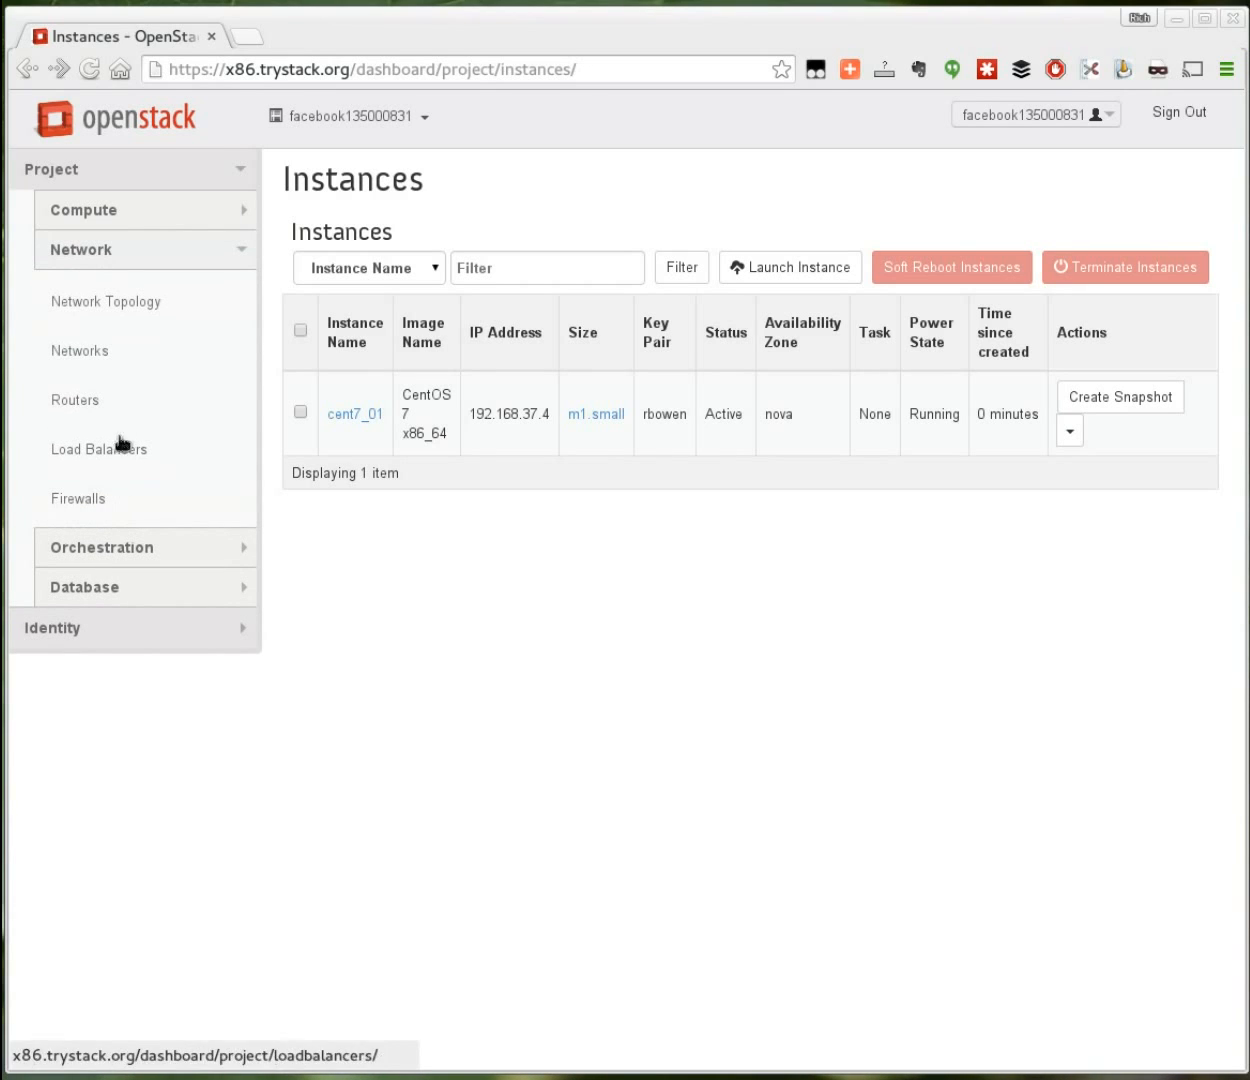
{"action": "mouse_move", "coordinate": [115, 315]}
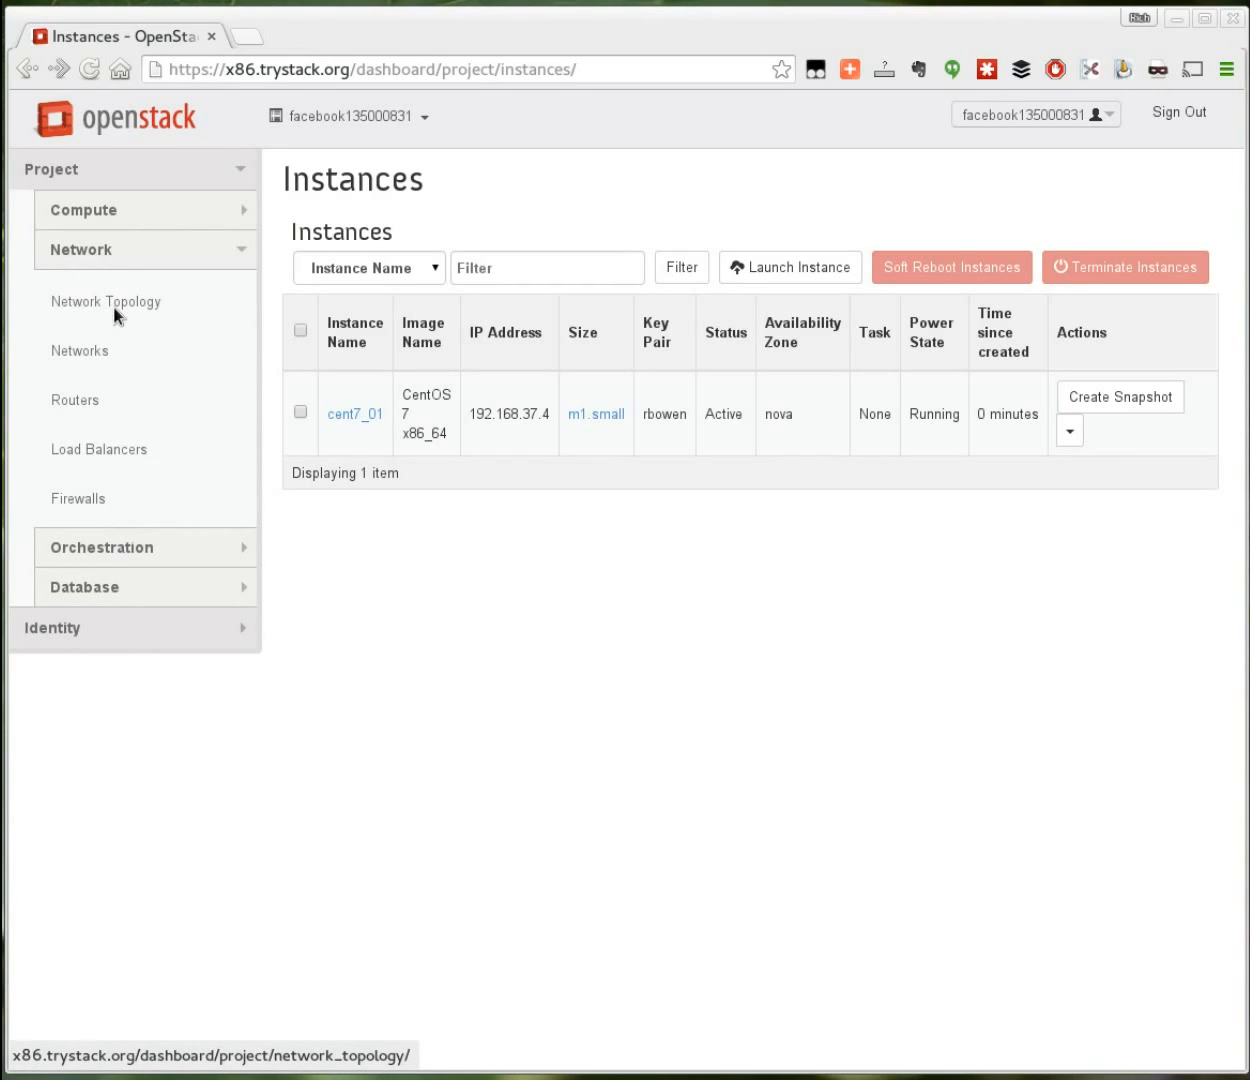
Inspect the network topology, then go to the Routers page
{"action": "left_click", "coordinate": [105, 301]}
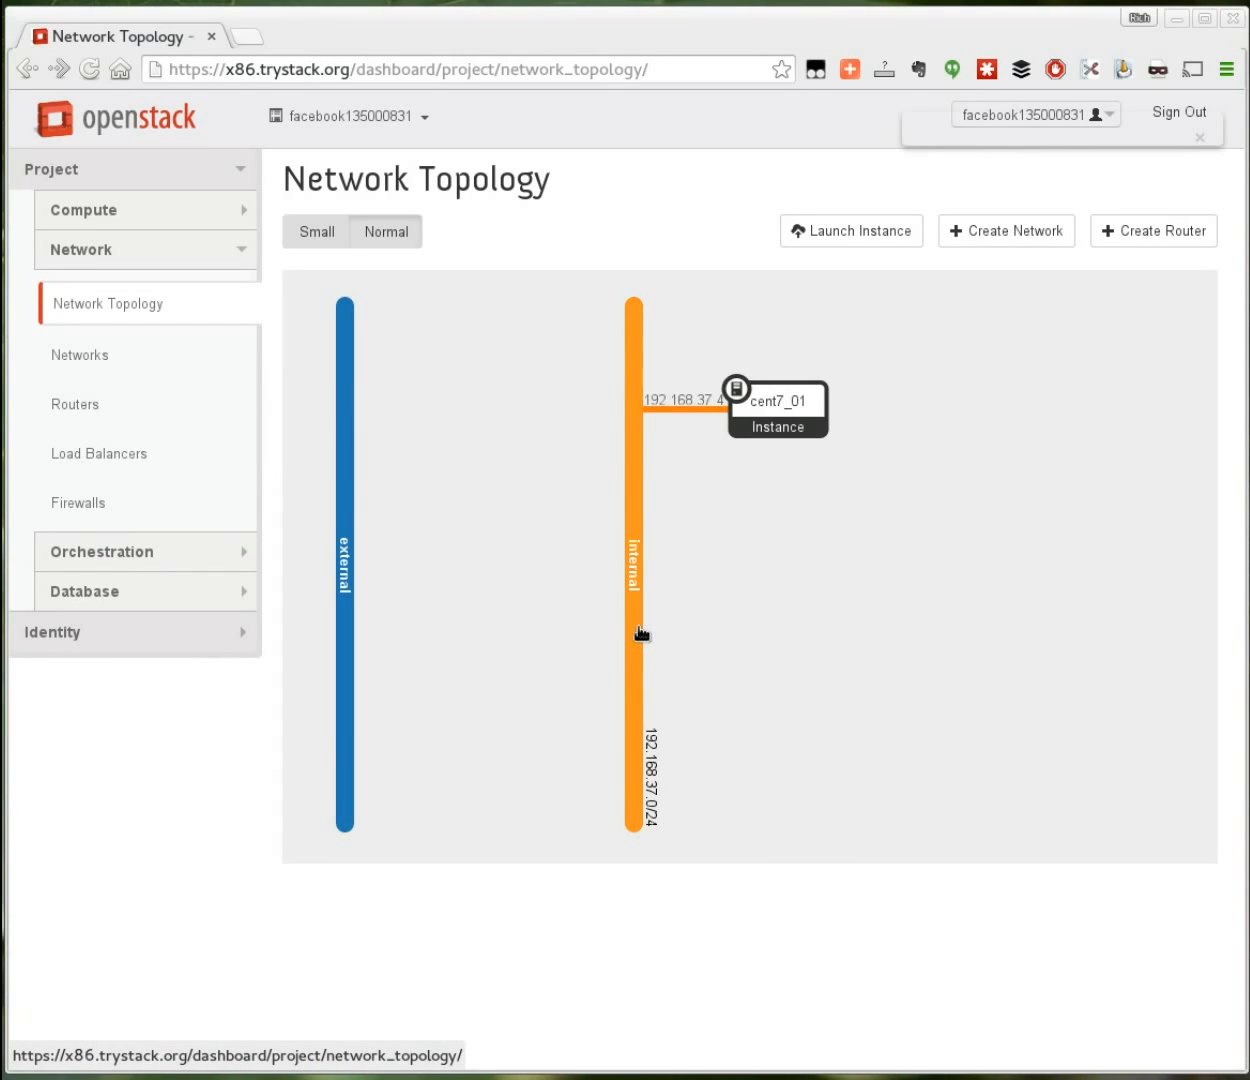
{"action": "mouse_move", "coordinate": [741, 624]}
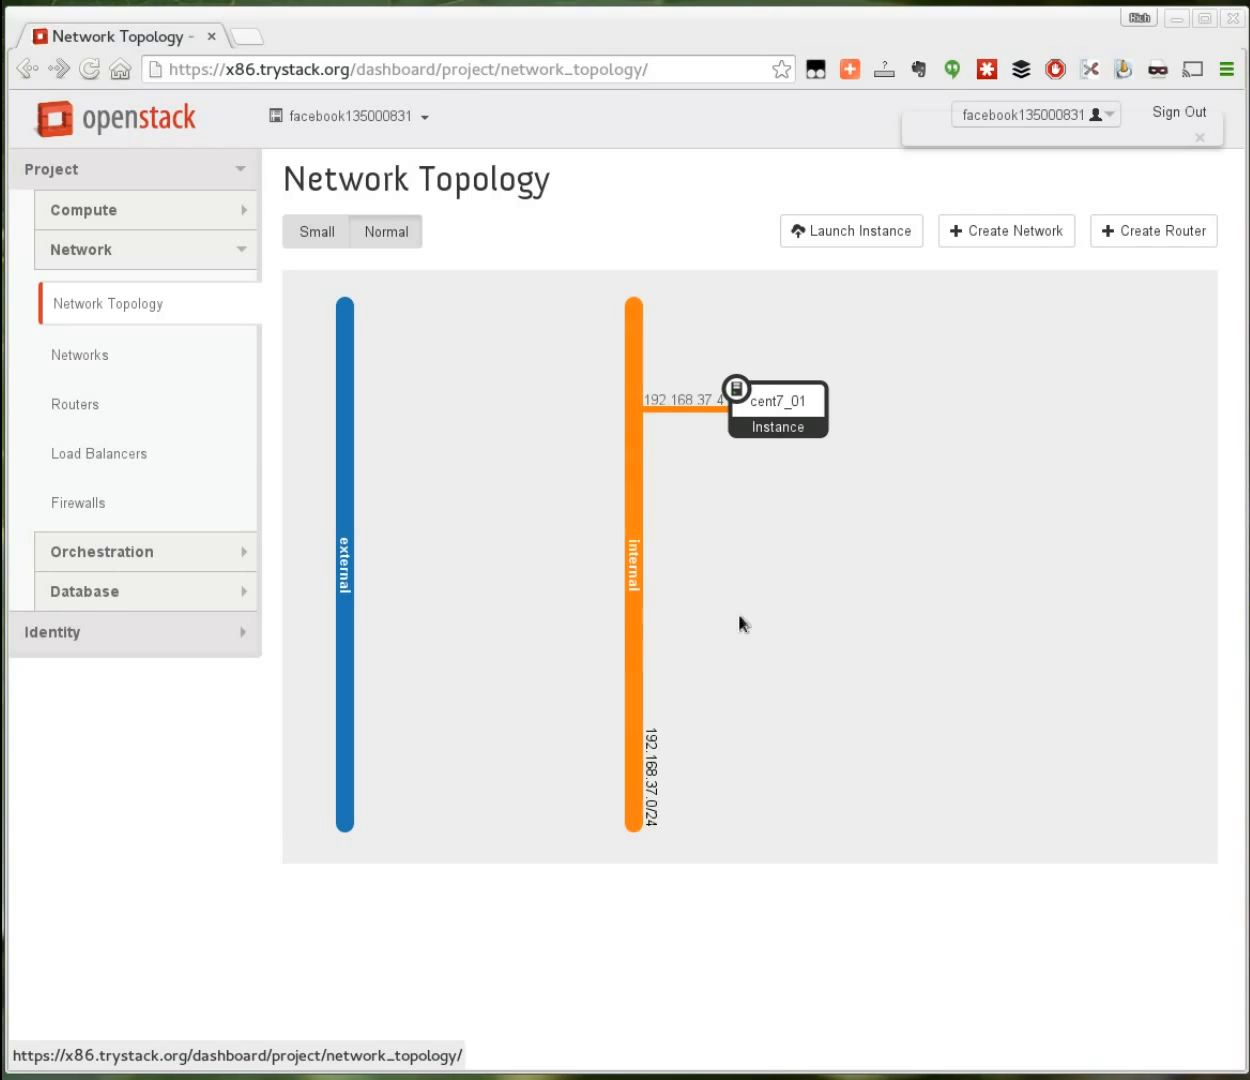
{"action": "mouse_move", "coordinate": [311, 616]}
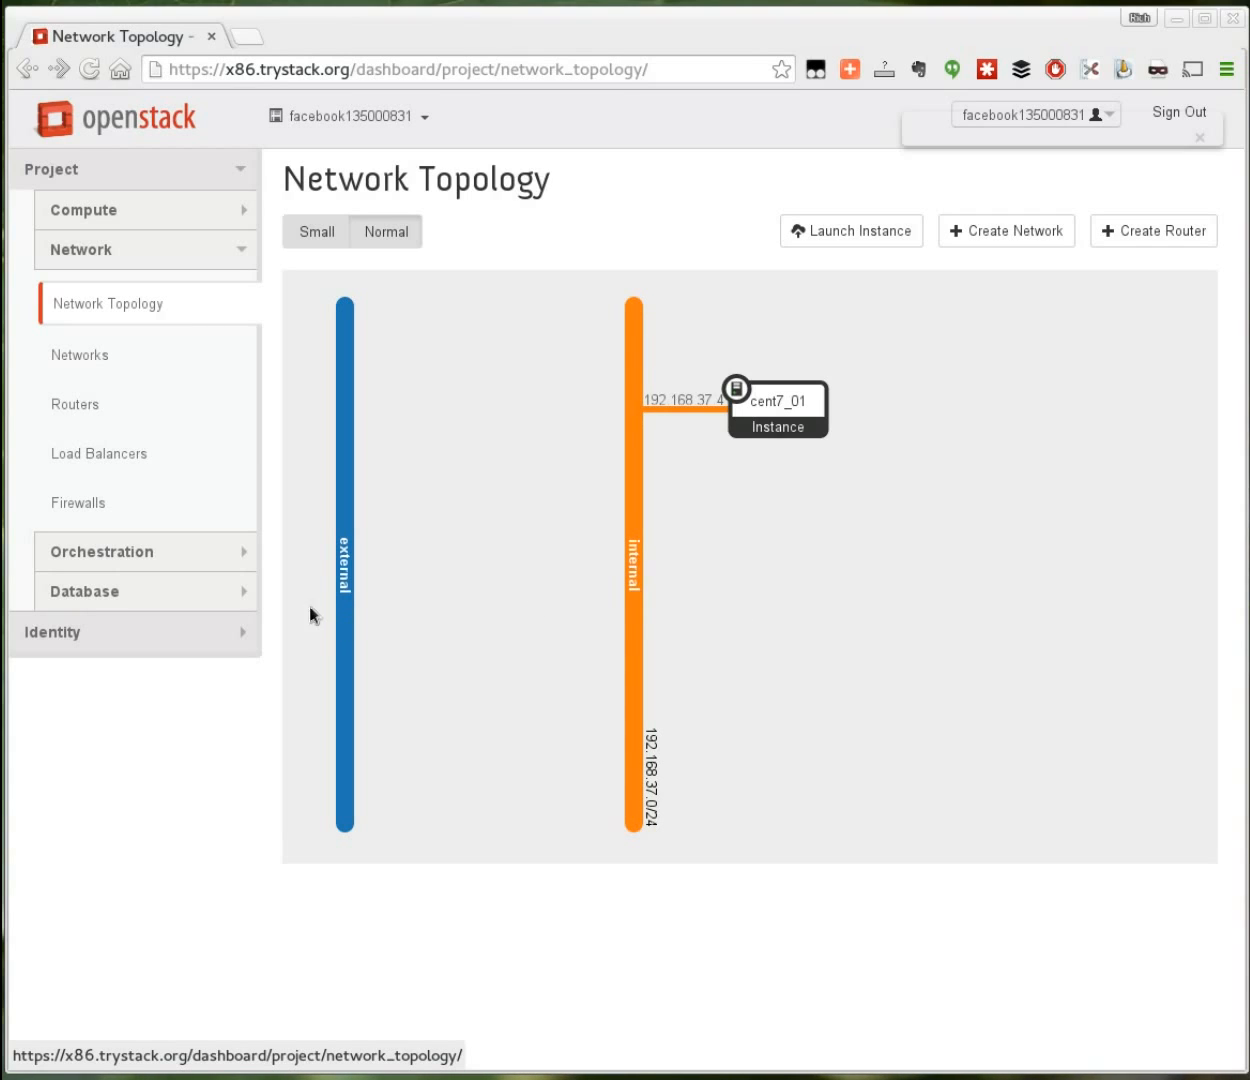
{"action": "mouse_move", "coordinate": [357, 604]}
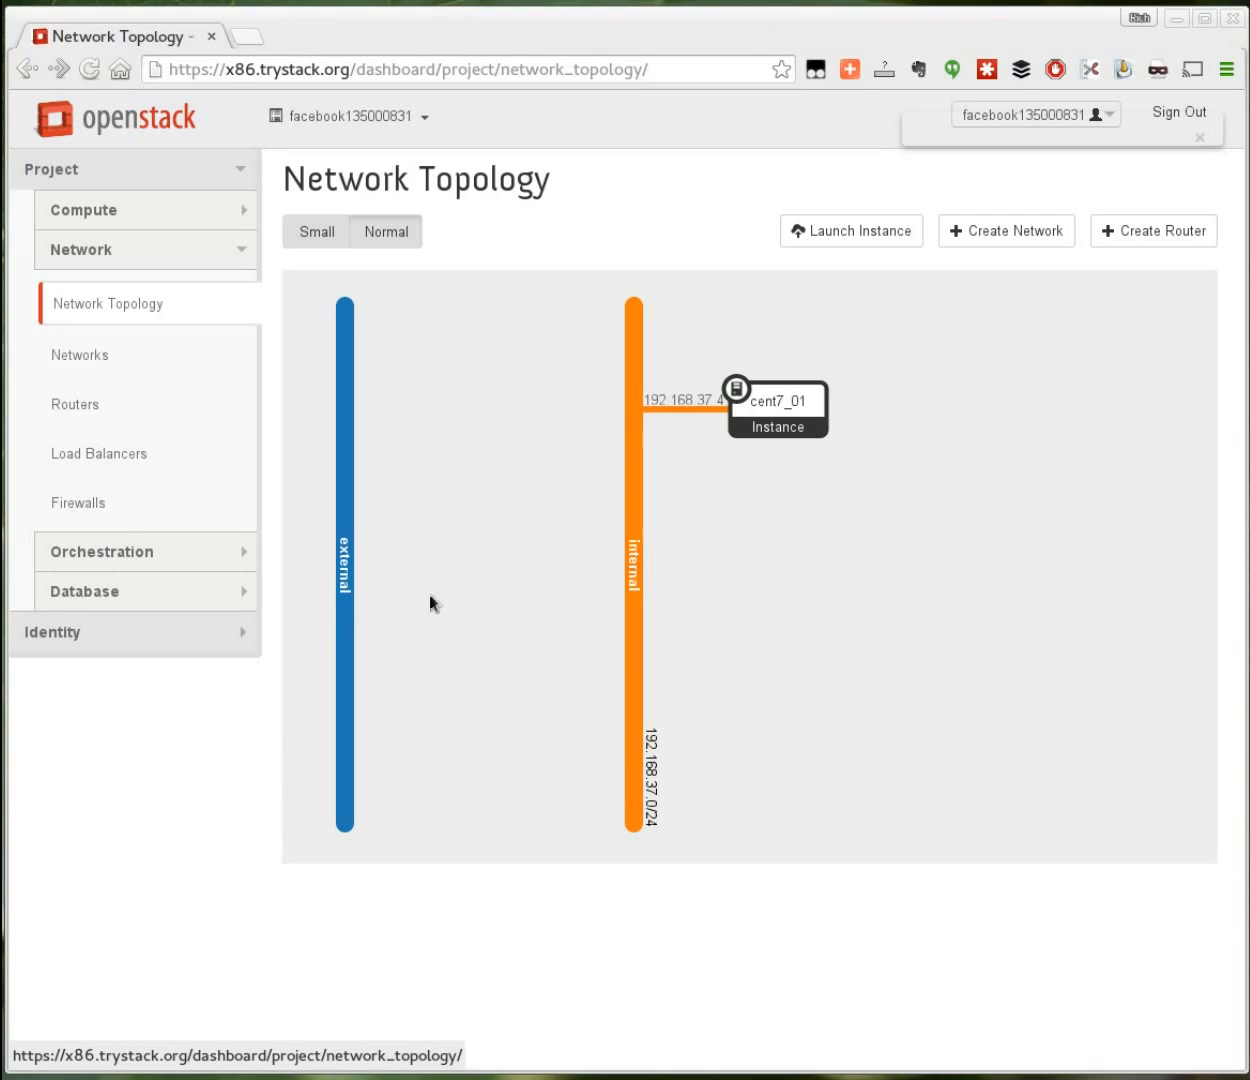
{"action": "mouse_move", "coordinate": [393, 597]}
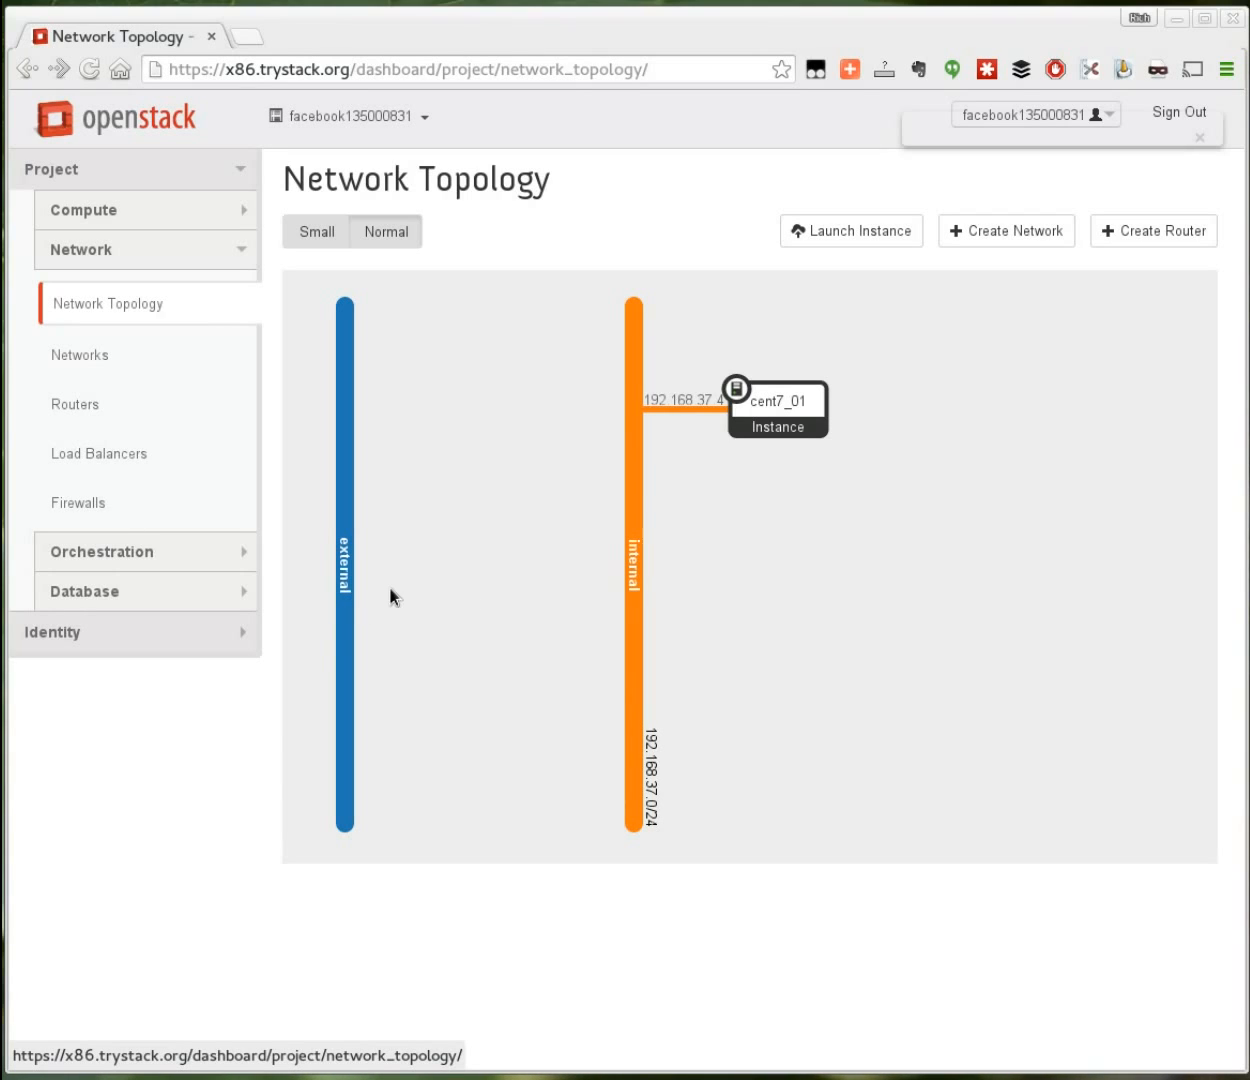
{"action": "mouse_move", "coordinate": [90, 424]}
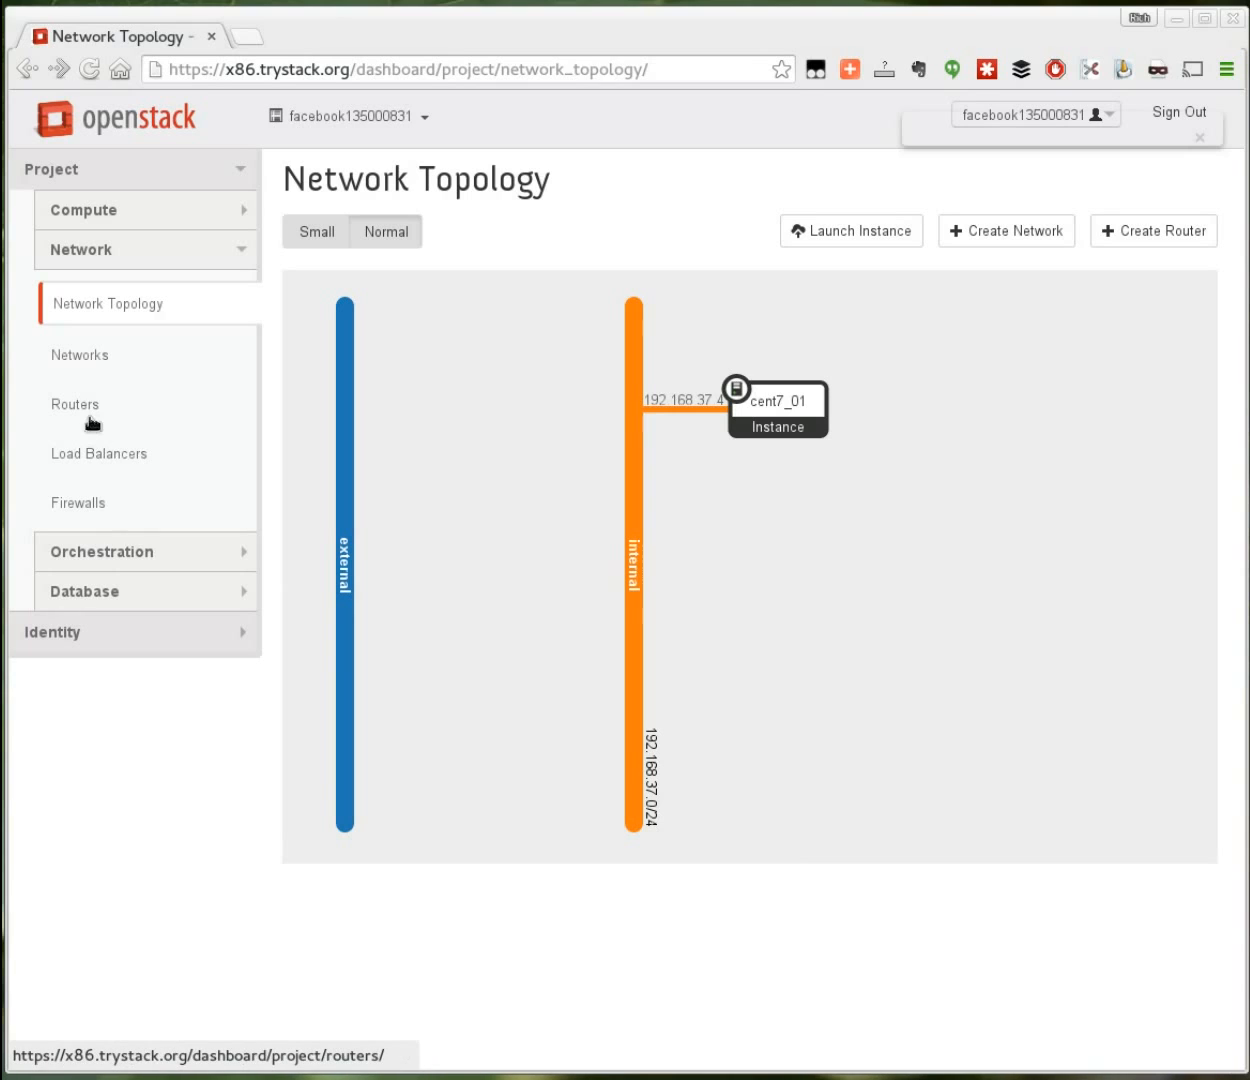
{"action": "left_click", "coordinate": [74, 404]}
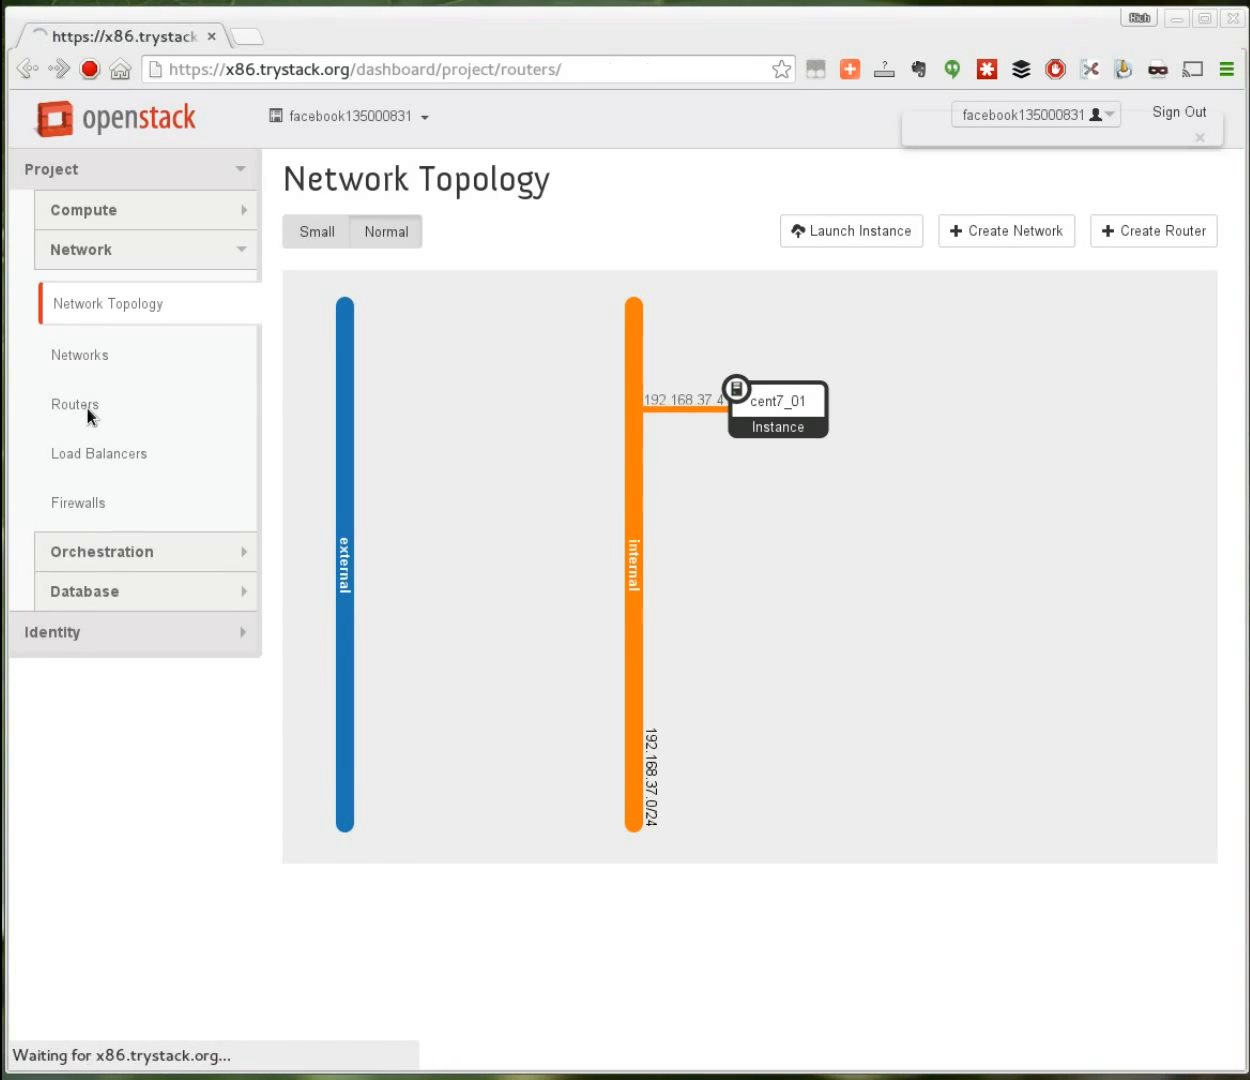
Create a new router named router1 from the Routers page
{"action": "left_click", "coordinate": [75, 404]}
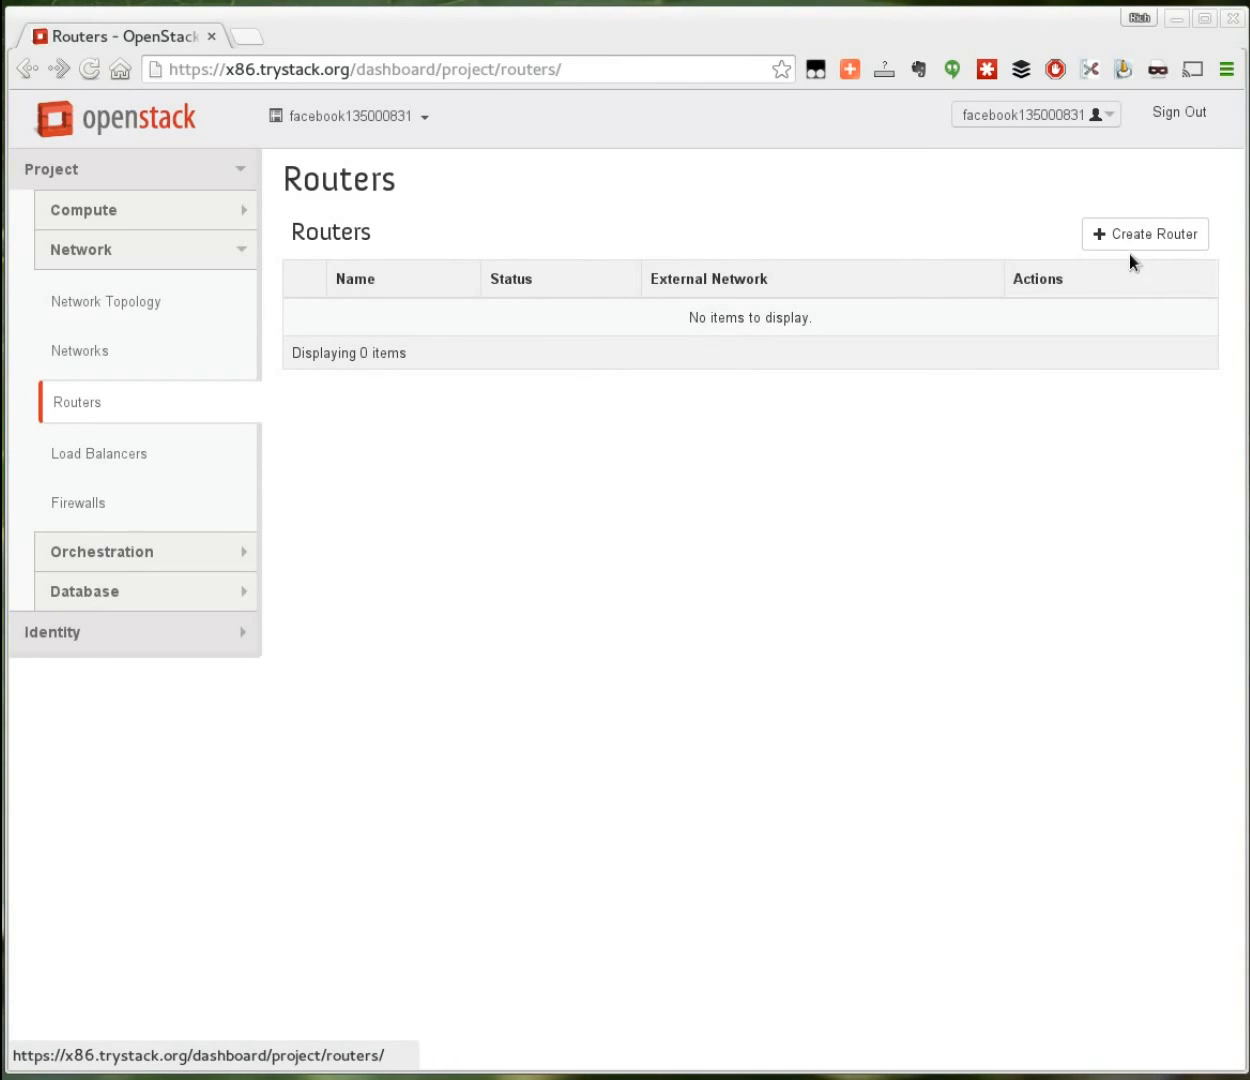
{"action": "left_click", "coordinate": [1145, 234]}
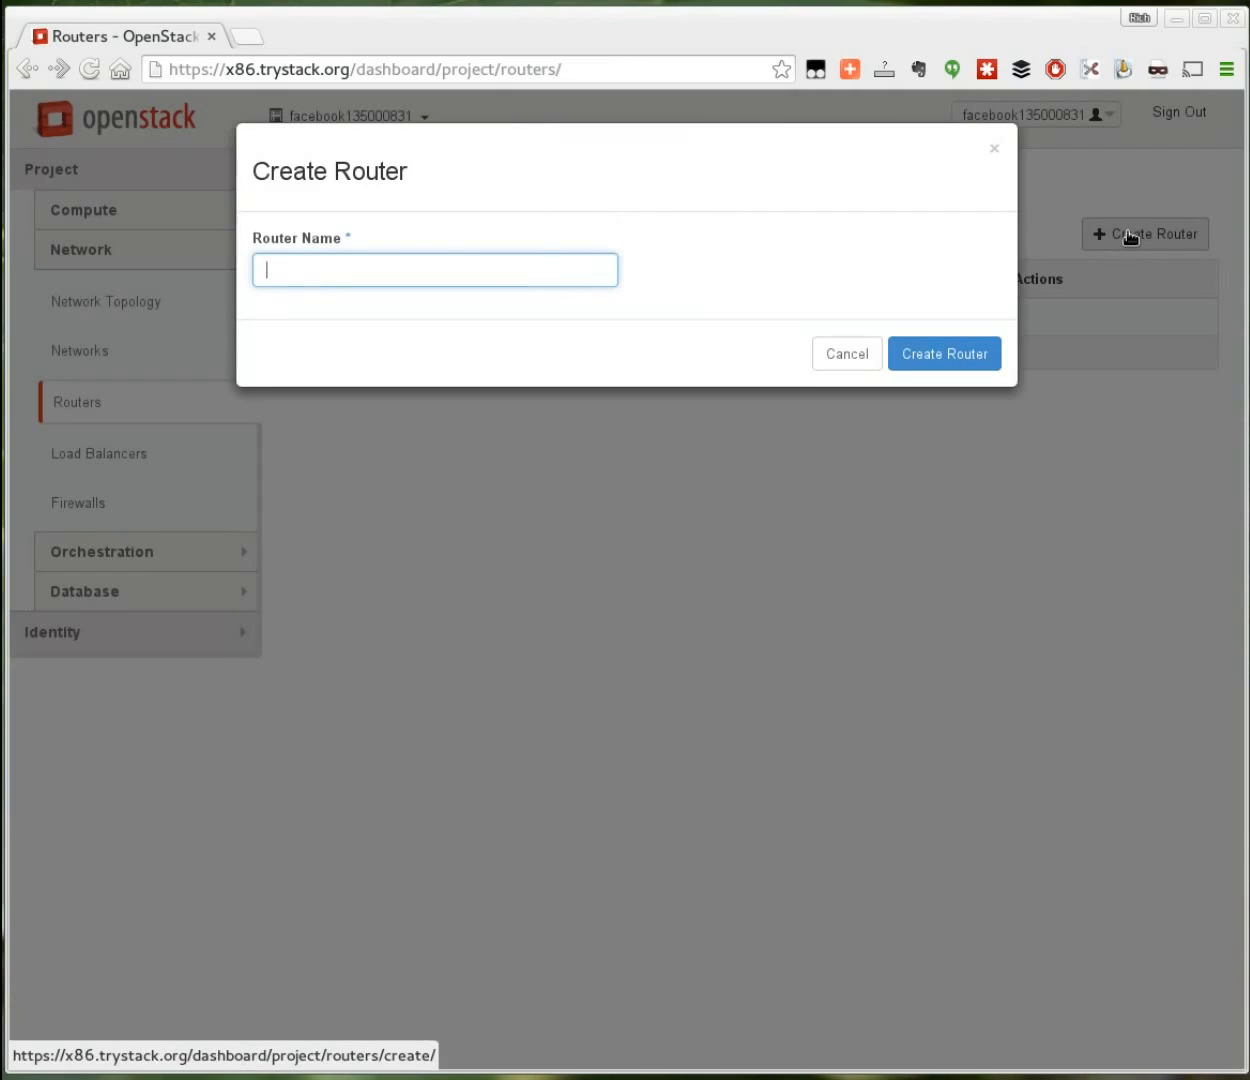
{"action": "type", "text": "r"}
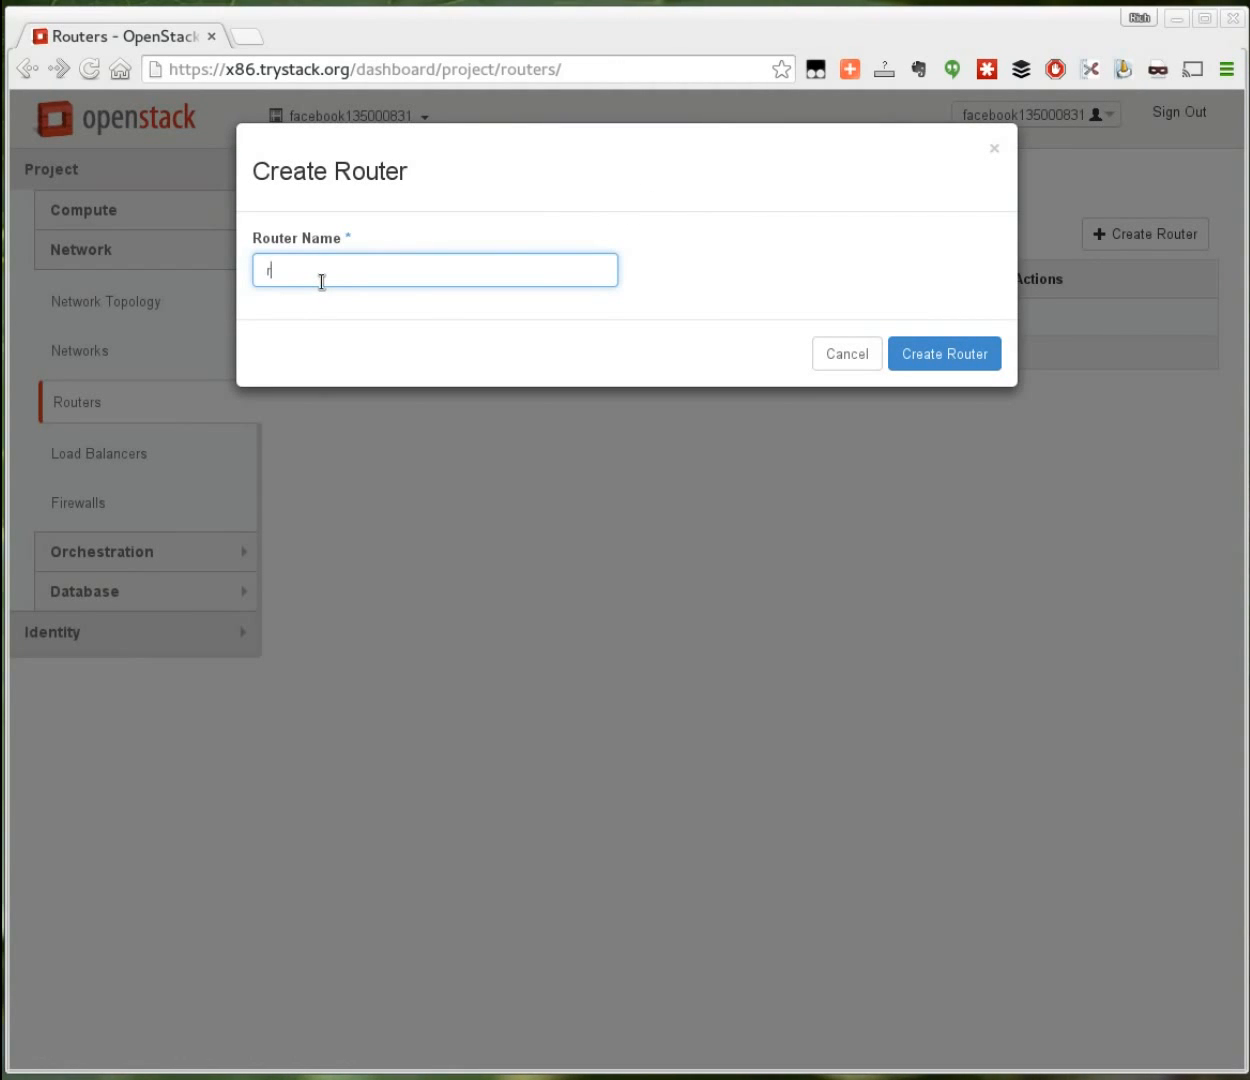
{"action": "type", "text": "outer1"}
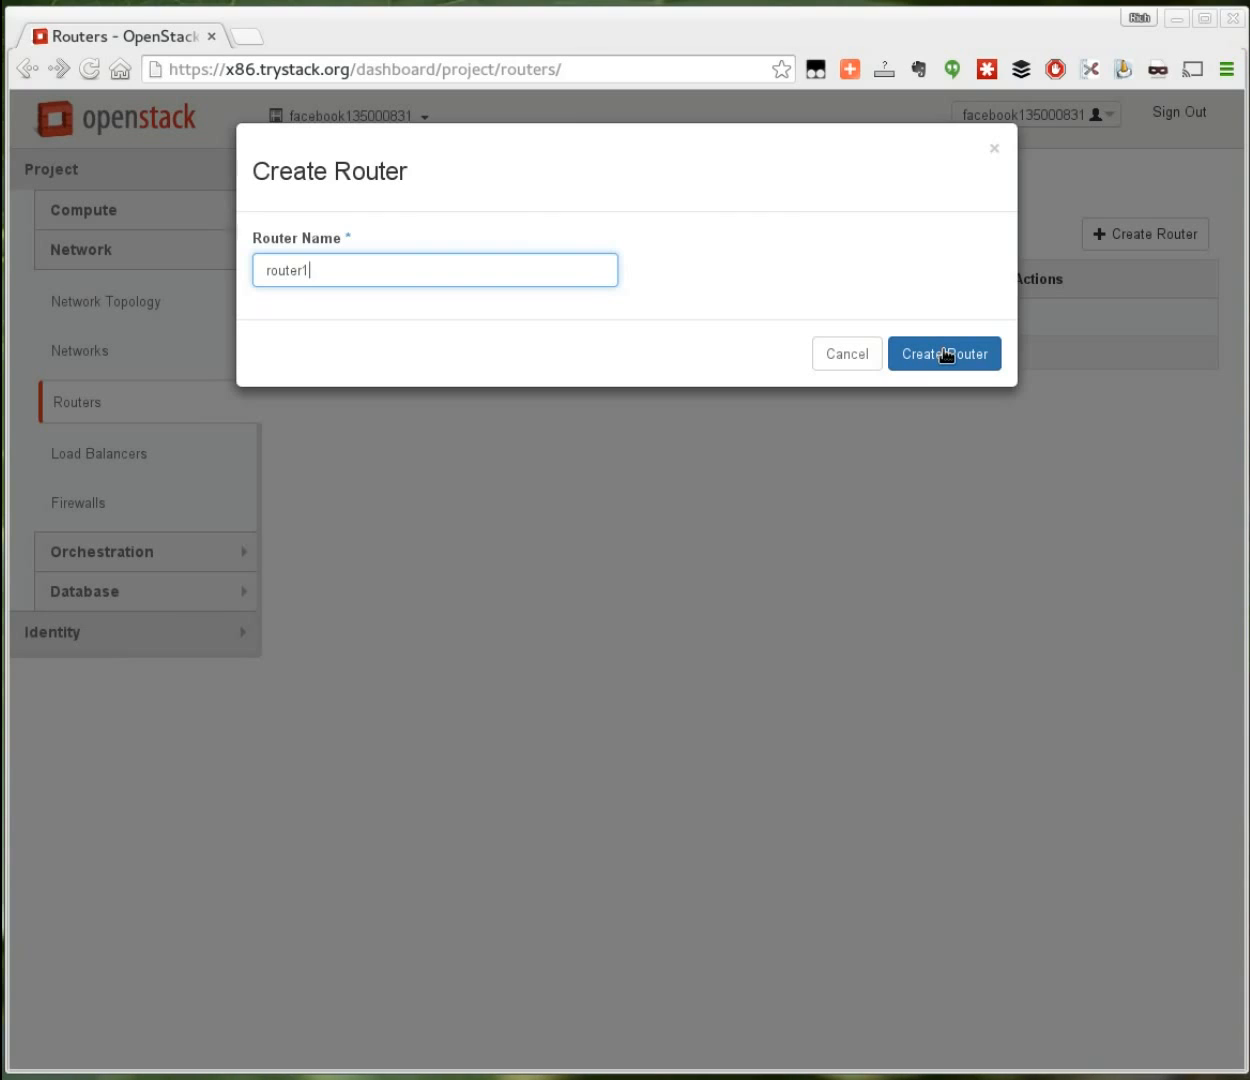
{"action": "left_click", "coordinate": [944, 353]}
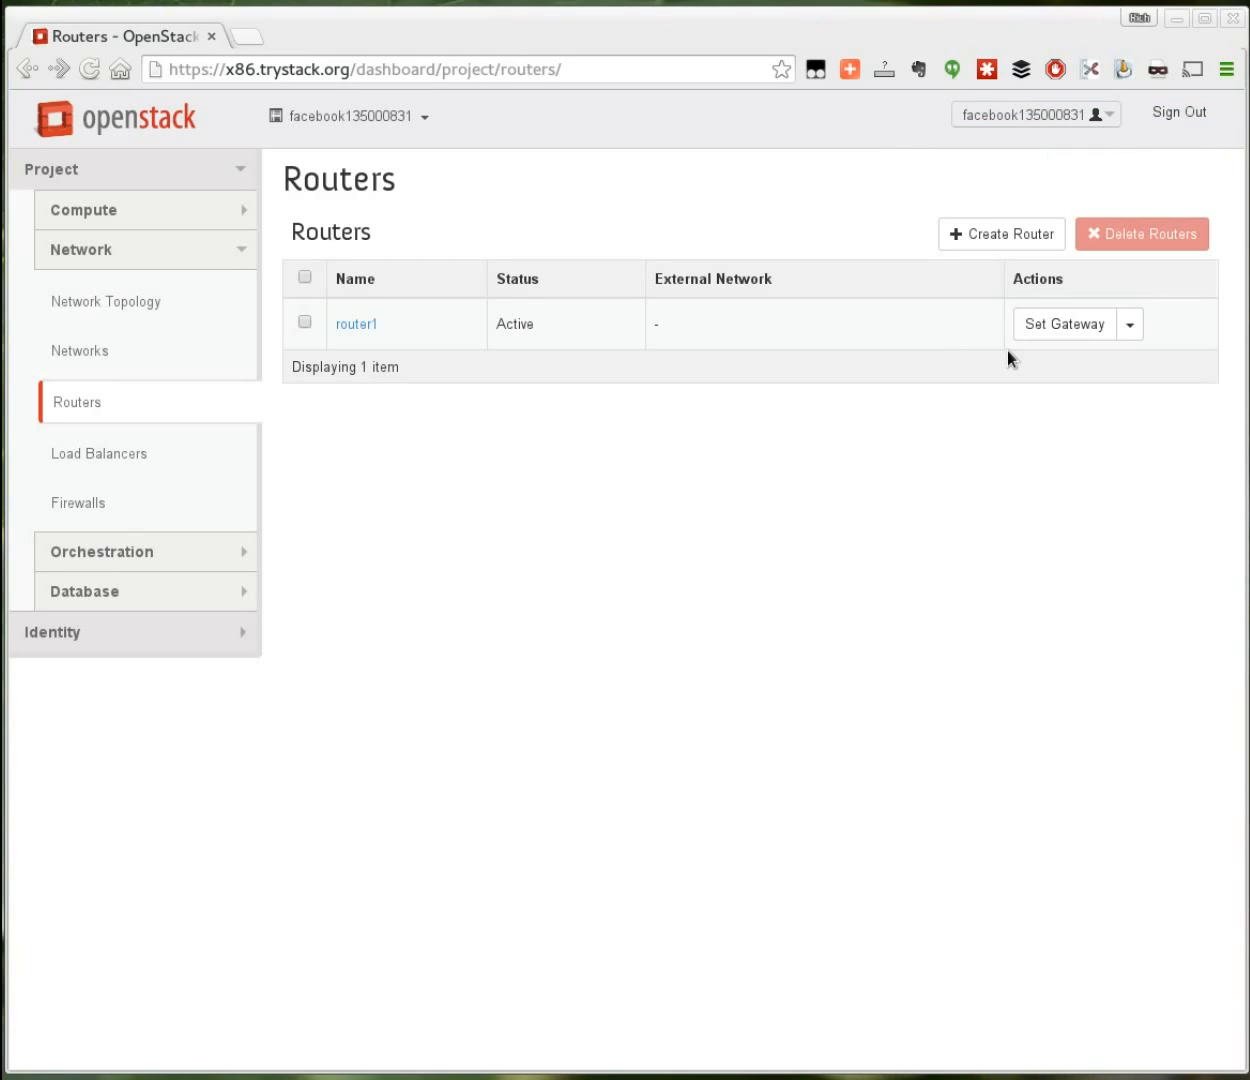
Set router1's external gateway to the external network
{"action": "left_click", "coordinate": [1064, 324]}
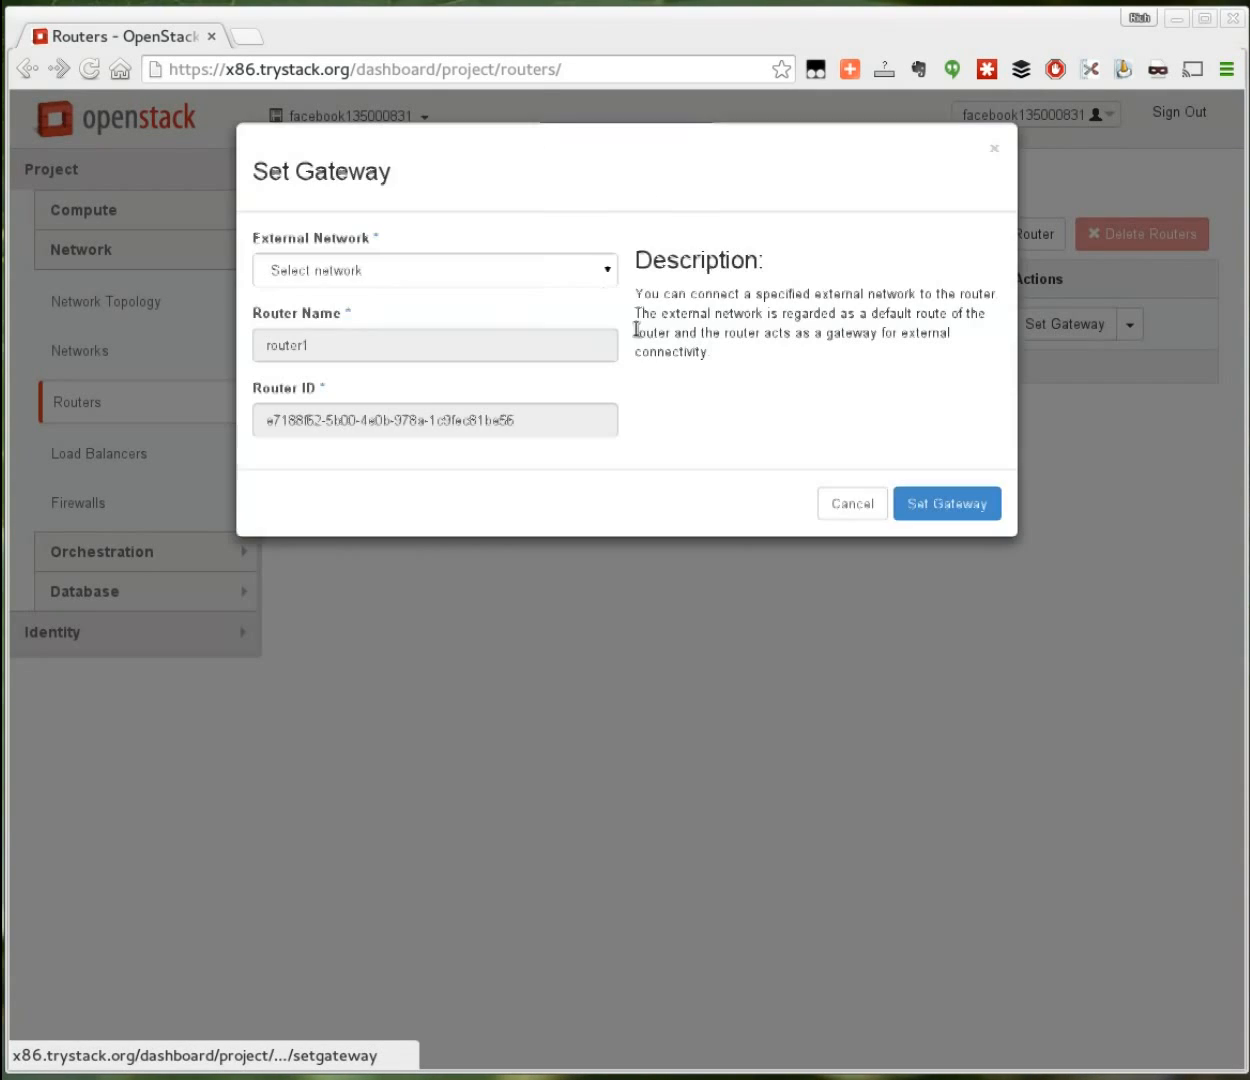
{"action": "left_click", "coordinate": [434, 270]}
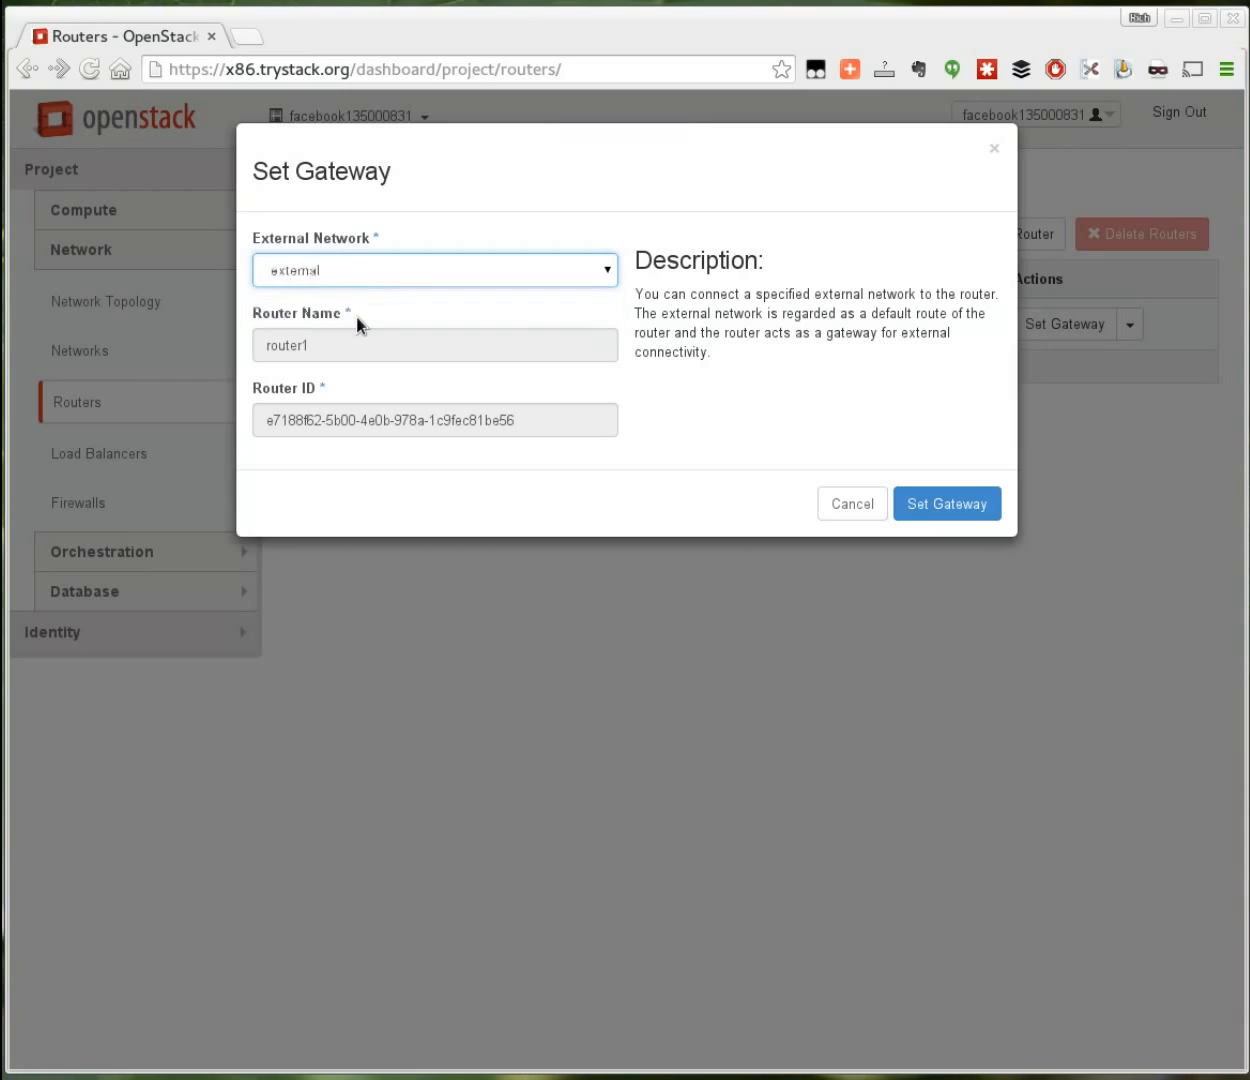
{"action": "left_click", "coordinate": [946, 503]}
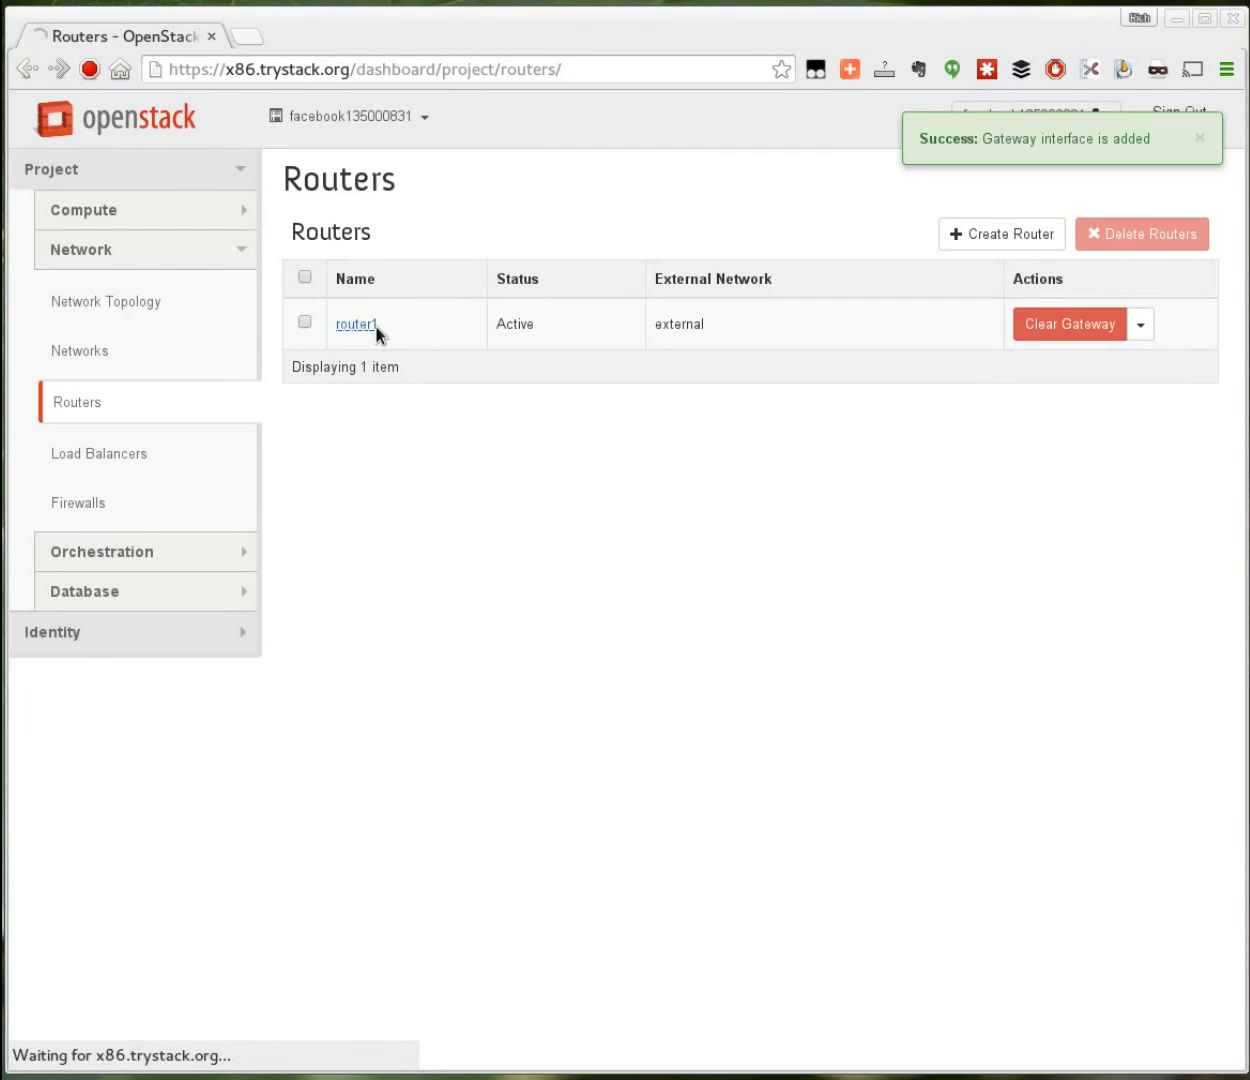
Open router1's details and add an interface on the internal subnet
{"action": "left_click", "coordinate": [355, 323]}
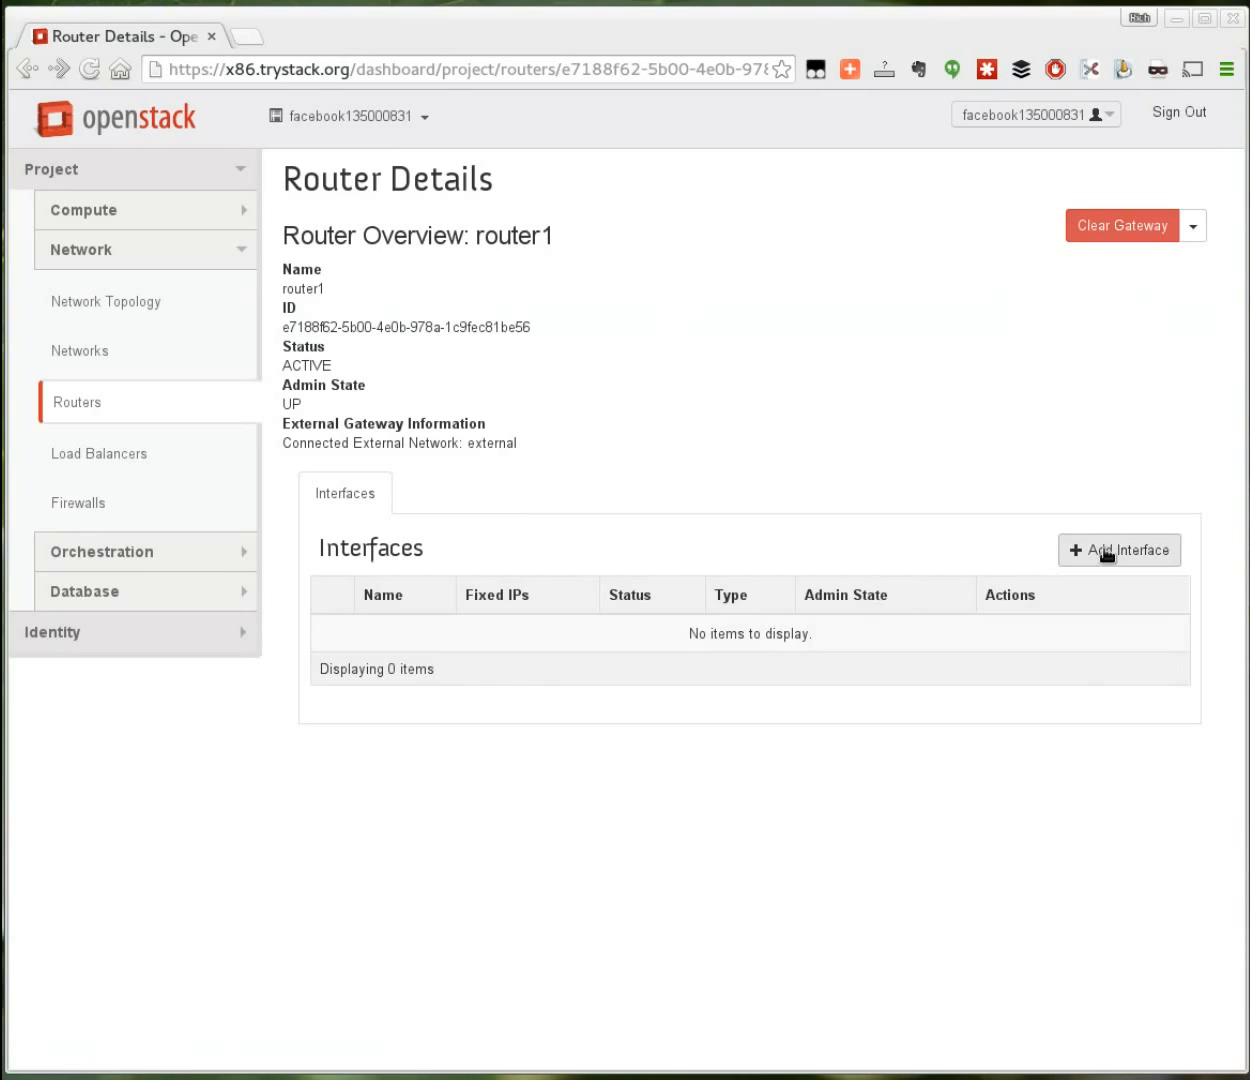
{"action": "left_click", "coordinate": [1121, 550]}
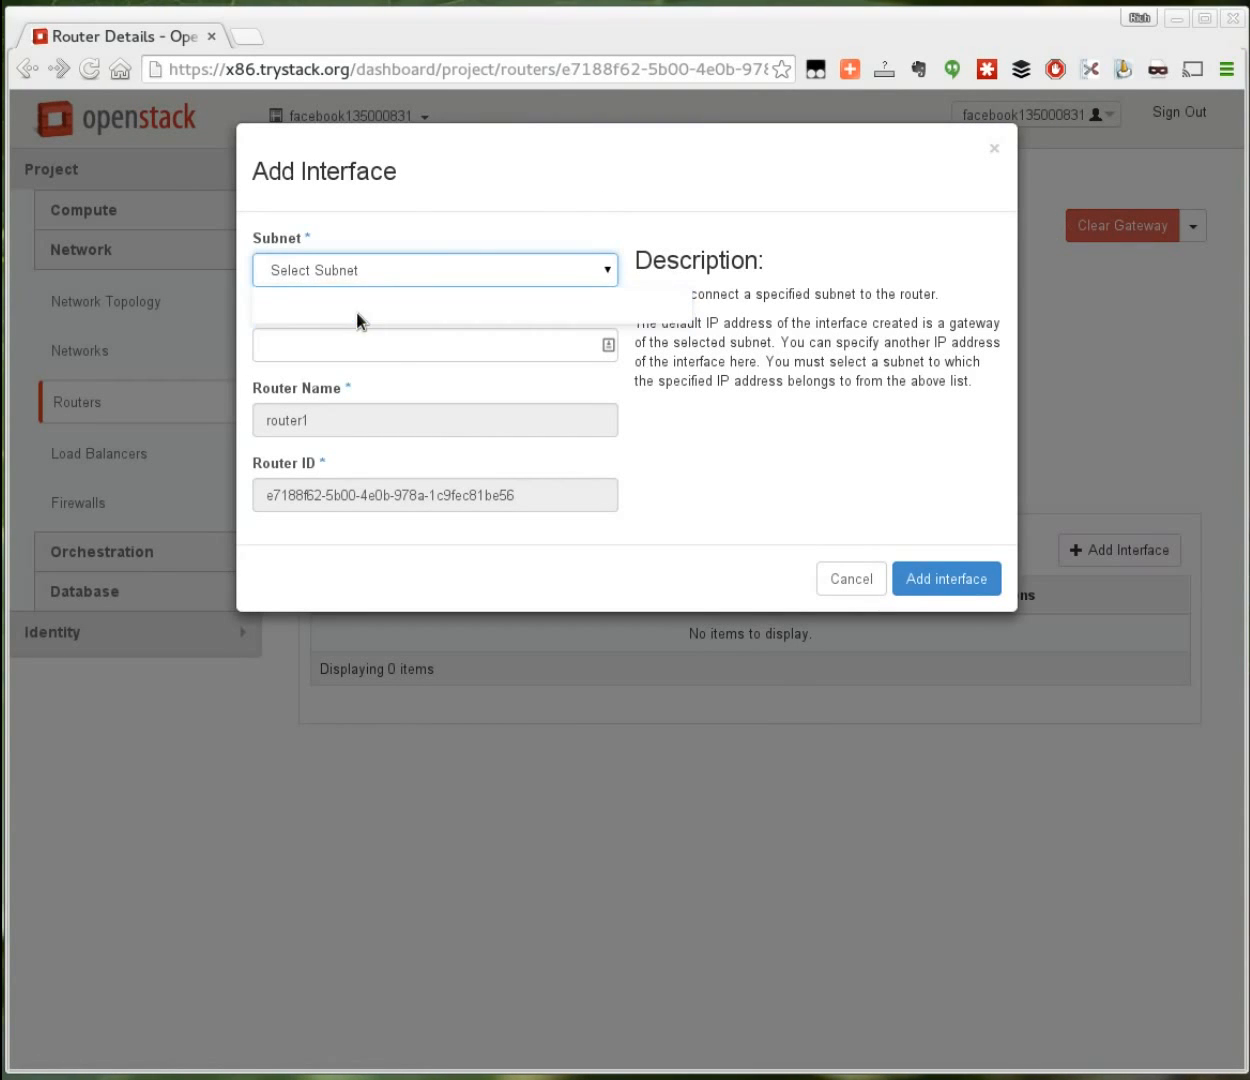
{"action": "left_click", "coordinate": [946, 578]}
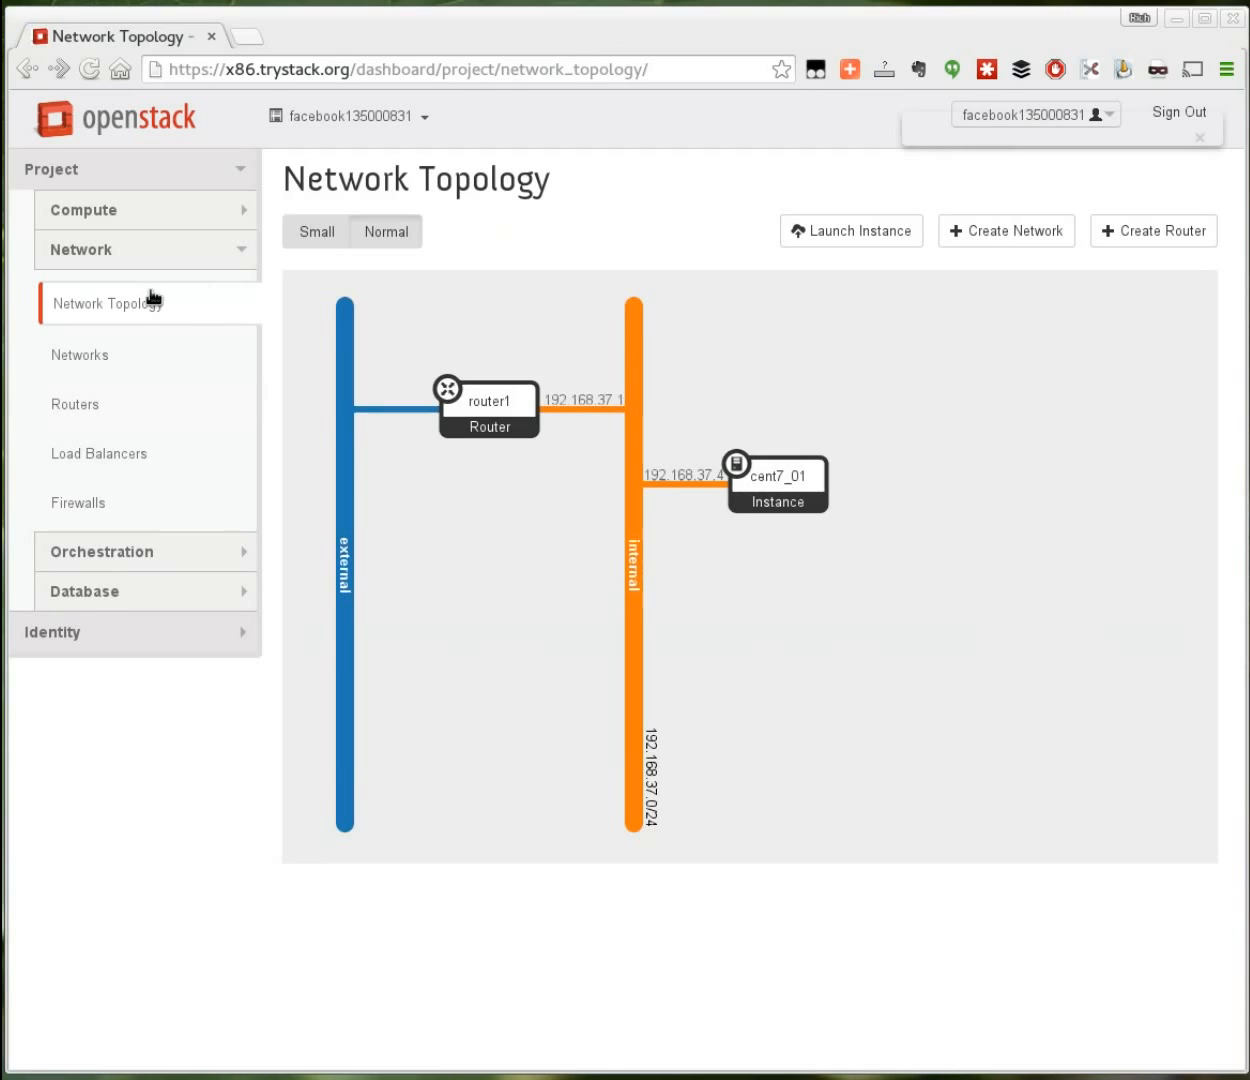
{"action": "mouse_move", "coordinate": [199, 316]}
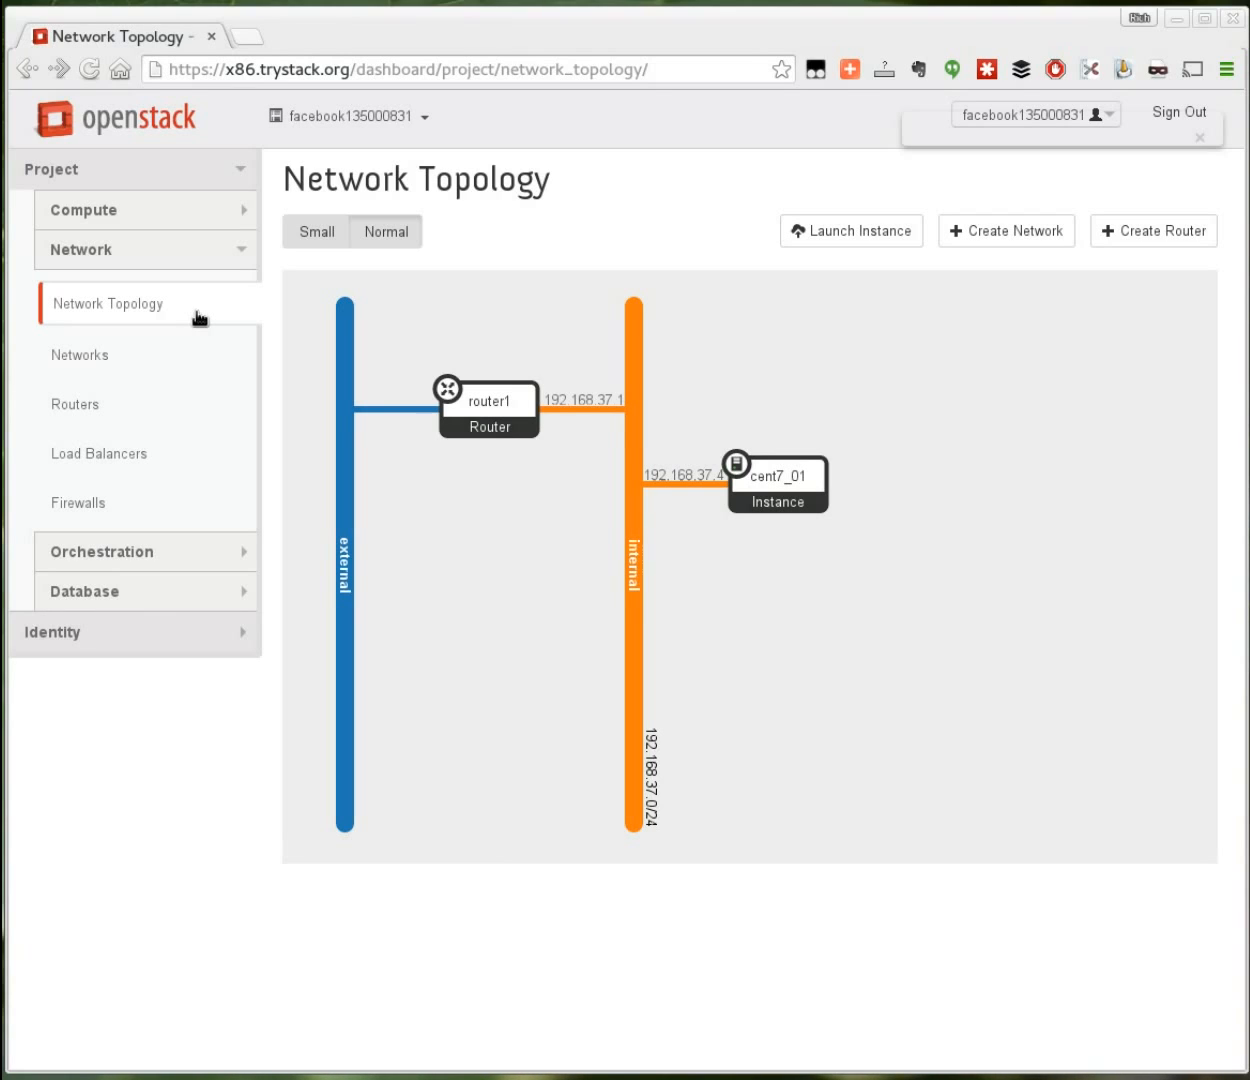
{"action": "mouse_move", "coordinate": [192, 323]}
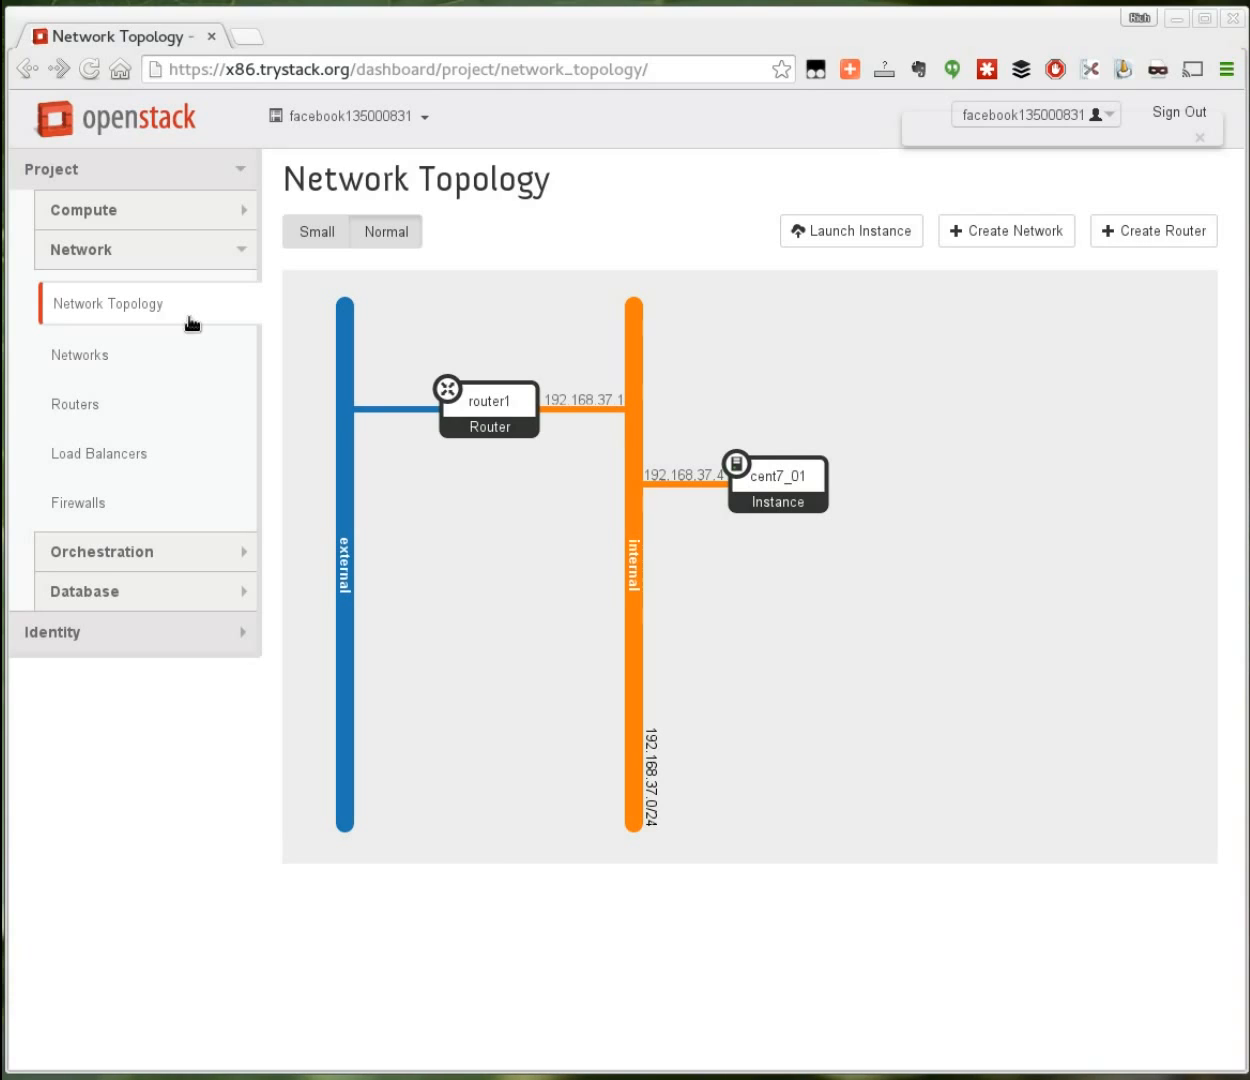
{"action": "mouse_move", "coordinate": [225, 258]}
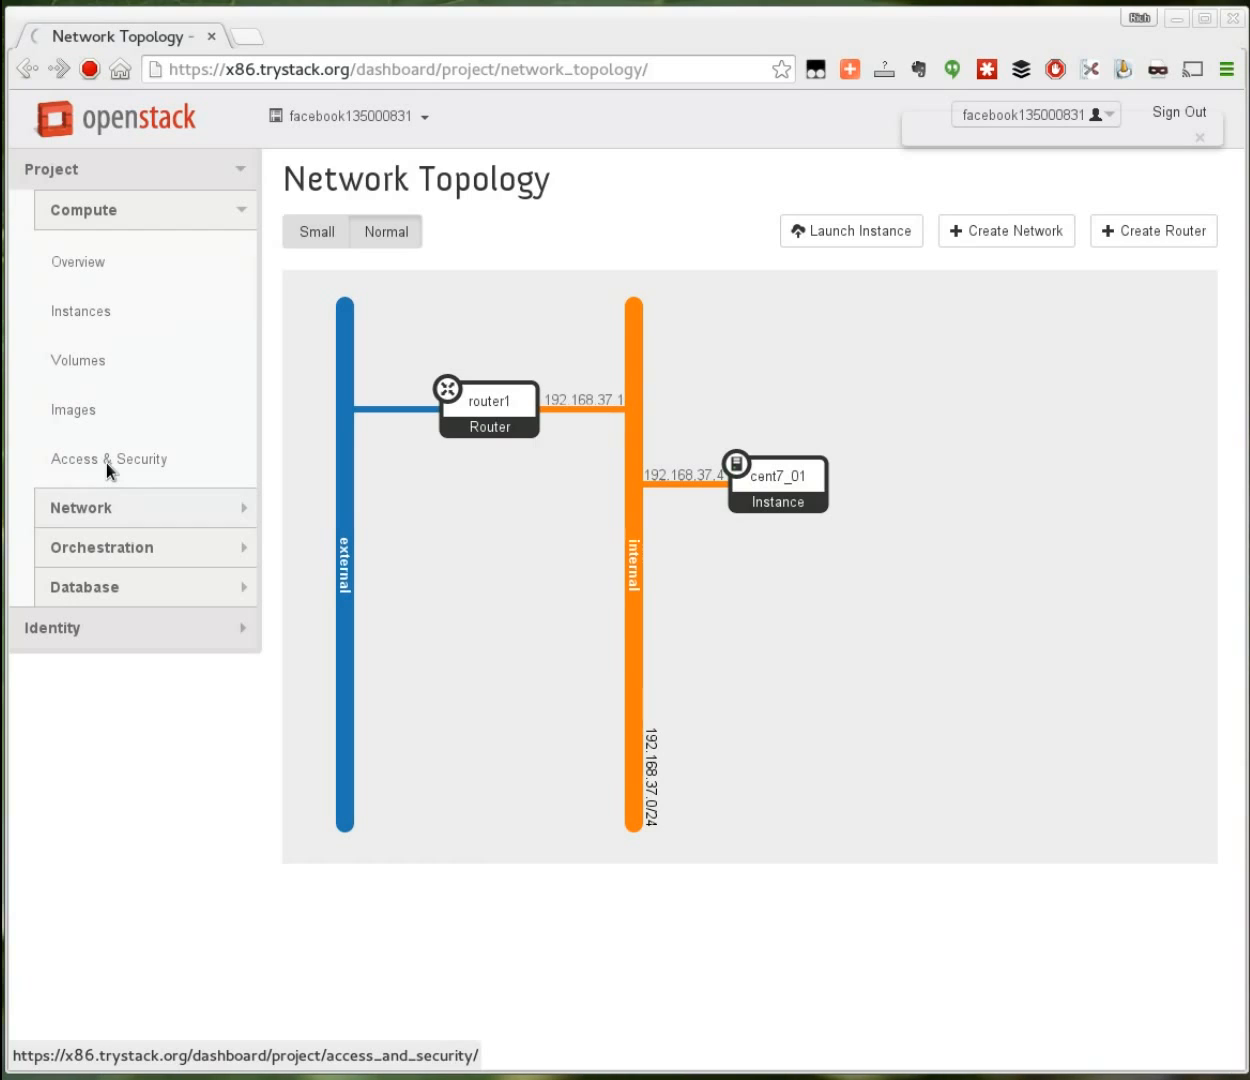
Open the default security group's rules under Access & Security
{"action": "left_click", "coordinate": [109, 459]}
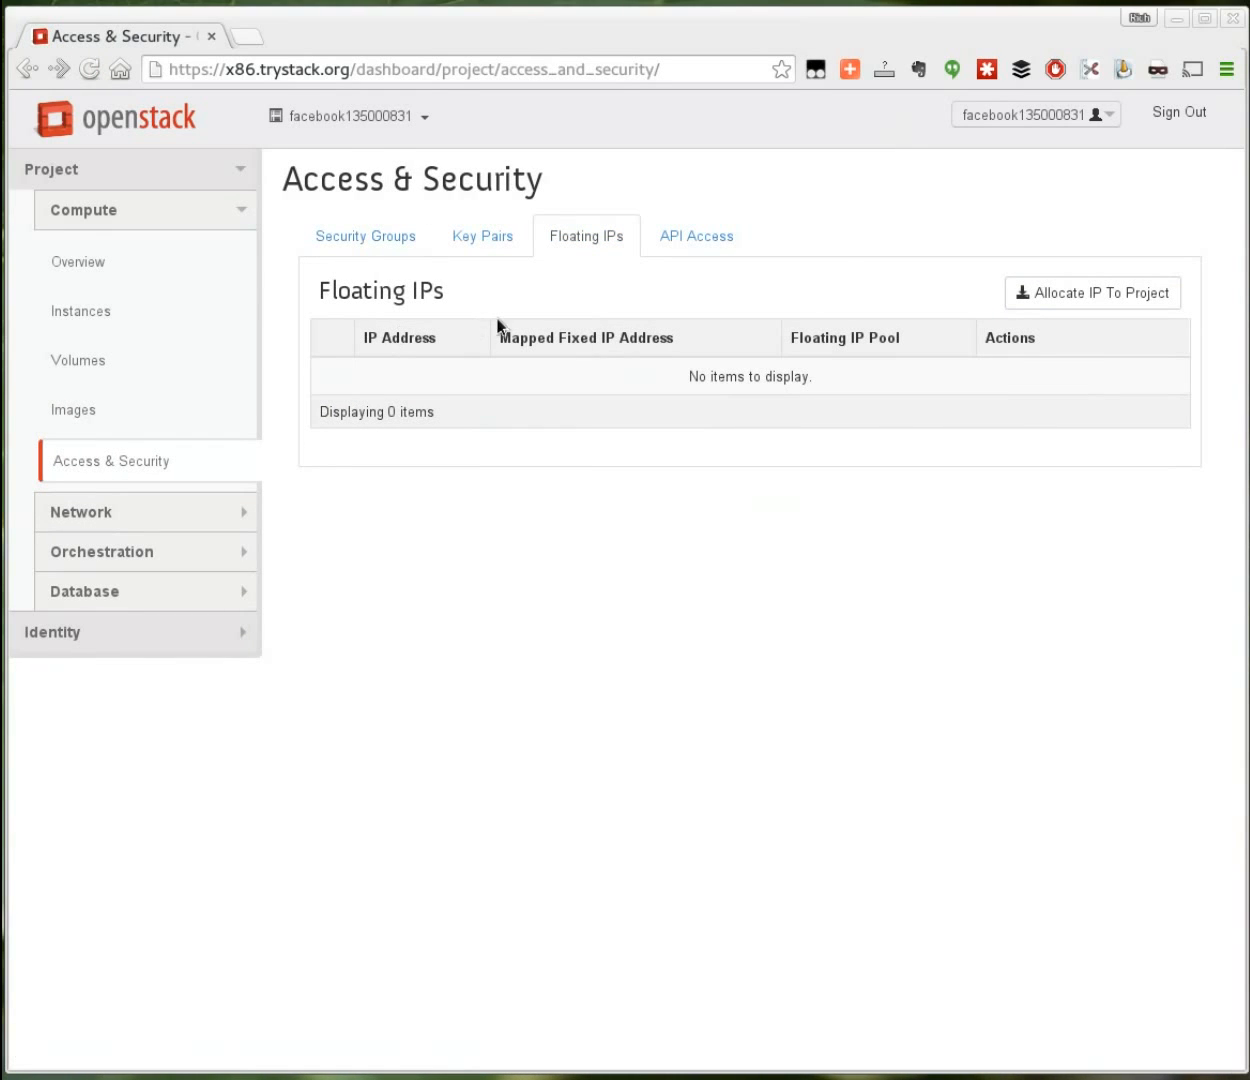
{"action": "left_click", "coordinate": [365, 236]}
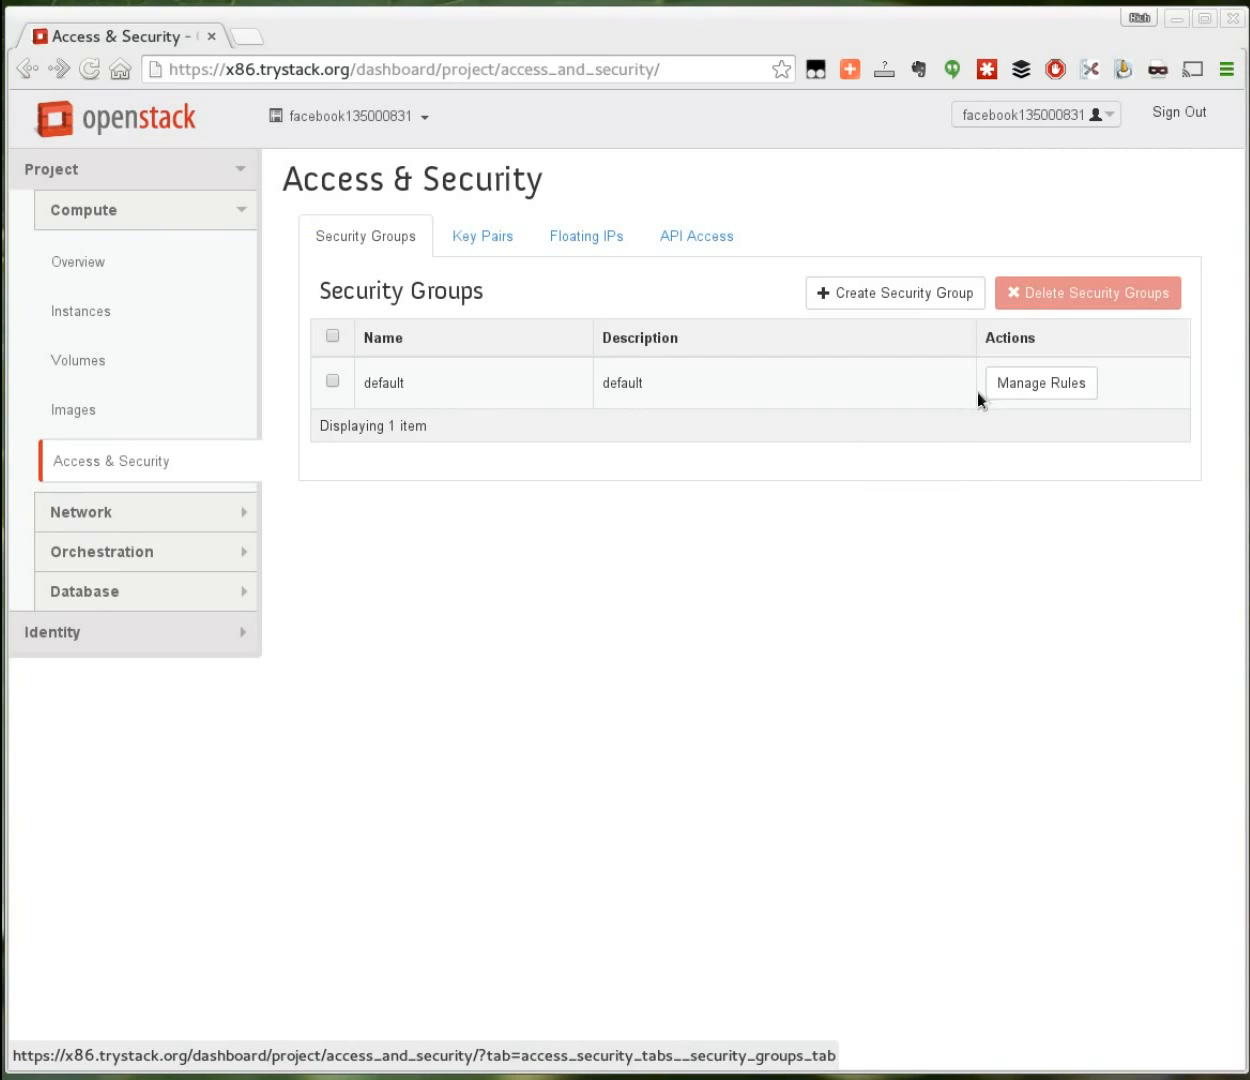
{"action": "left_click", "coordinate": [1040, 382]}
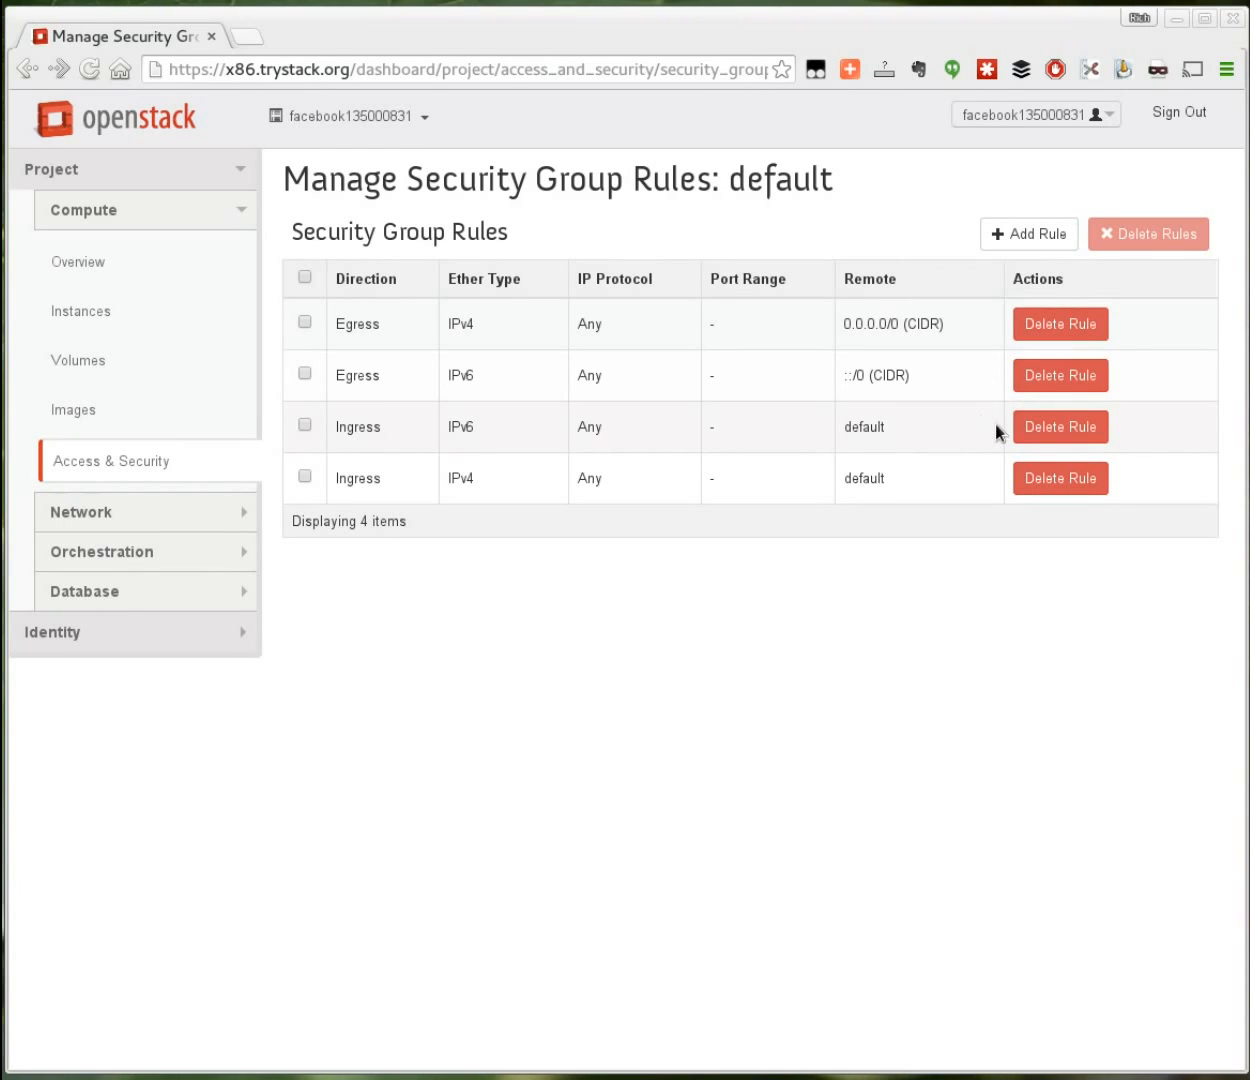
{"action": "mouse_move", "coordinate": [1137, 309]}
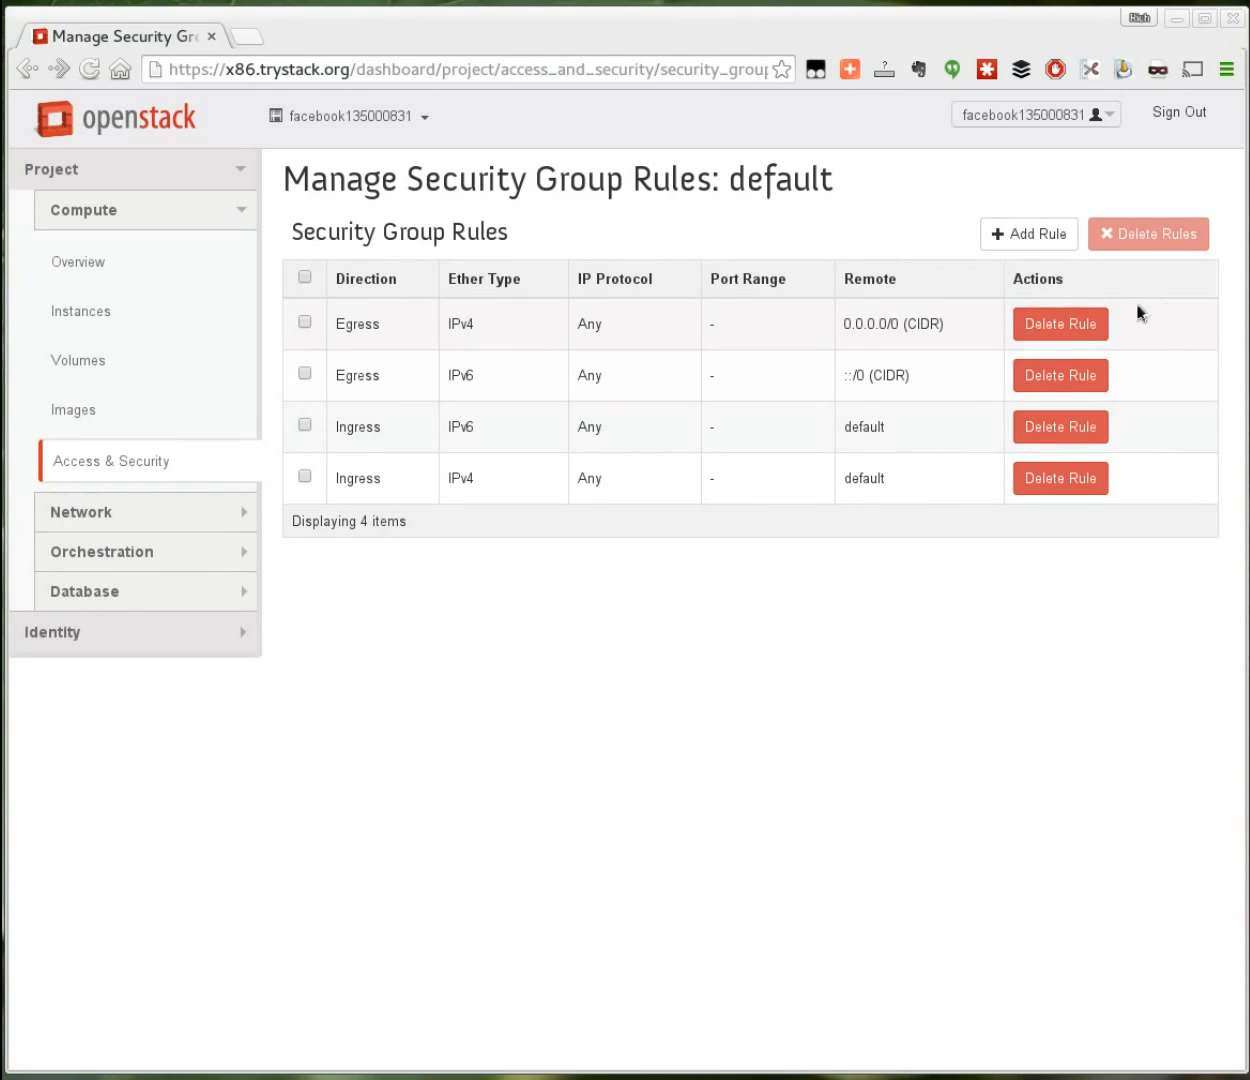
Add a custom ICMP rule with type -1 to the default security group
{"action": "left_click", "coordinate": [1029, 233]}
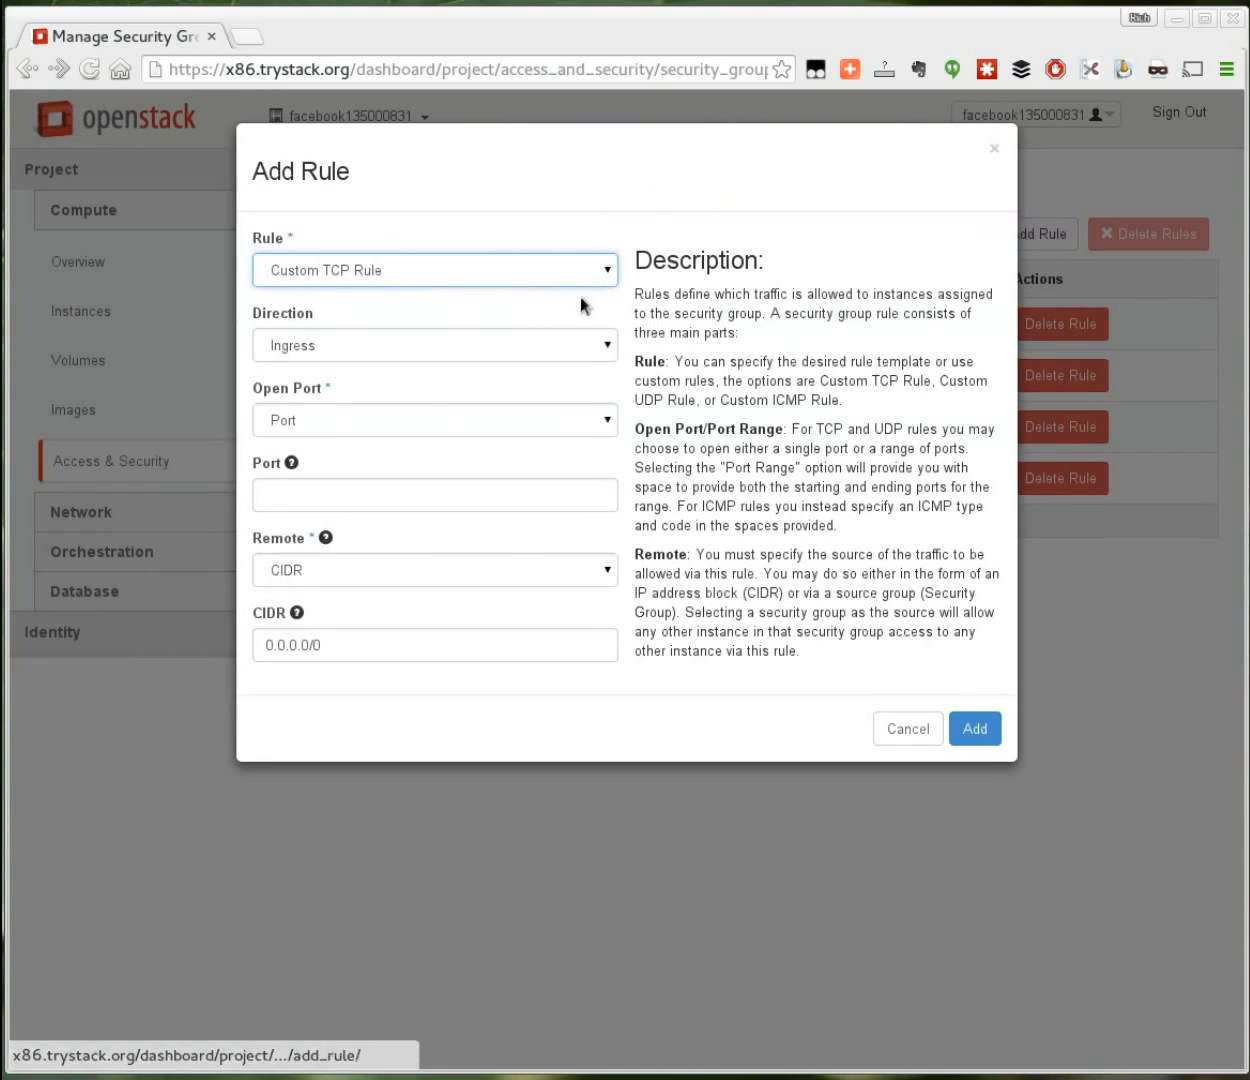
{"action": "left_click", "coordinate": [434, 270]}
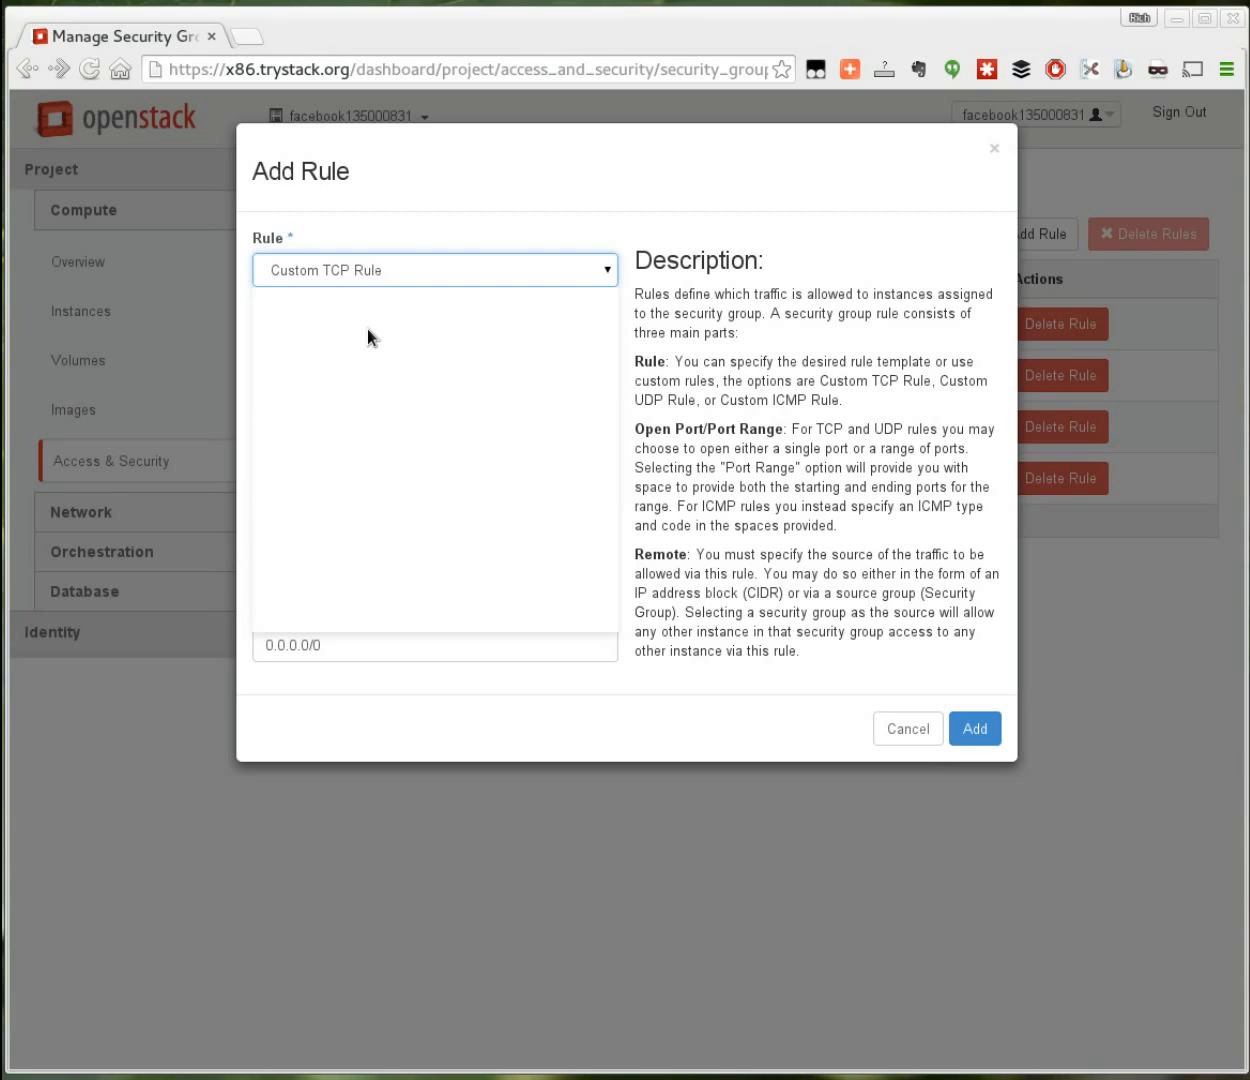
{"action": "left_click", "coordinate": [434, 270]}
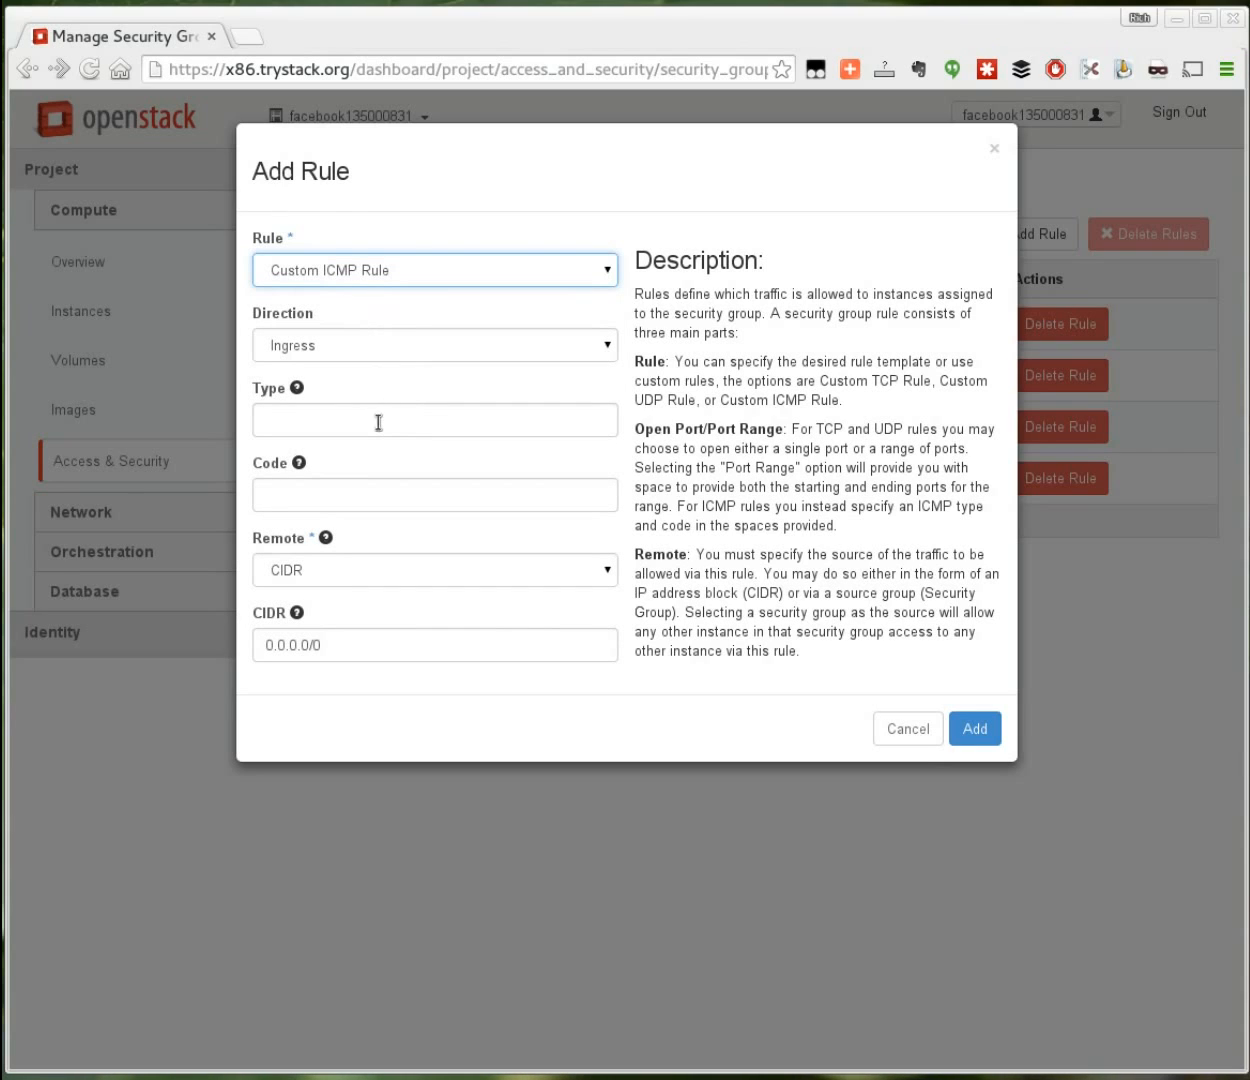
{"action": "left_click", "coordinate": [434, 420]}
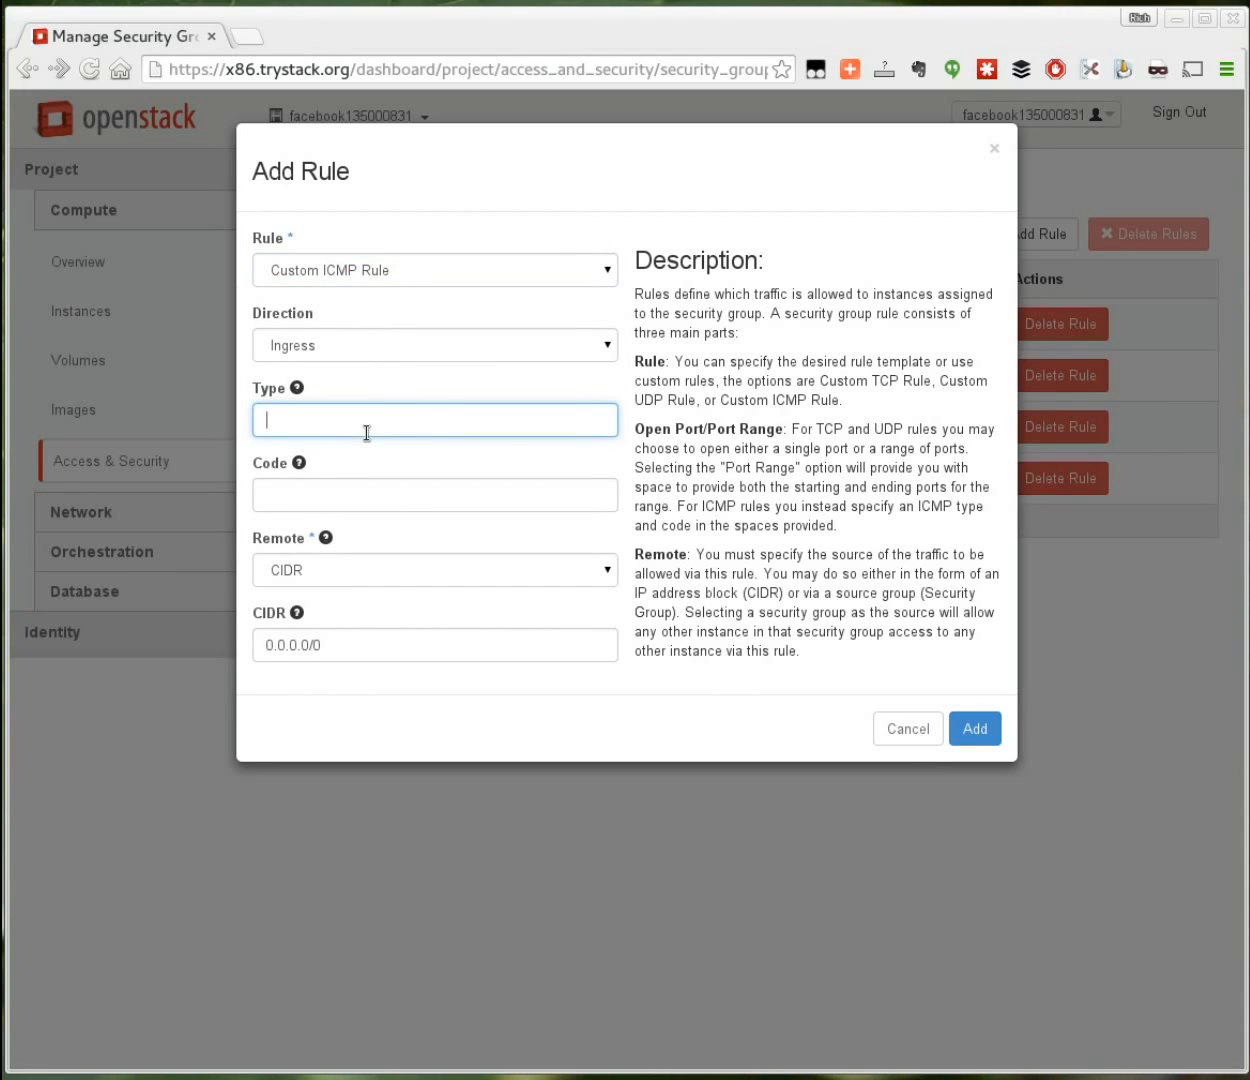
{"action": "type", "text": "-1"}
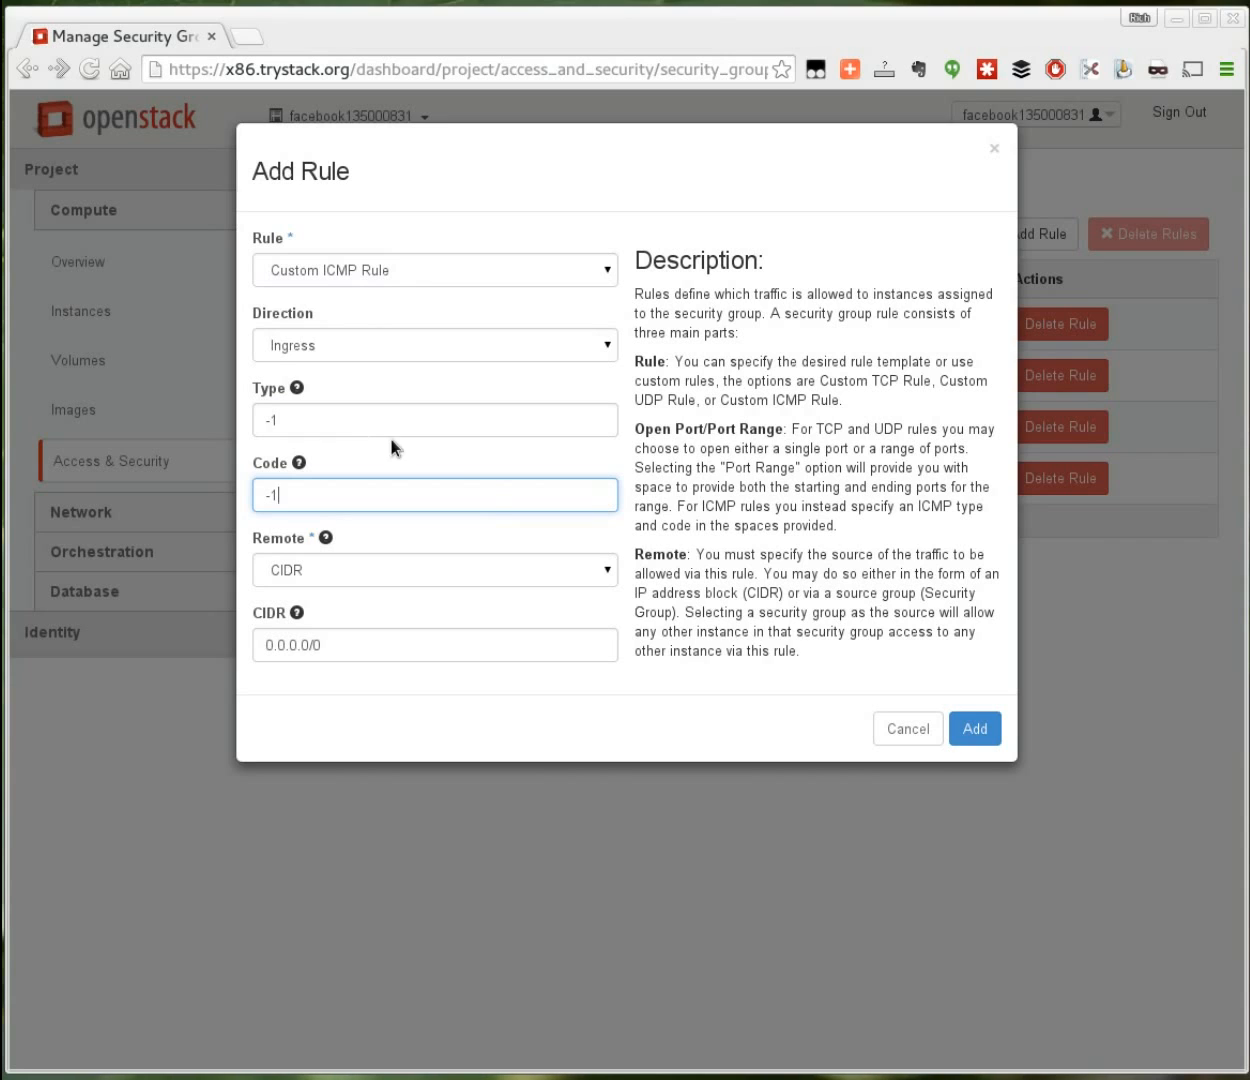
{"action": "left_click", "coordinate": [974, 728]}
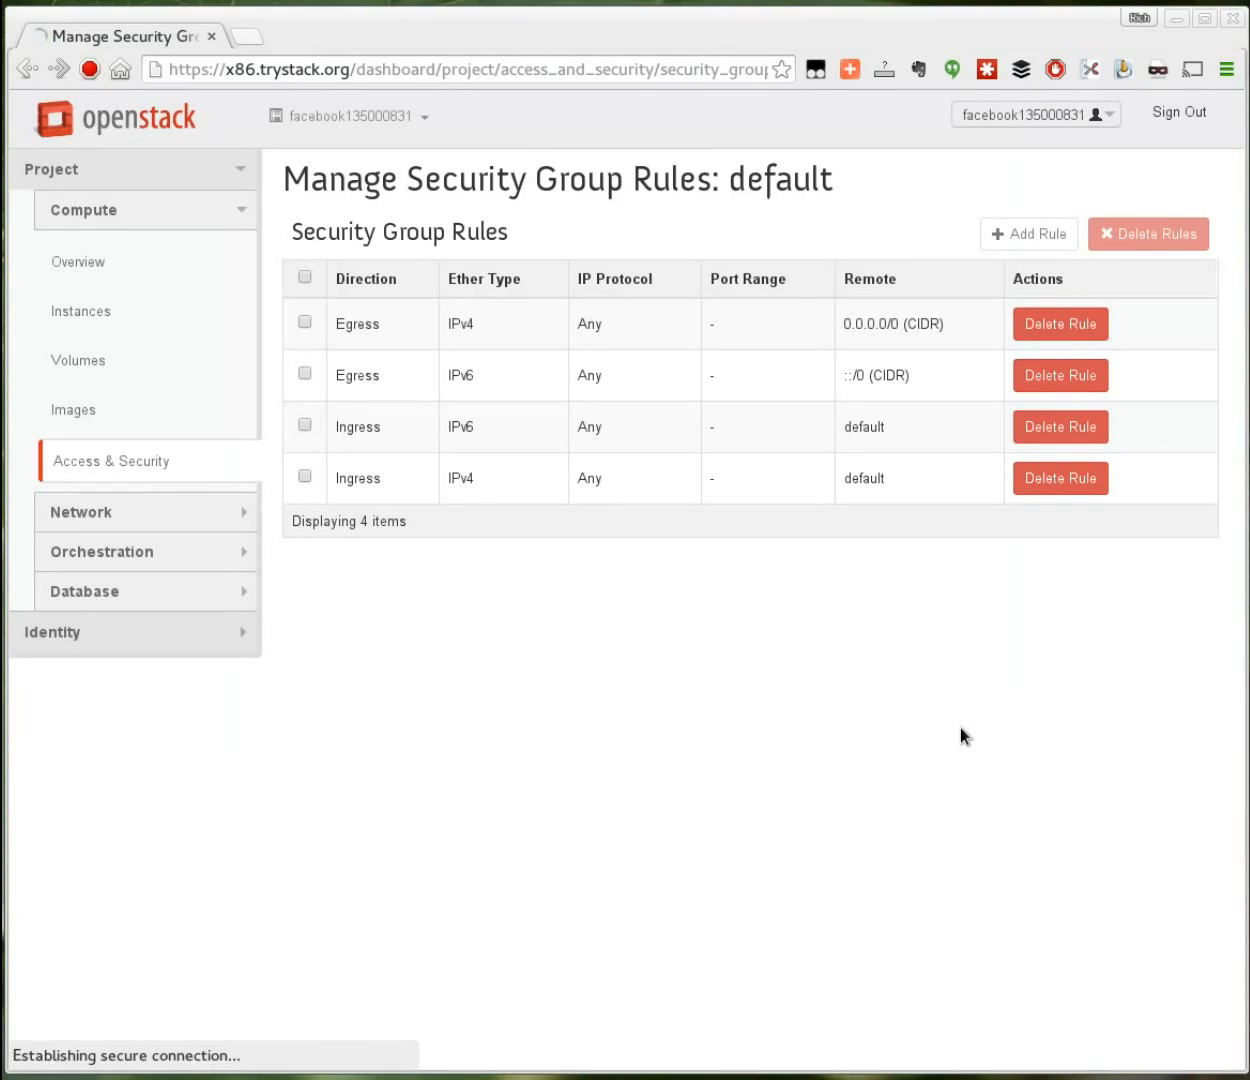
{"action": "left_click", "coordinate": [1028, 233]}
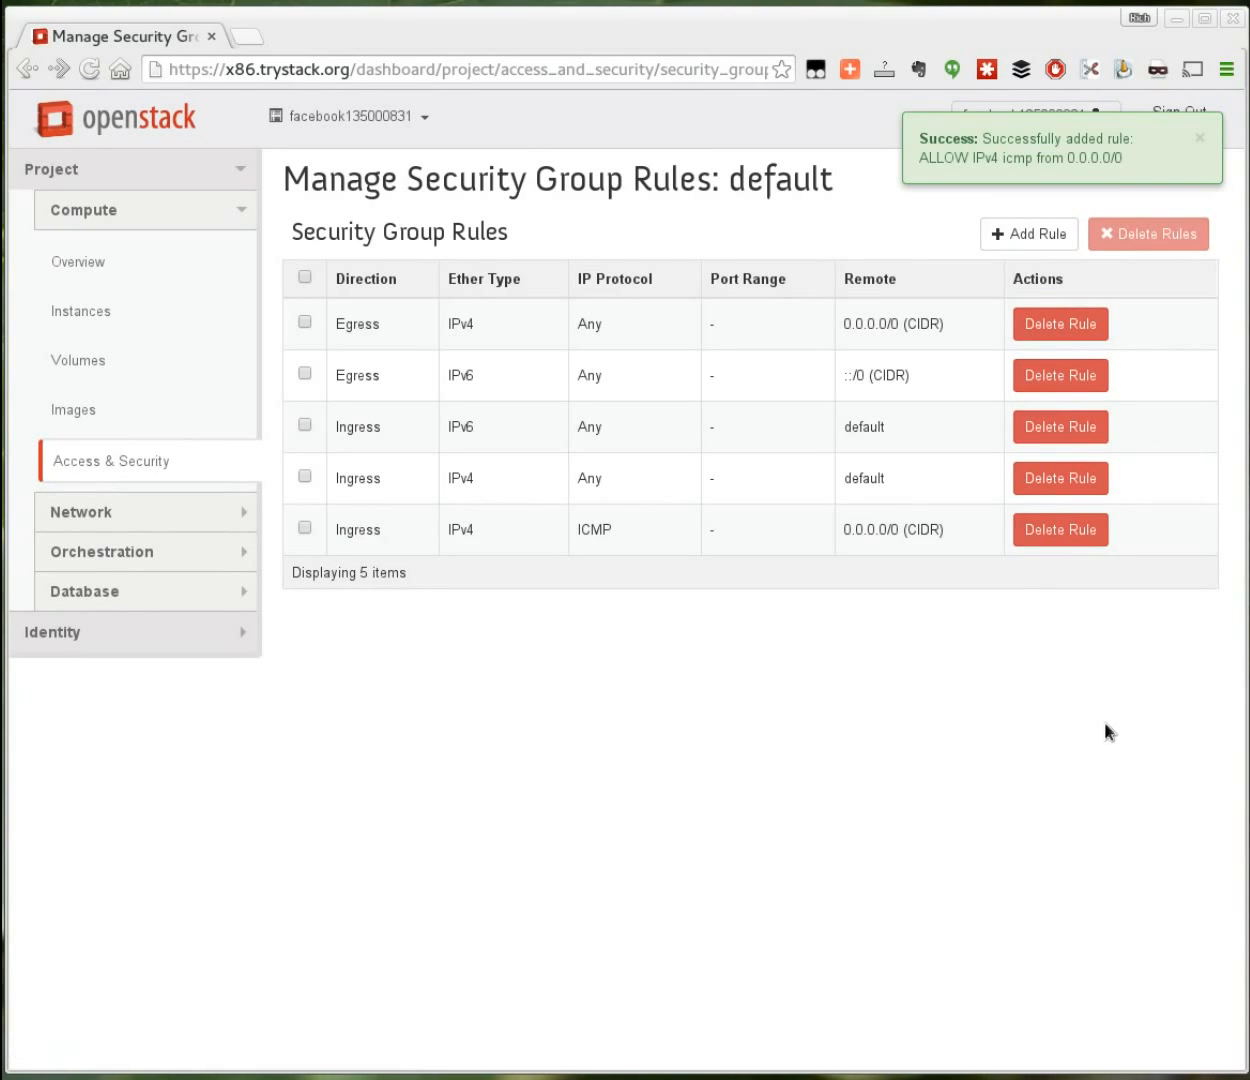
{"action": "left_click", "coordinate": [1028, 233]}
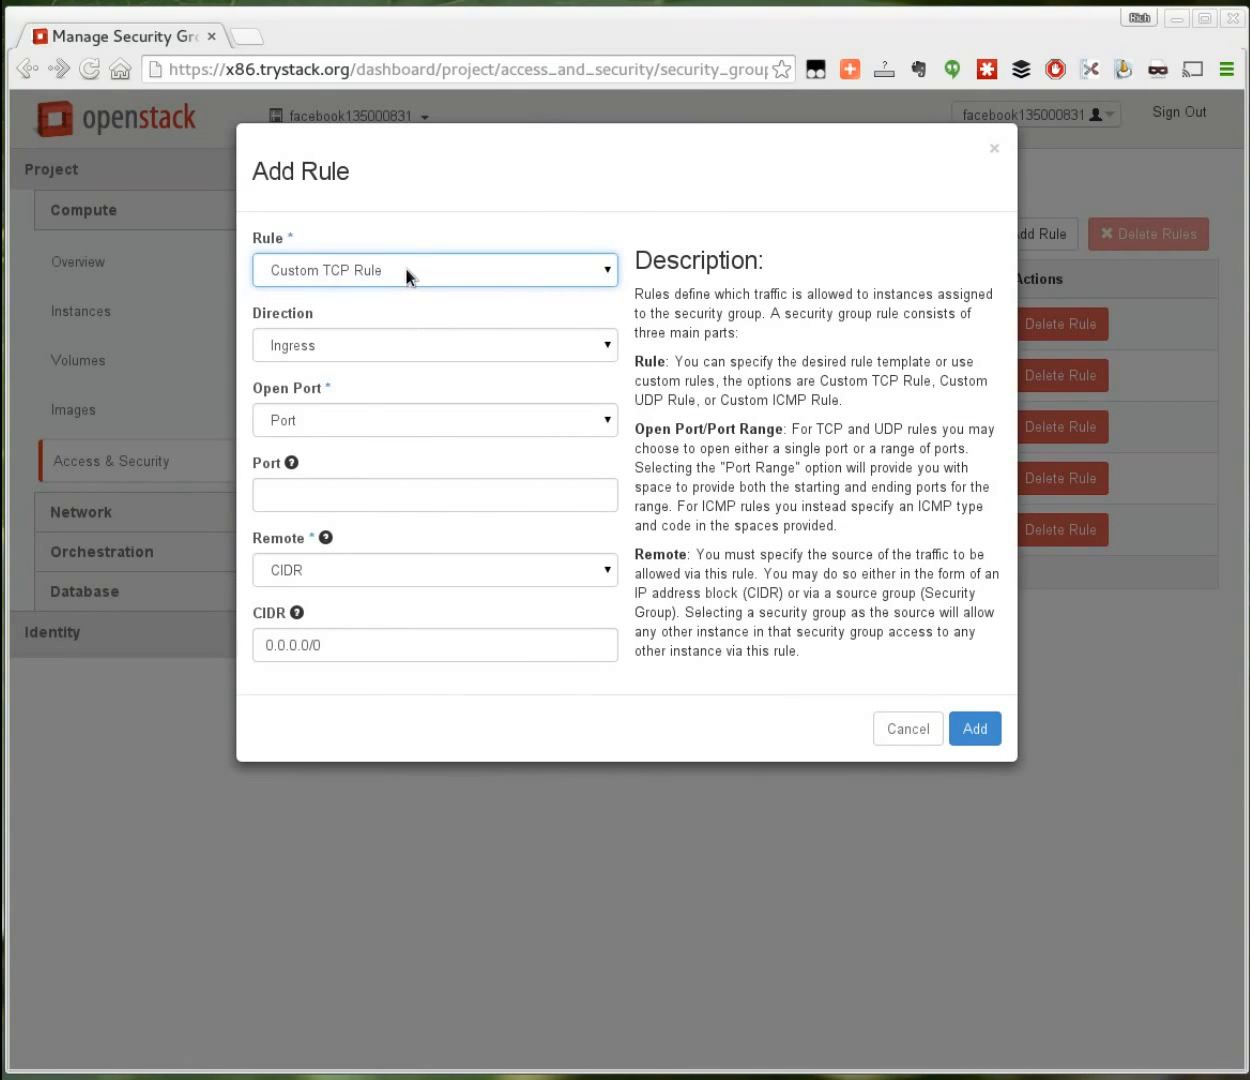
Add a custom TCP rule for port 22 to the default group
{"action": "type", "text": "22"}
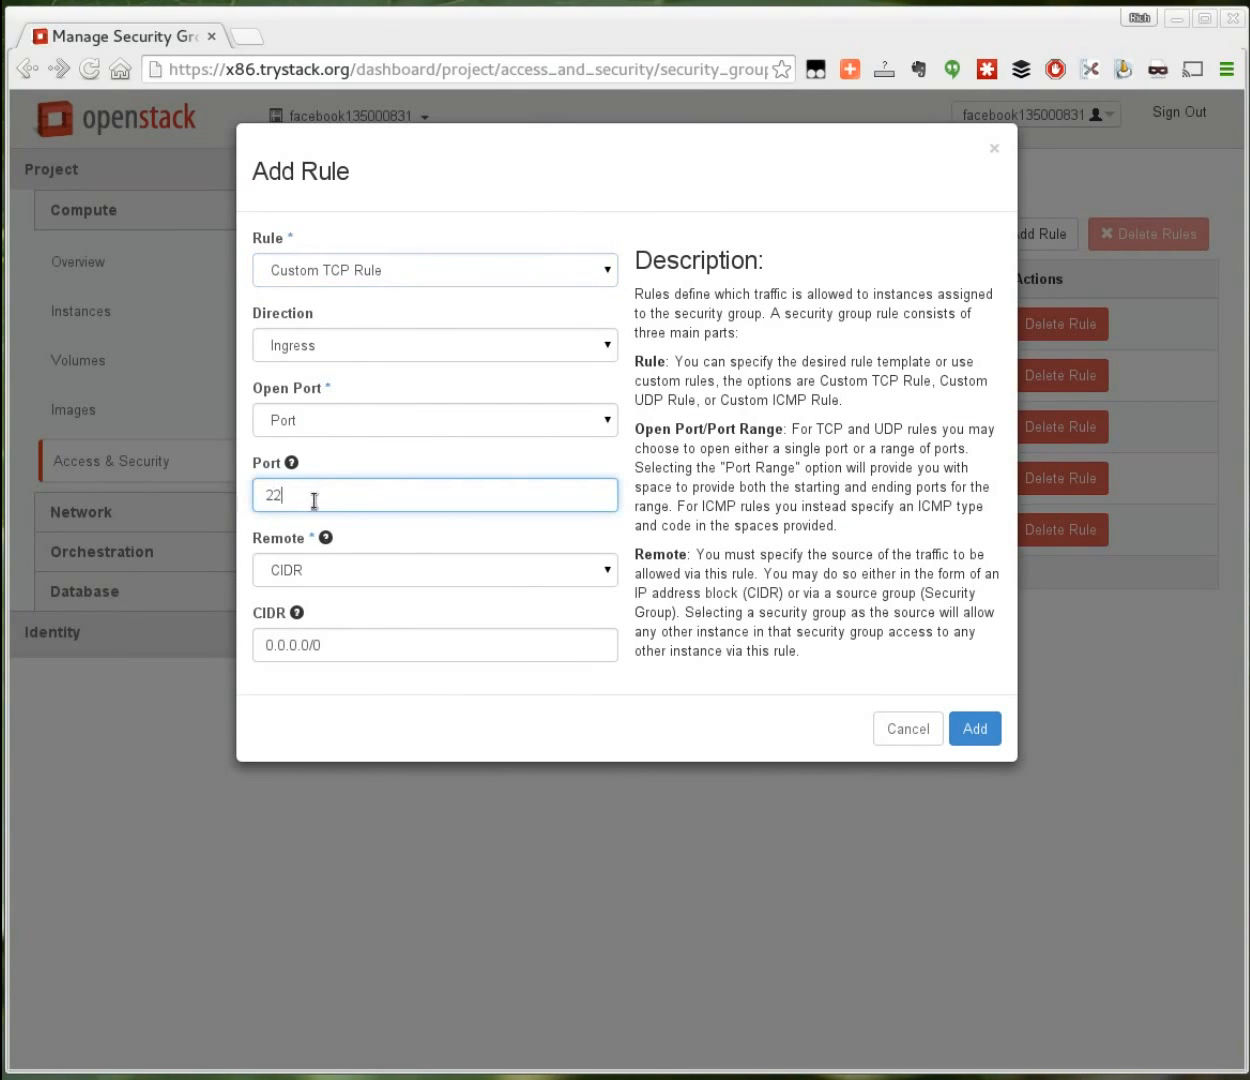
{"action": "left_click", "coordinate": [975, 728]}
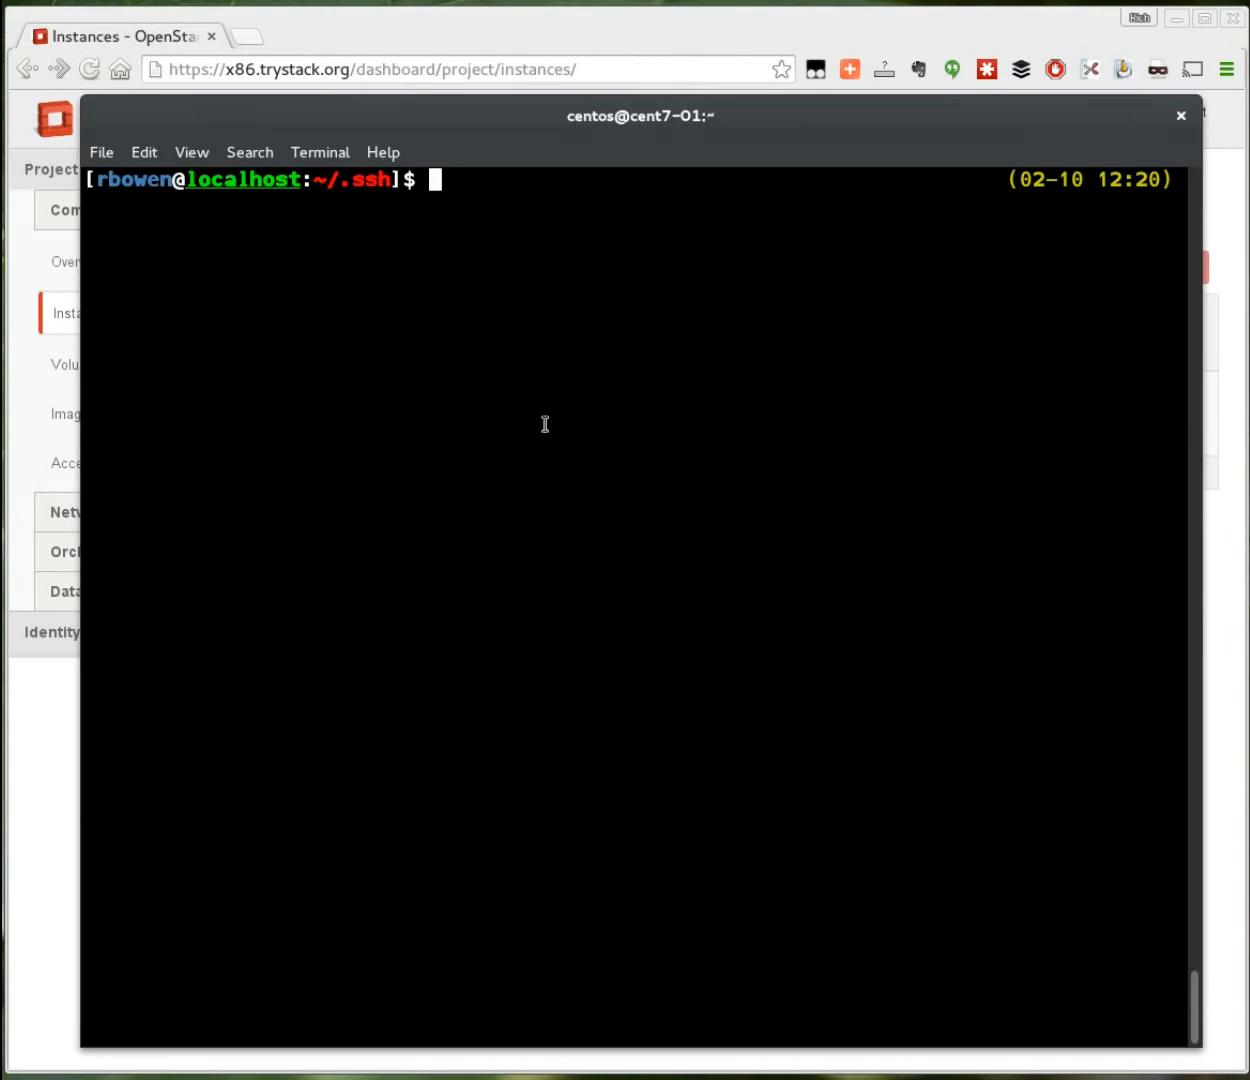
Ping 8.21.28.113 and stop it after three replies with 0% loss
{"action": "type", "text": "ping"}
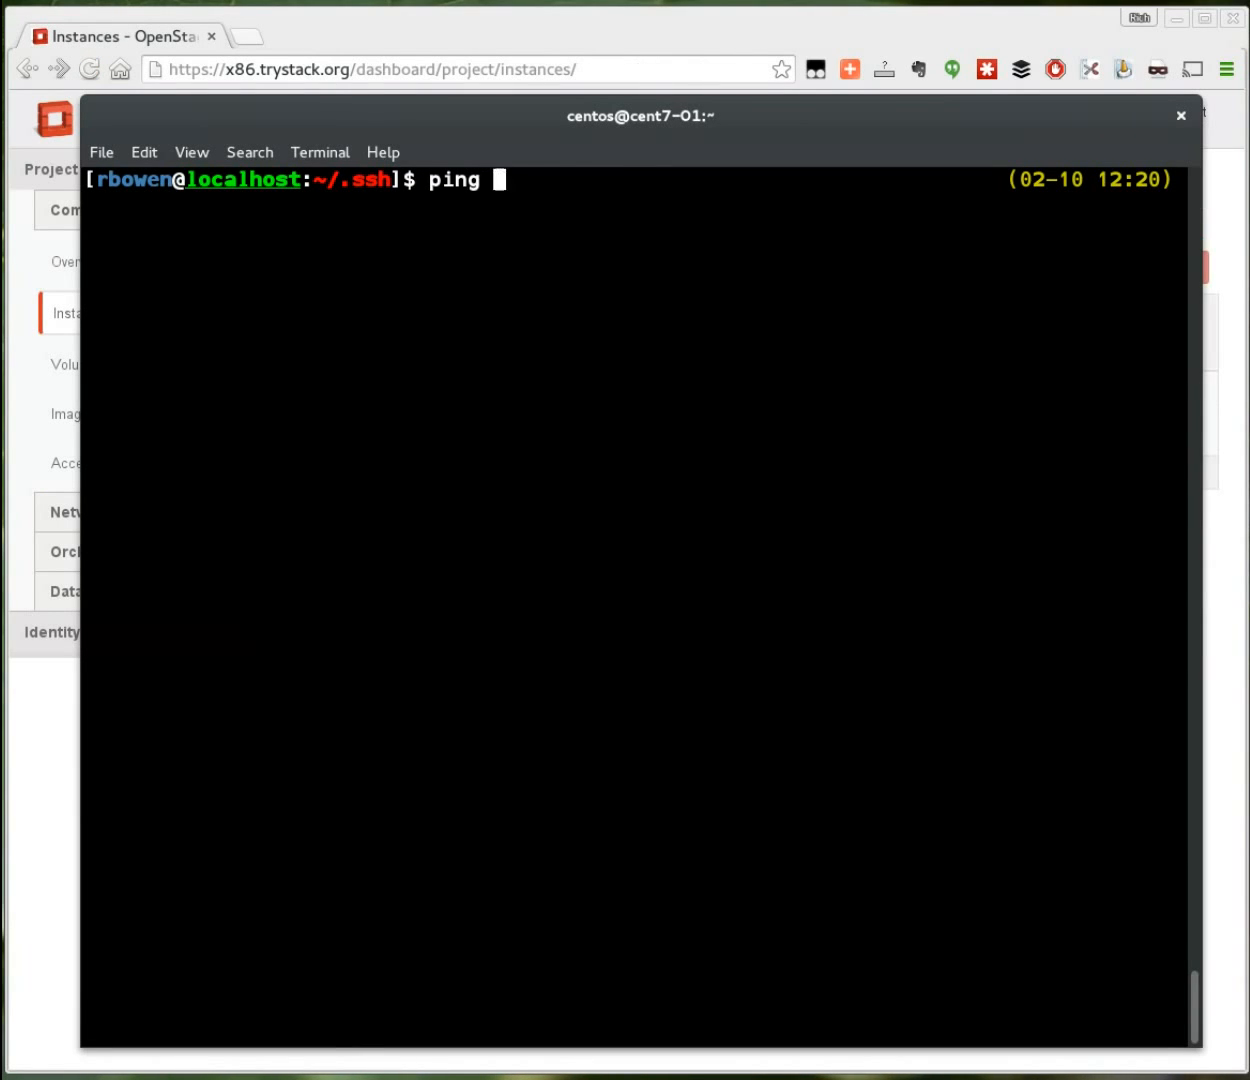
{"action": "type", "text": "8.21.28.113"}
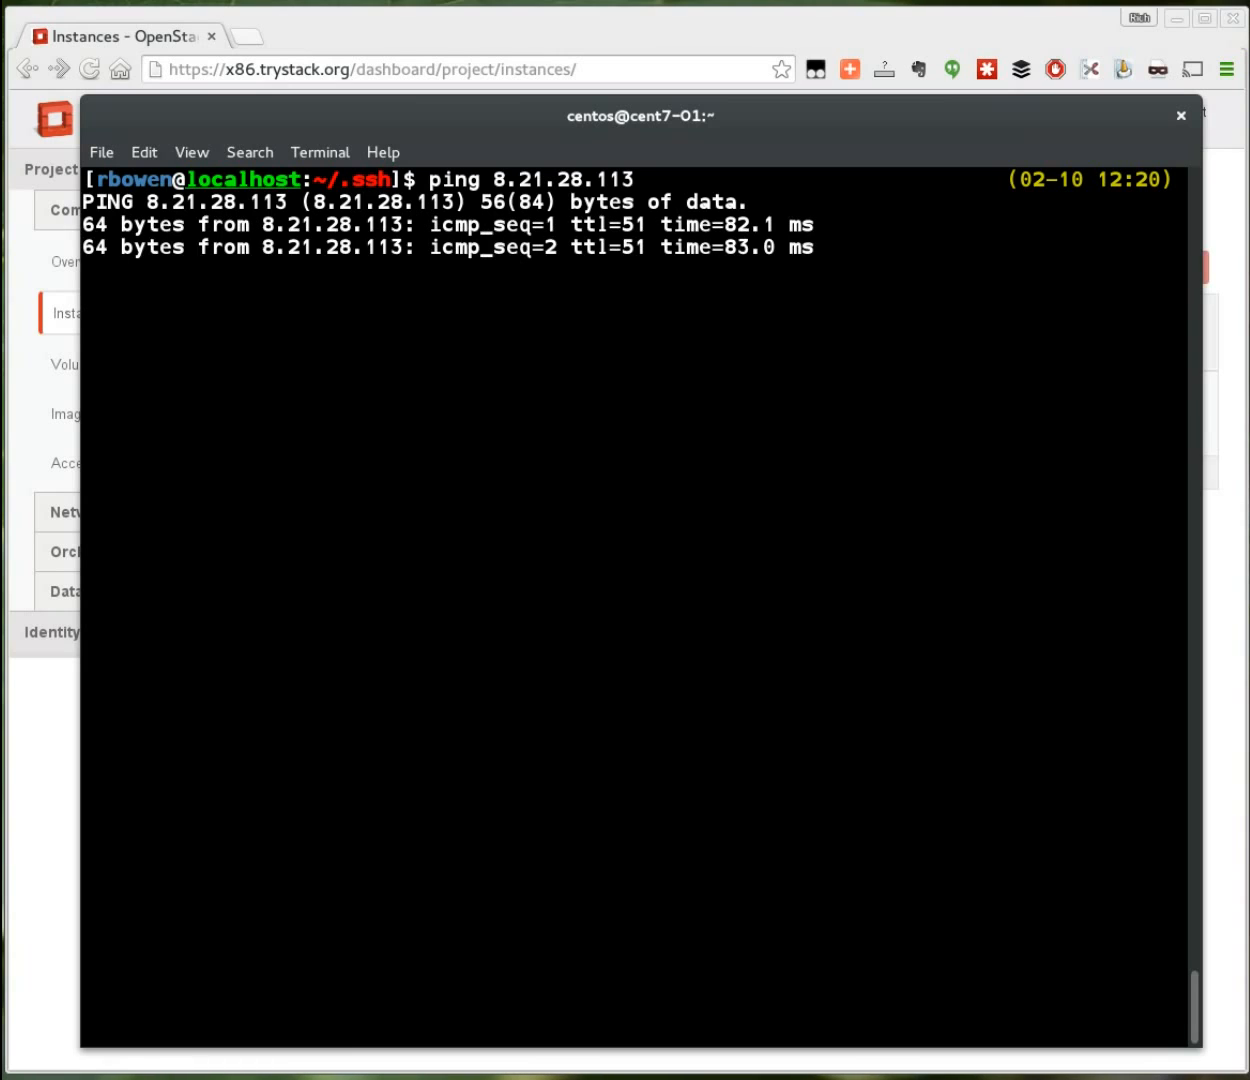
{"action": "key", "text": "ctrl+c"}
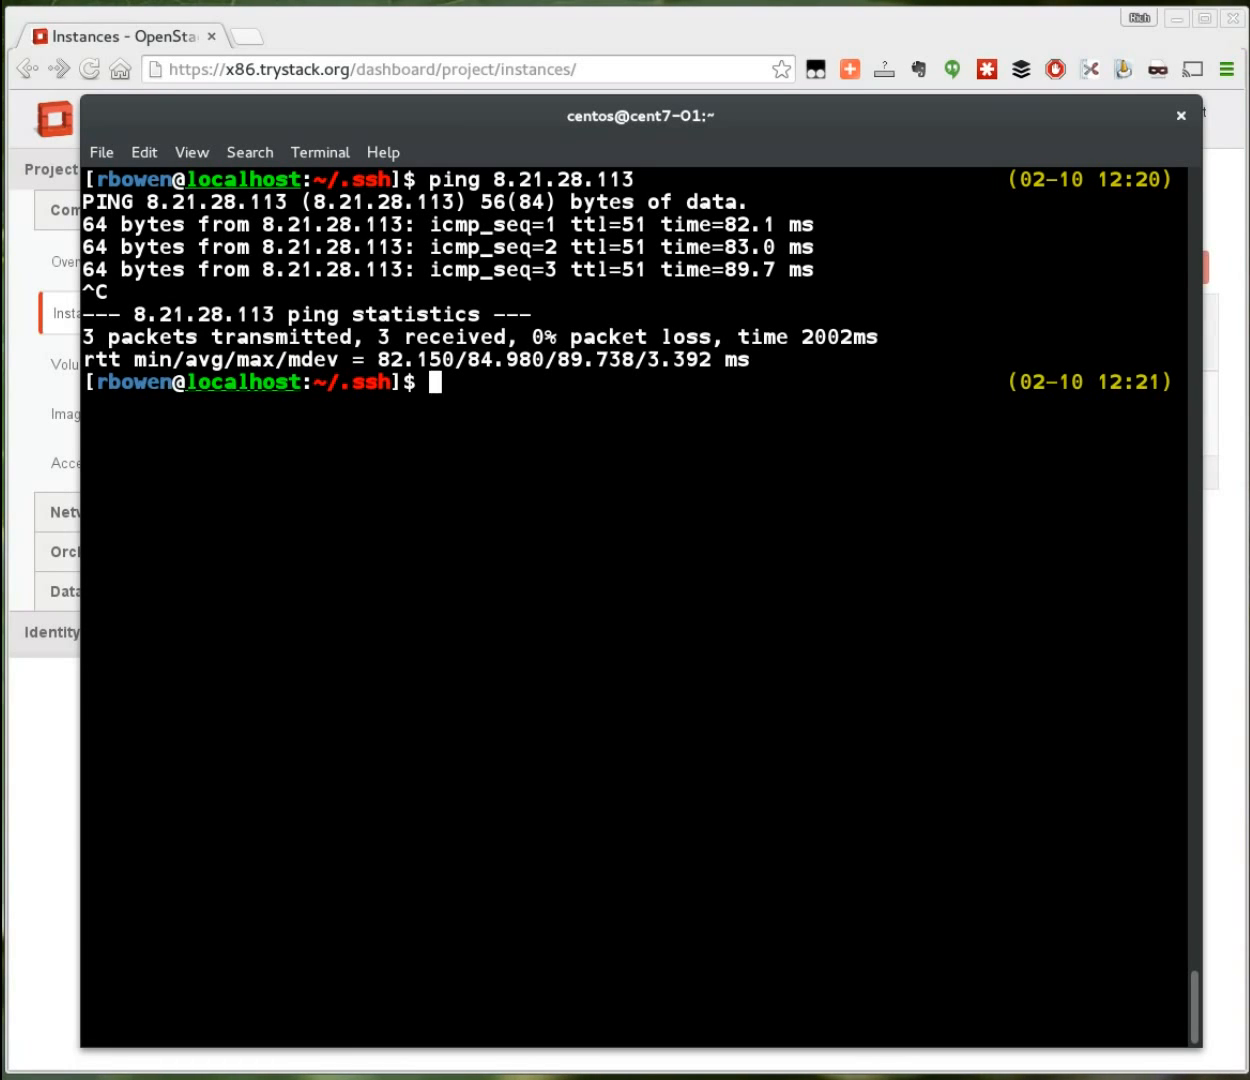
{"action": "type", "text": "ssh centos"}
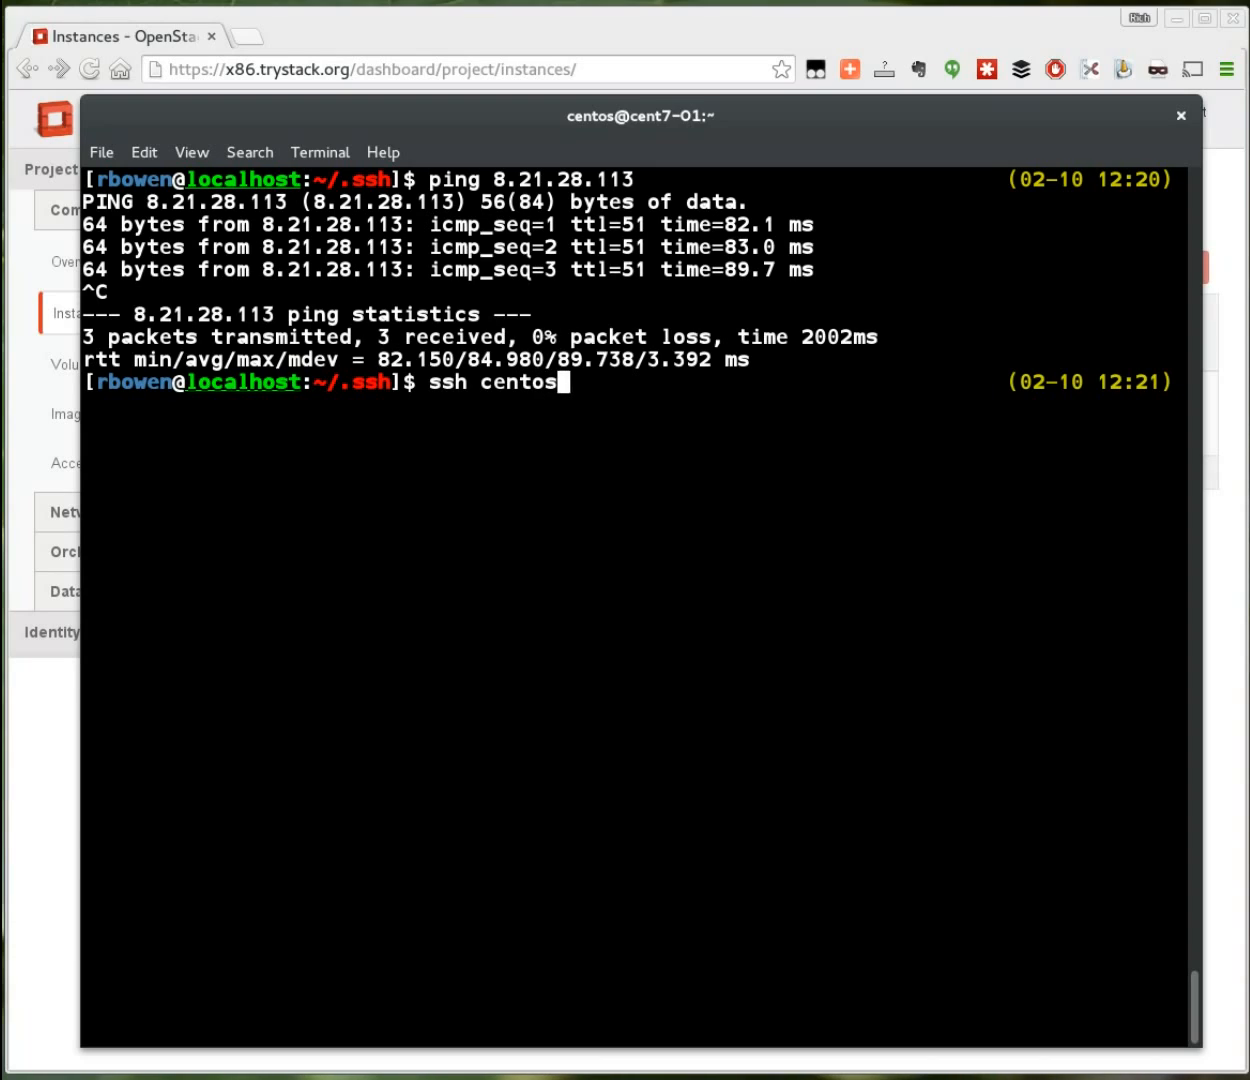
{"action": "type", "text": "@8.21.28.113"}
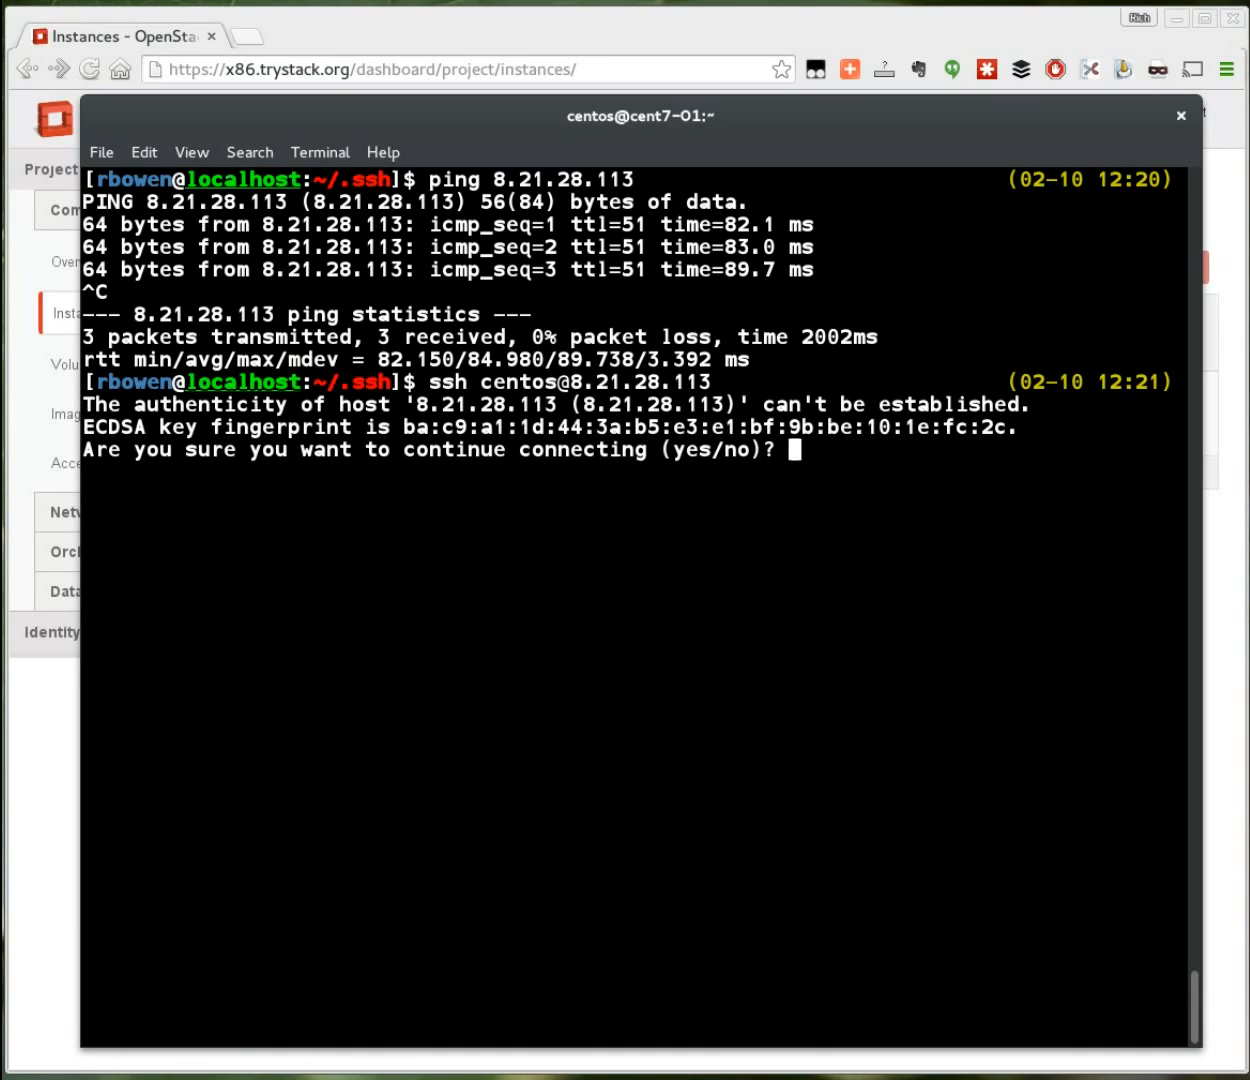
{"action": "type", "text": "yes"}
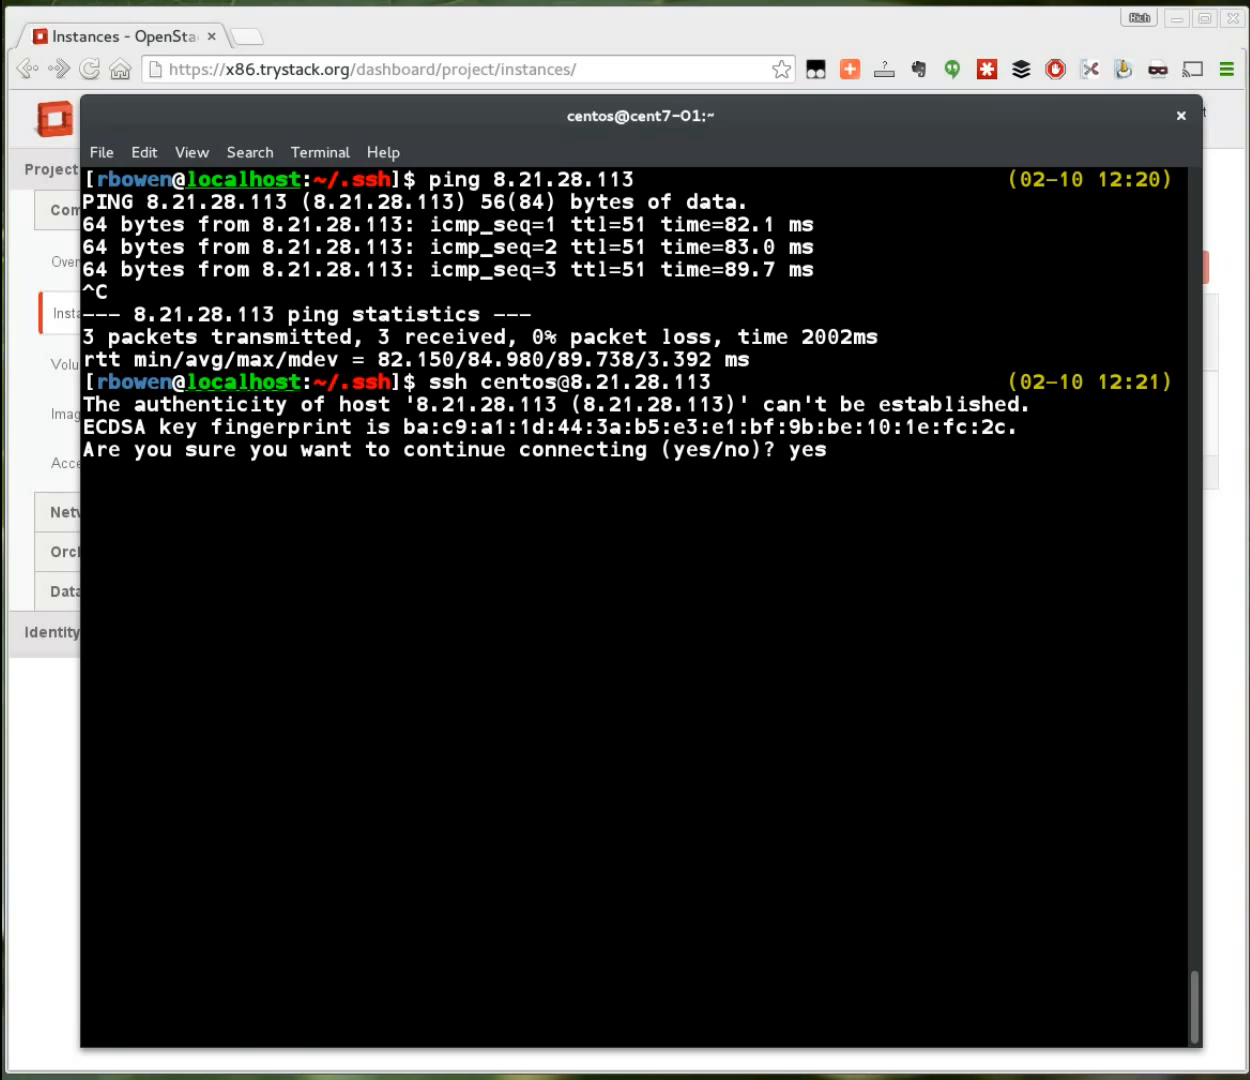
{"action": "key", "text": "Return"}
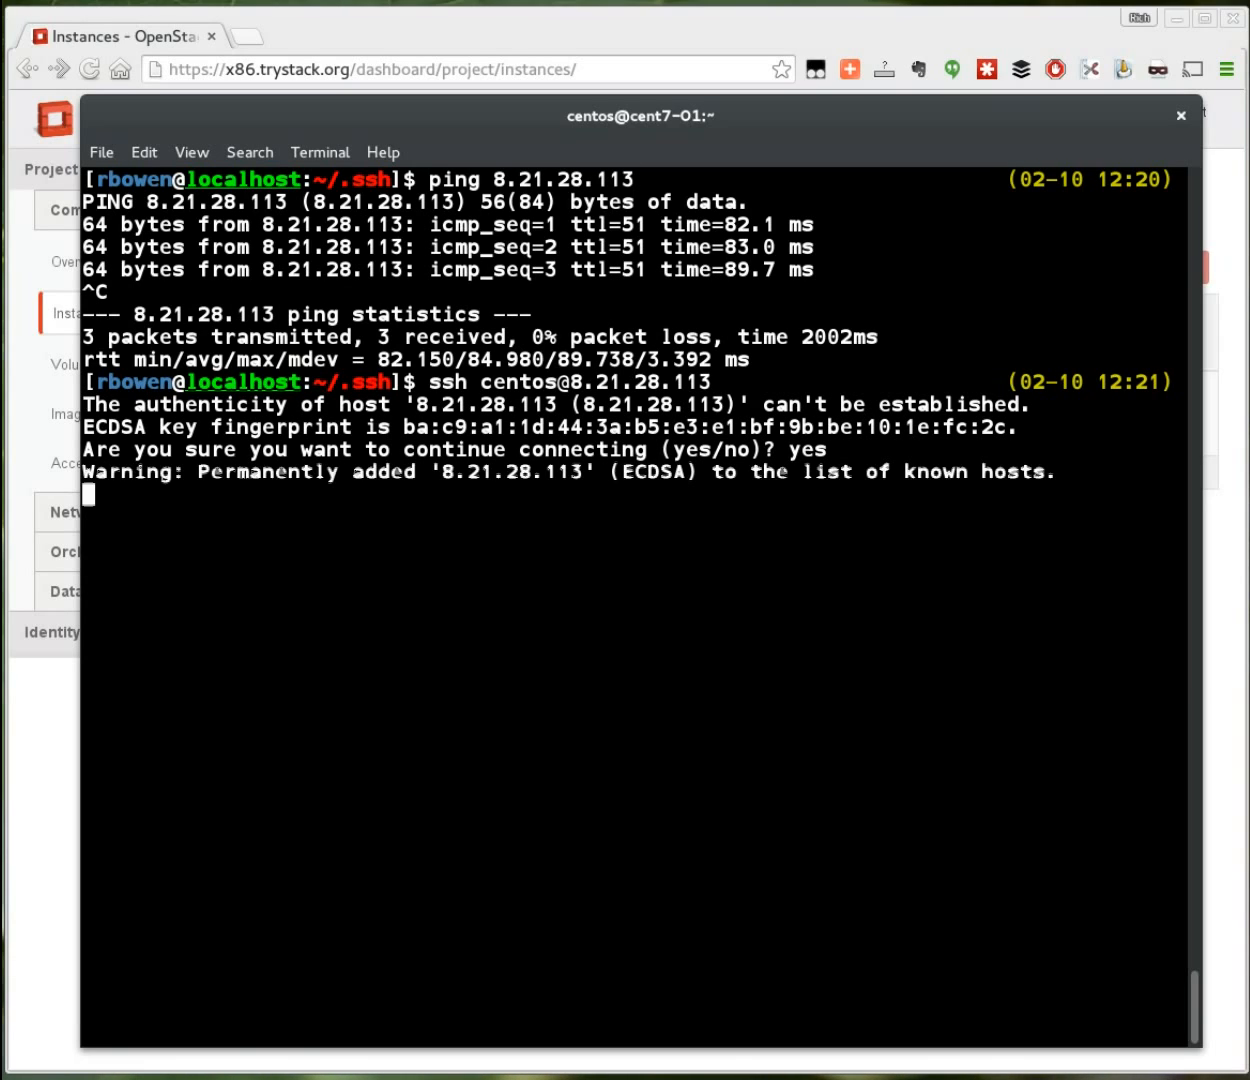
{"action": "key", "text": "Return"}
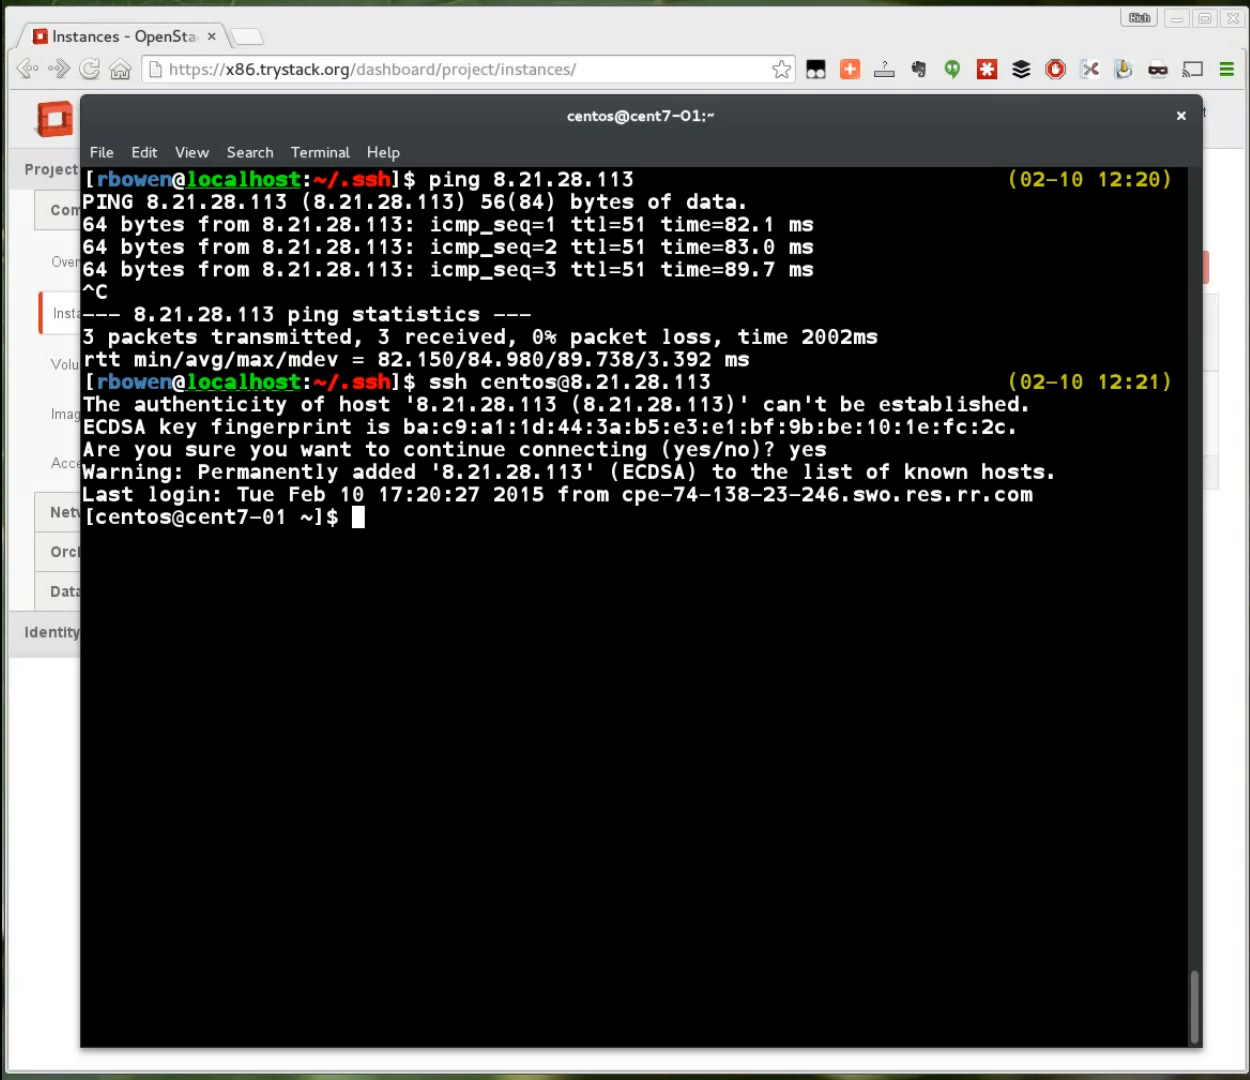
{"action": "mouse_move", "coordinate": [540, 405]}
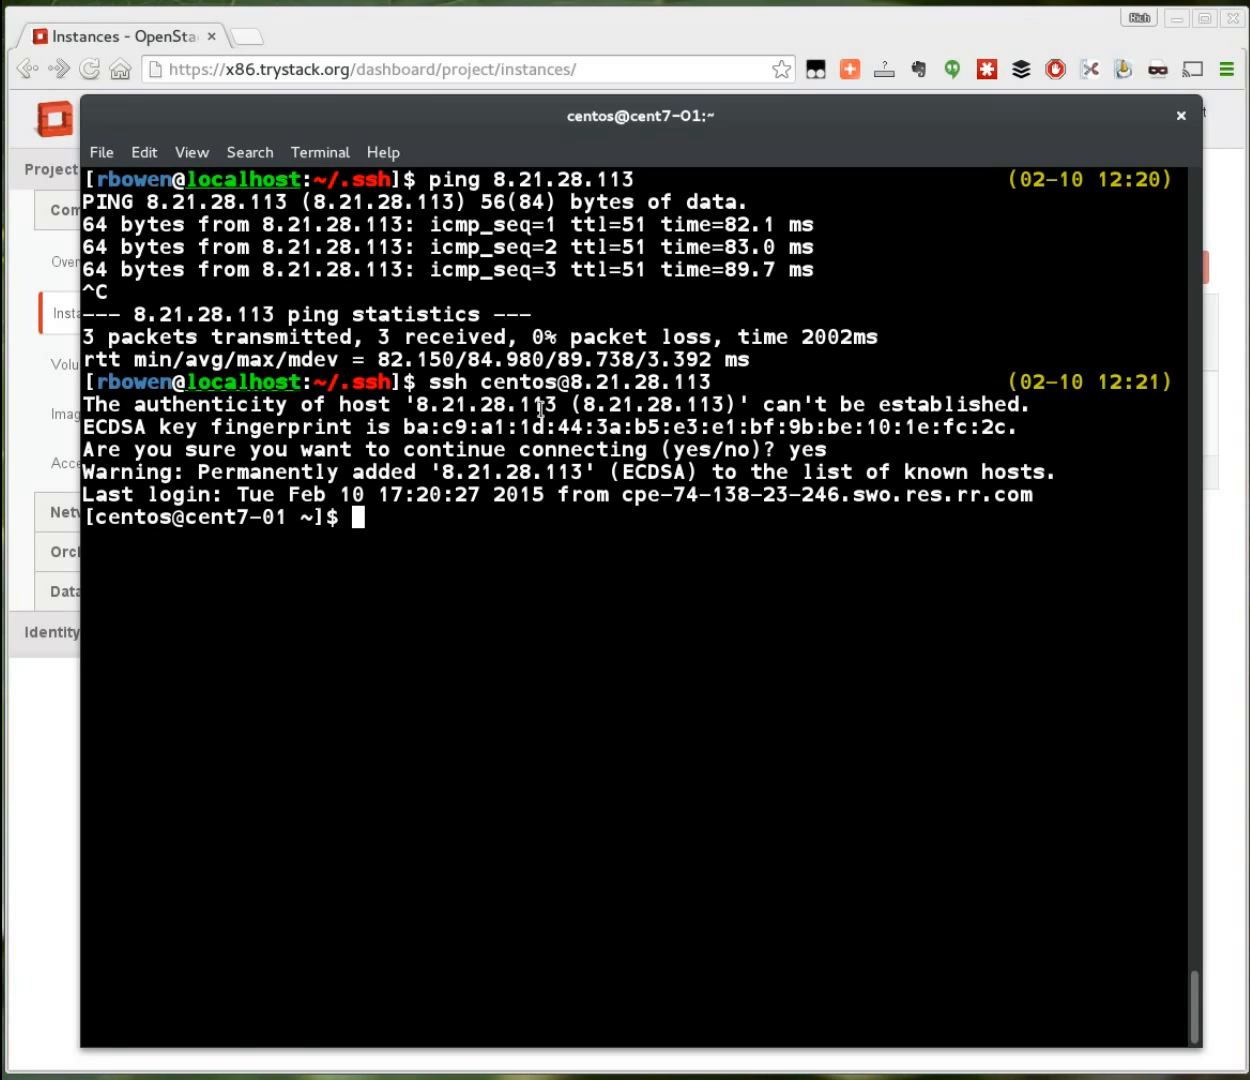